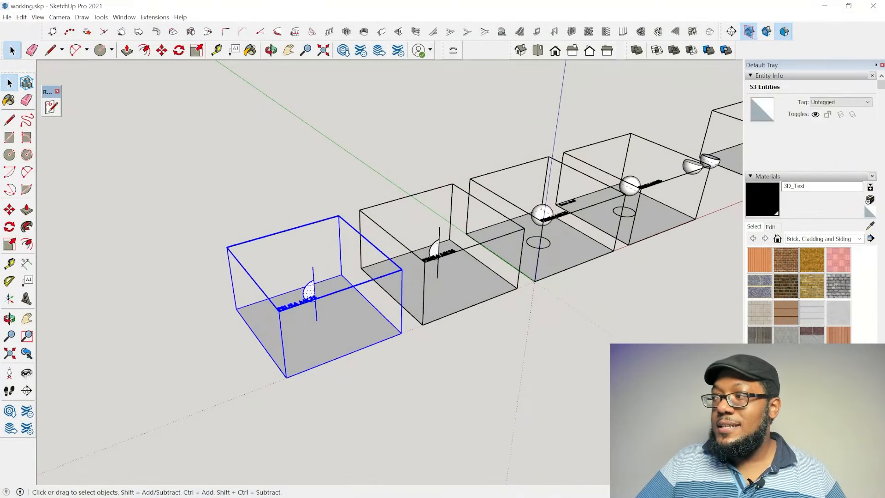
mouse_move(372, 404)
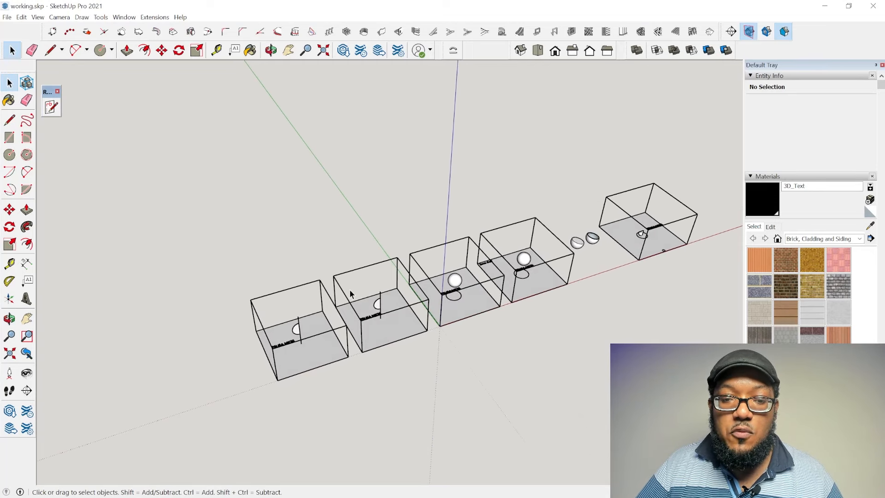
mouse_move(590, 331)
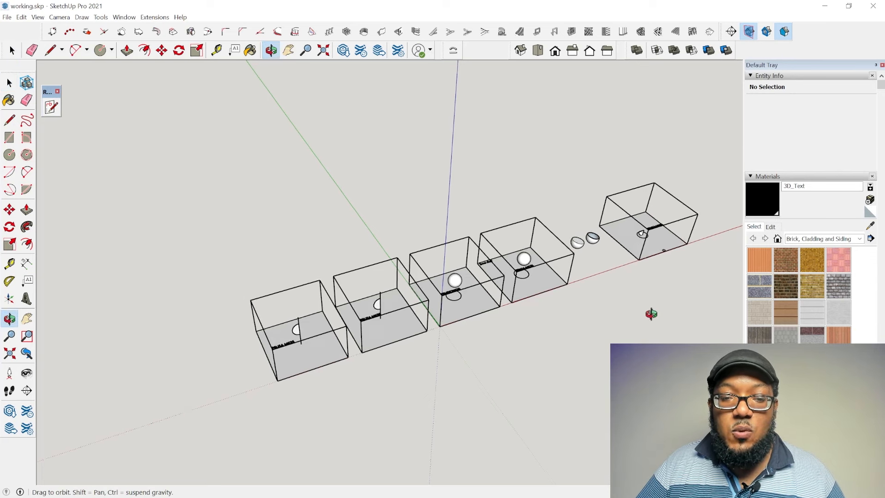
Return to the Select tool and browse the starting templates from the File menu
left_click(10, 50)
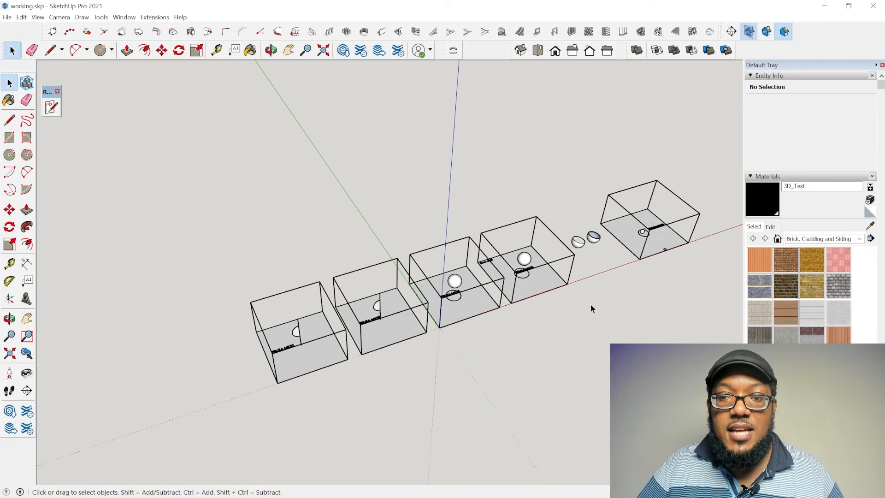
mouse_move(635, 50)
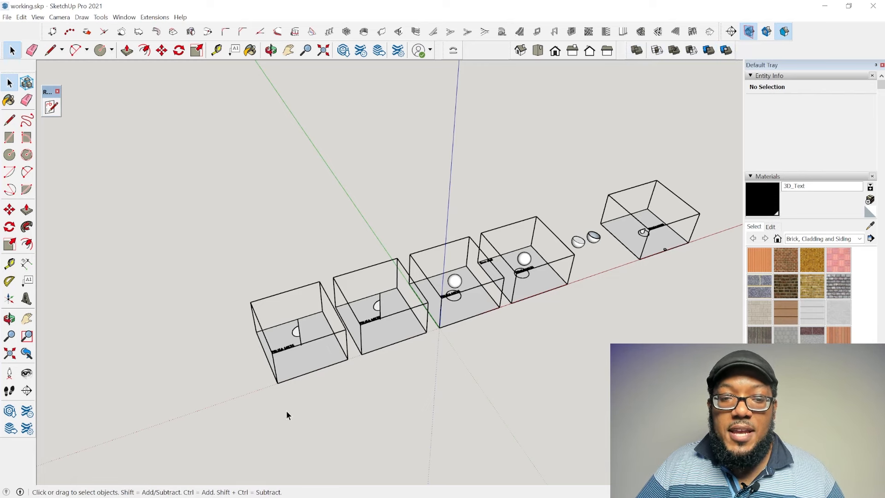
mouse_move(379, 403)
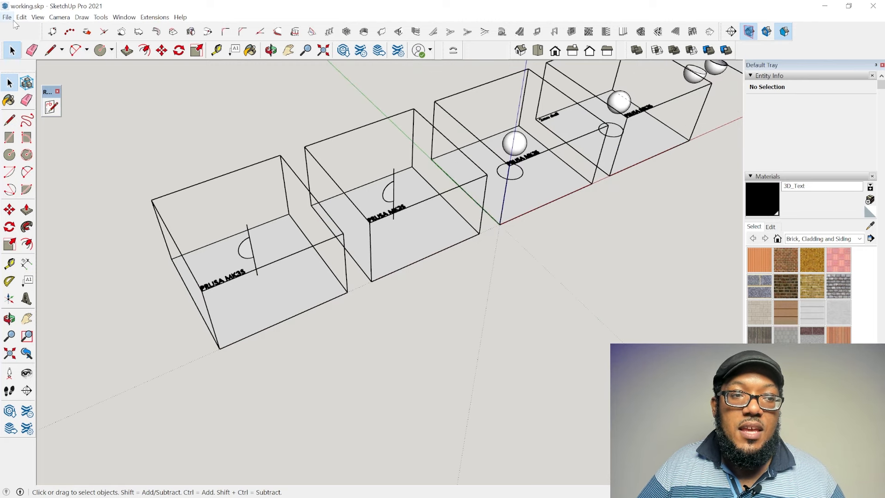
left_click(7, 17)
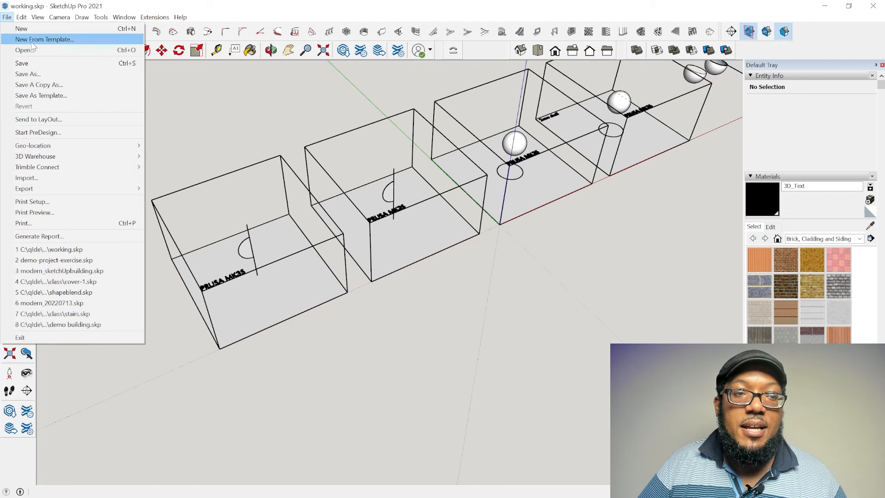
left_click(44, 38)
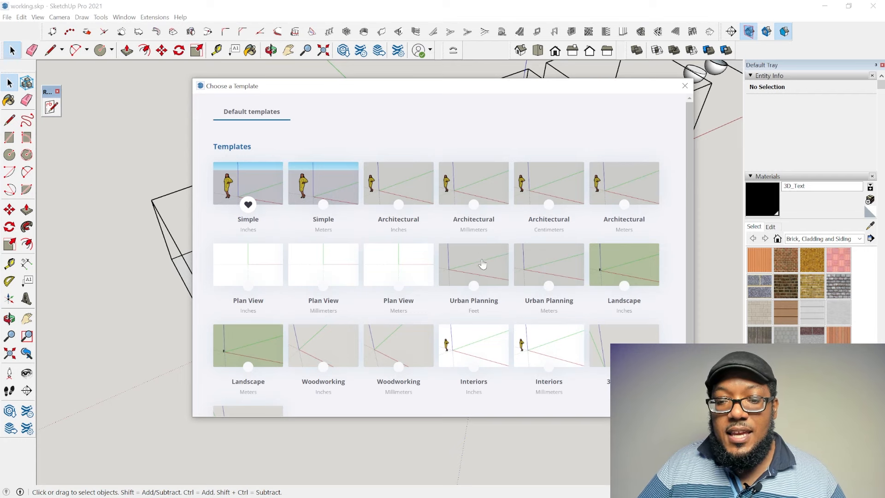
scroll("down", 3)
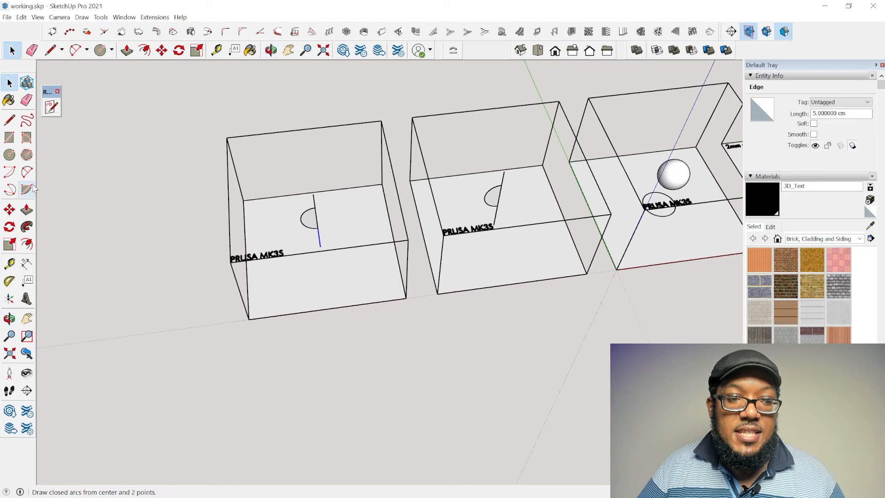
mouse_move(9, 155)
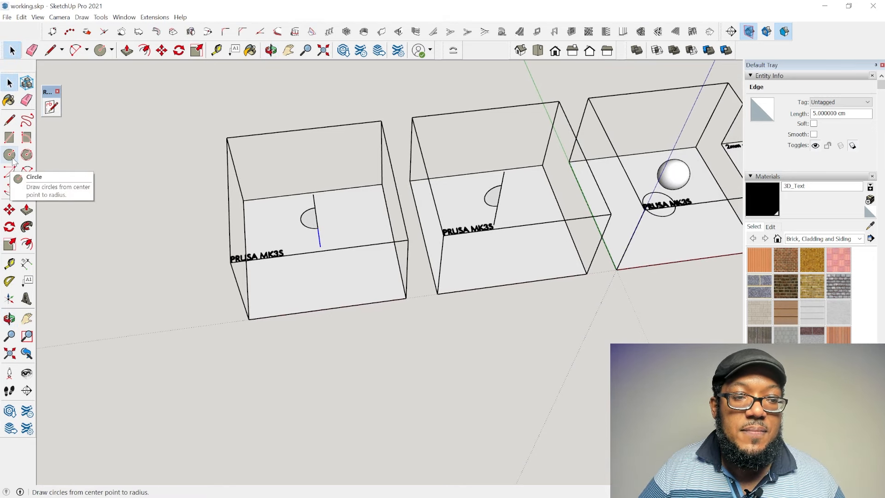
Select the floor circle as the Follow Me path for sweeping the half-circle profile into a sphere
left_click(9, 154)
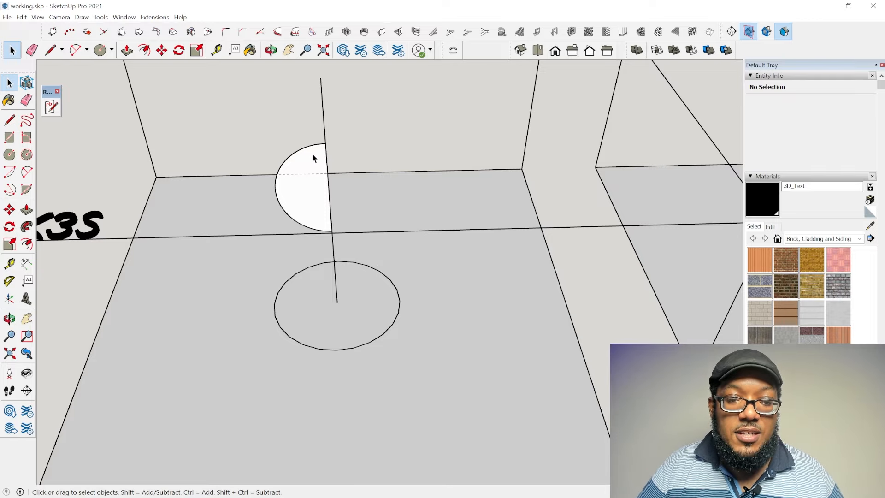
mouse_move(303, 165)
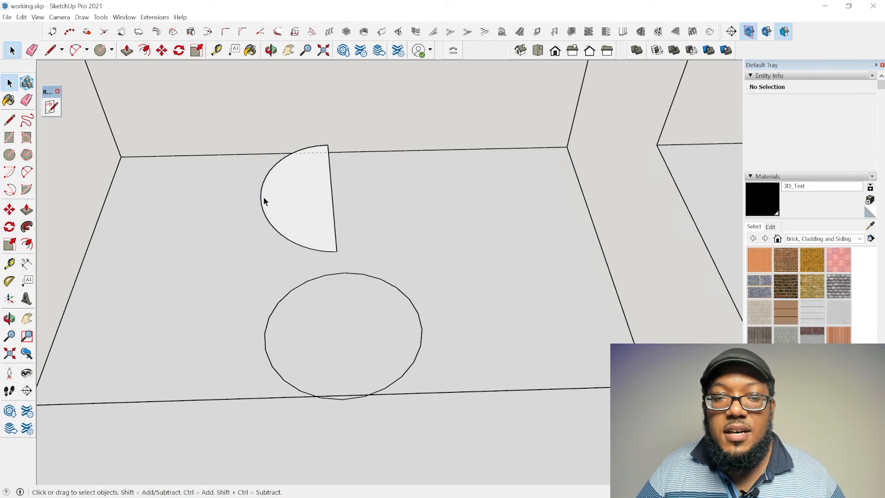
left_click(343, 337)
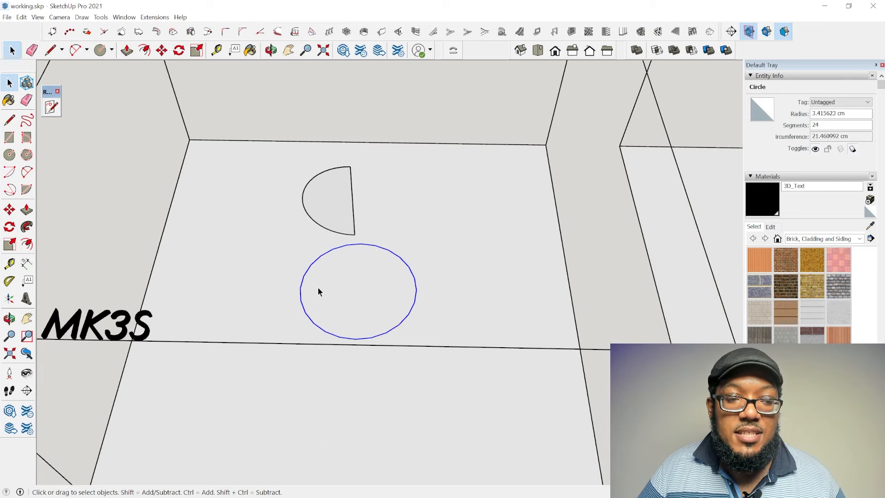
mouse_move(288, 200)
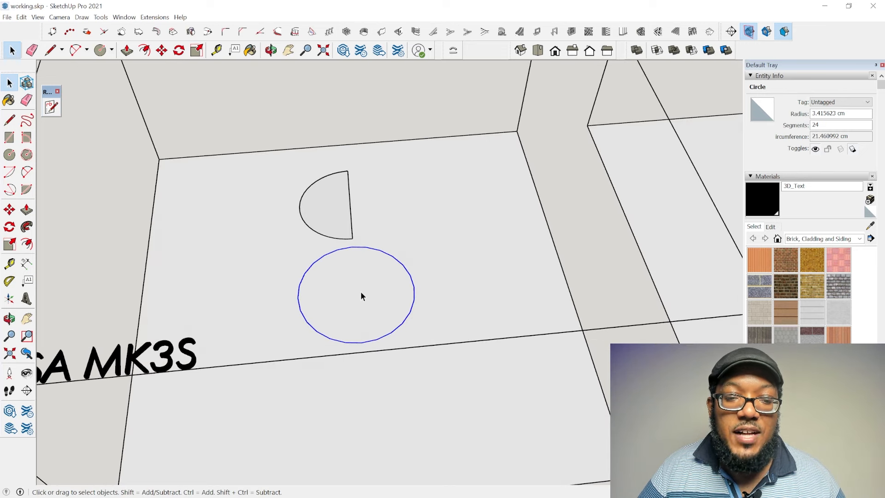
mouse_move(346, 277)
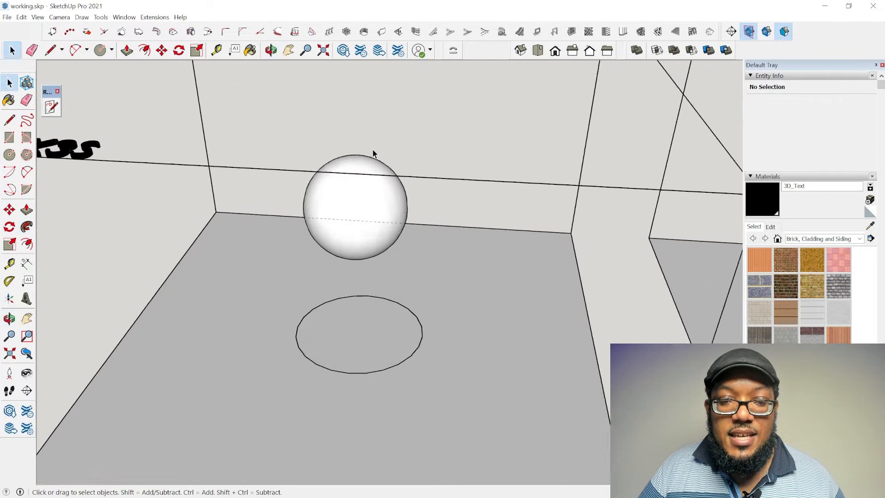
Select the whole sphere and bring up its context options while zooming toward the next box
left_click(350, 220)
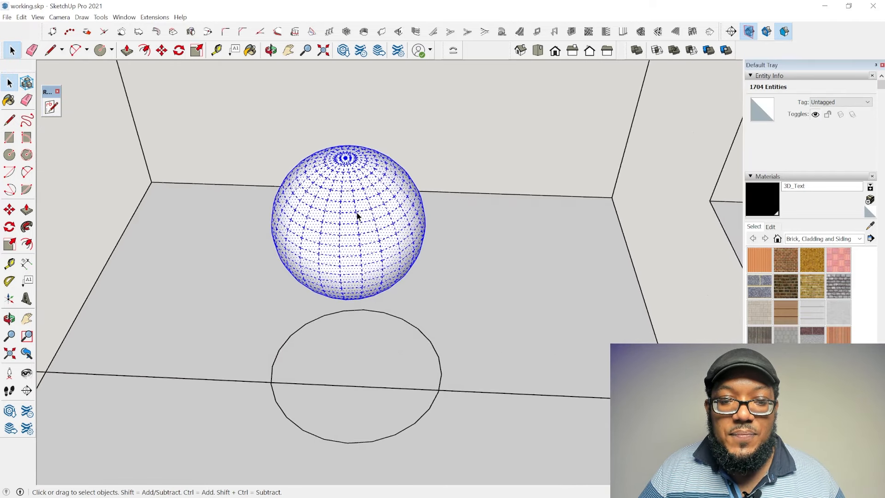
scroll("up", 3)
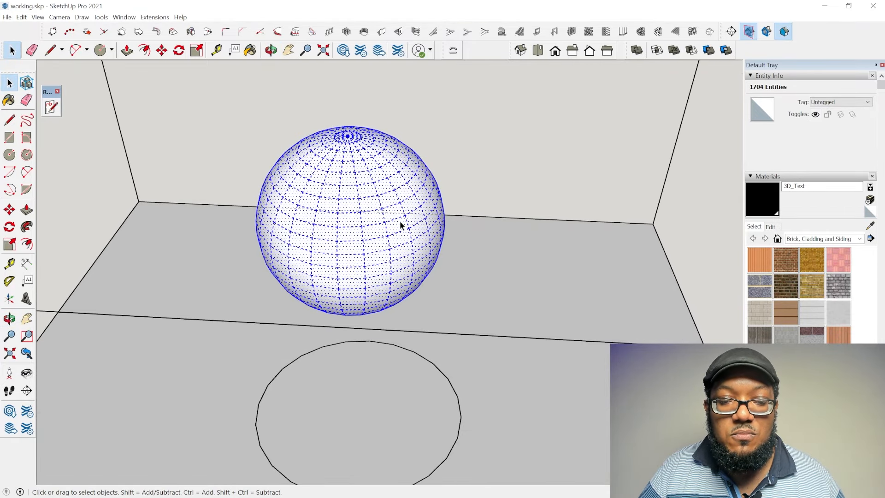
mouse_move(374, 197)
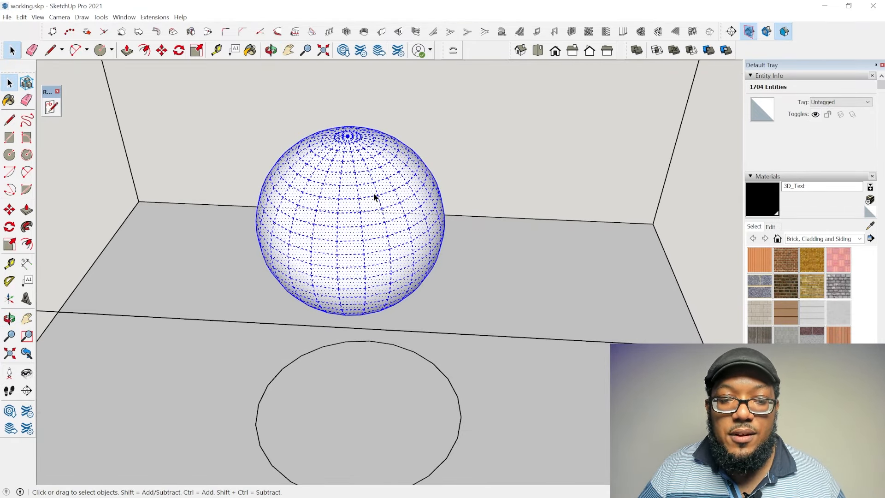
right_click(375, 197)
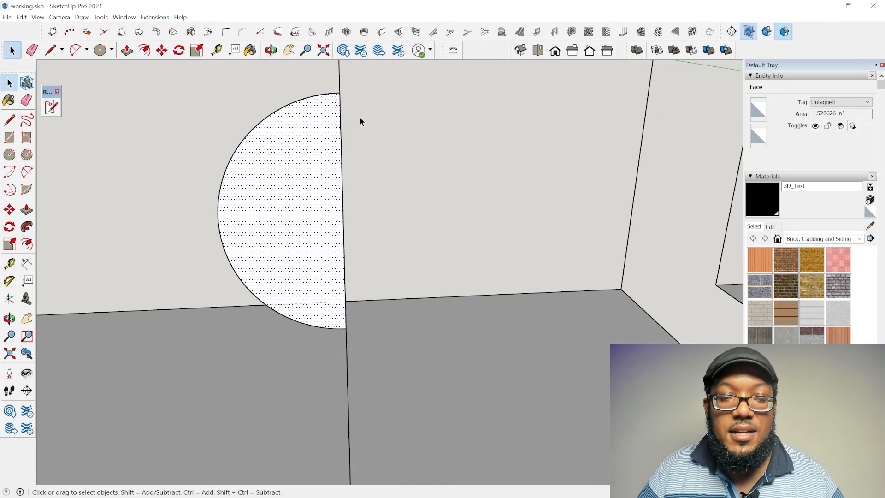
Offset the half-circle face into a thin crescent band and select its inner curved edge
left_click(144, 50)
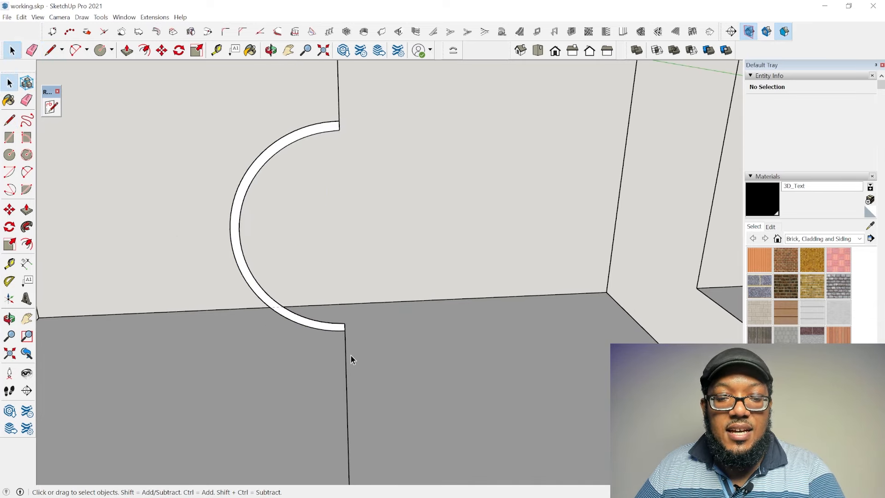
left_click(98, 50)
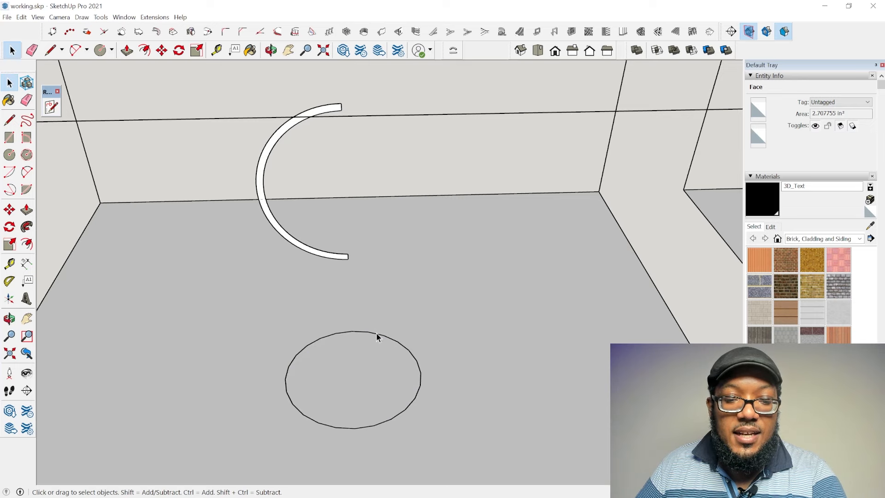
left_click(310, 249)
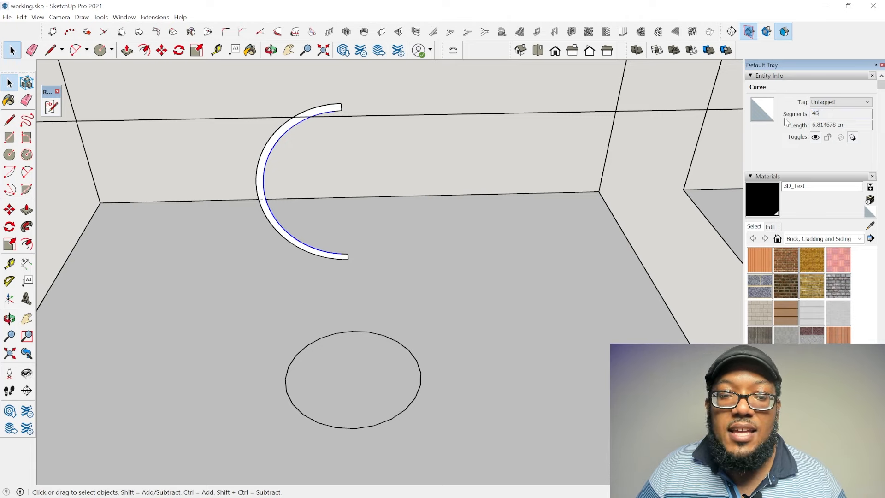
mouse_move(215, 207)
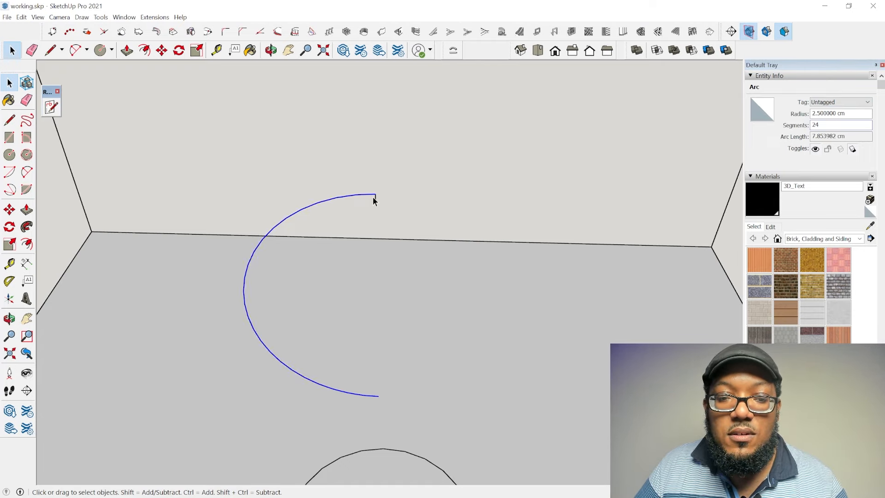
Draw the closing edge of the arc and a horizontal line across the middle of the half-circle
left_click(270, 50)
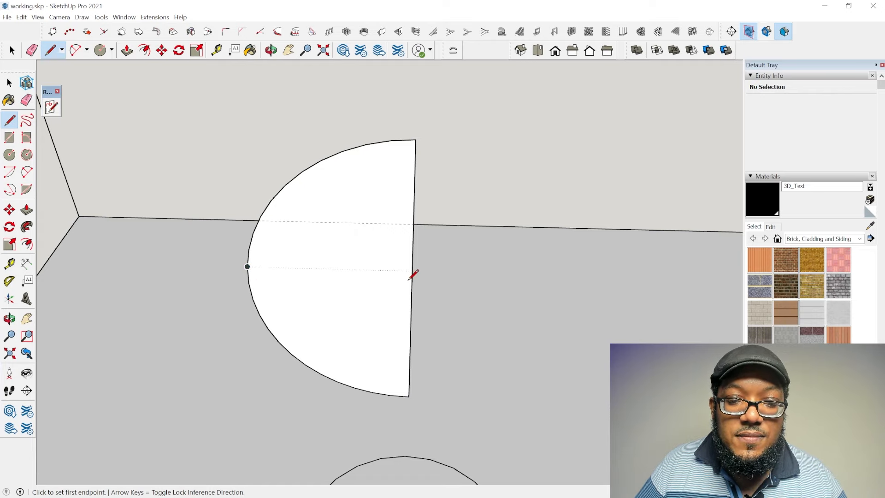
mouse_move(412, 286)
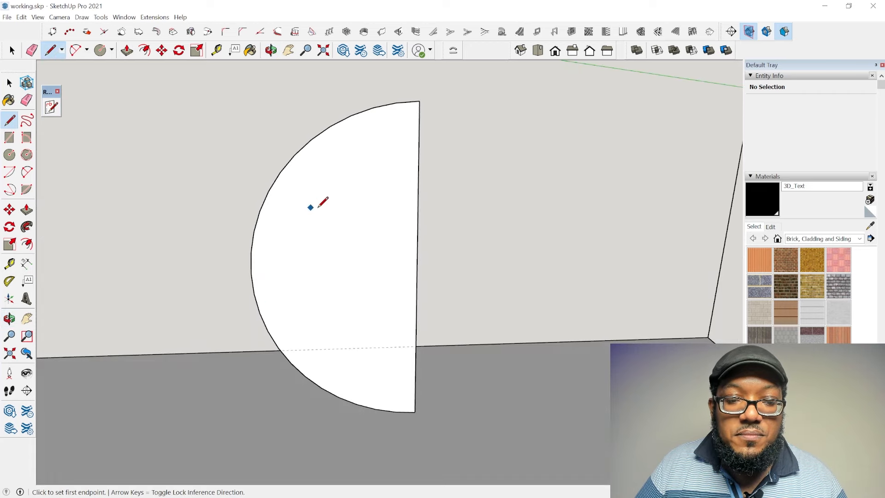
left_click(250, 269)
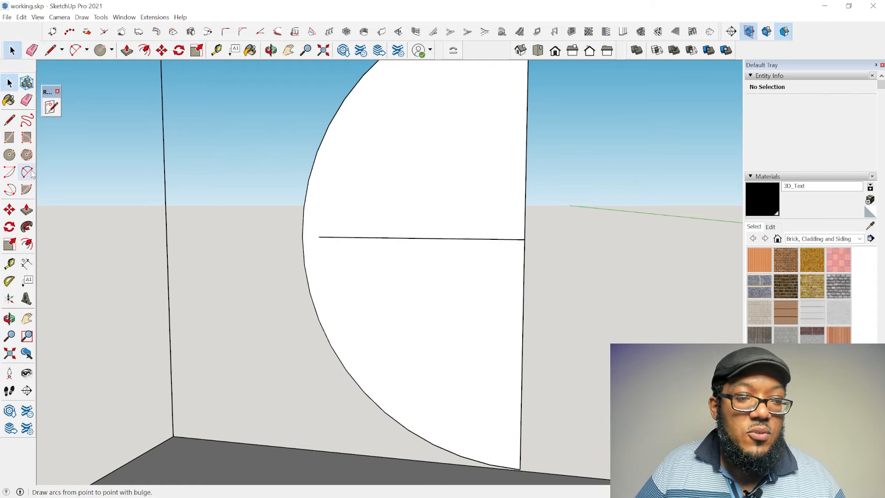
Set the inner offset arc's segment count to 6 then 12, and clear the selection
left_click(8, 154)
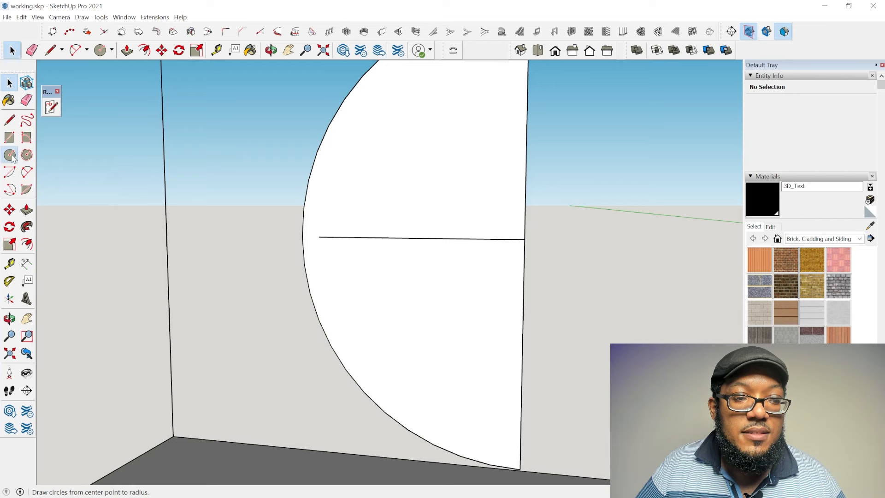
left_click(98, 50)
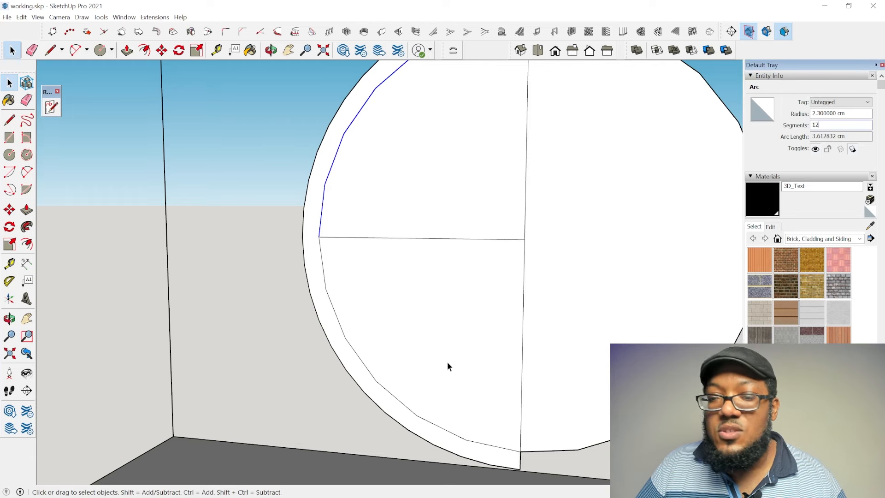
type("6")
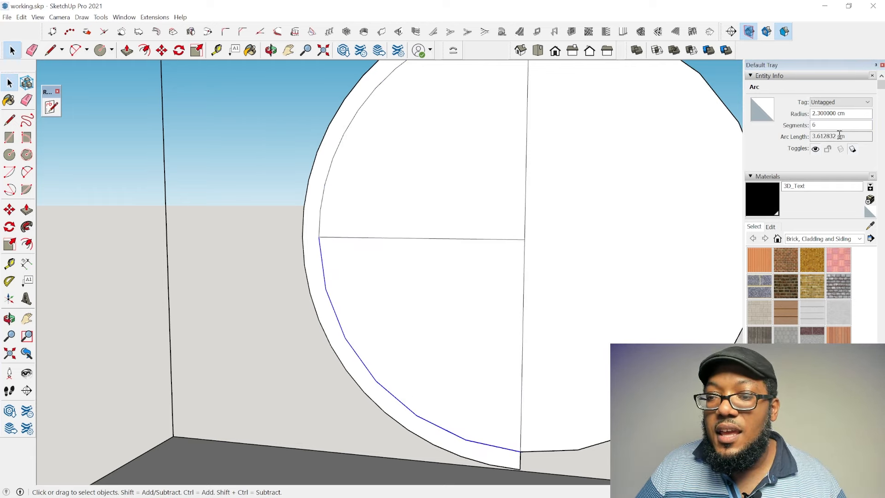
type("12")
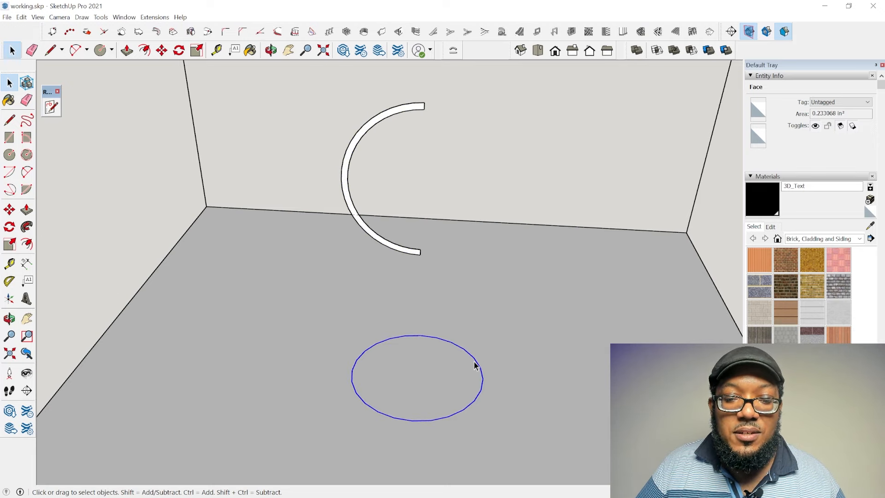
left_click(27, 226)
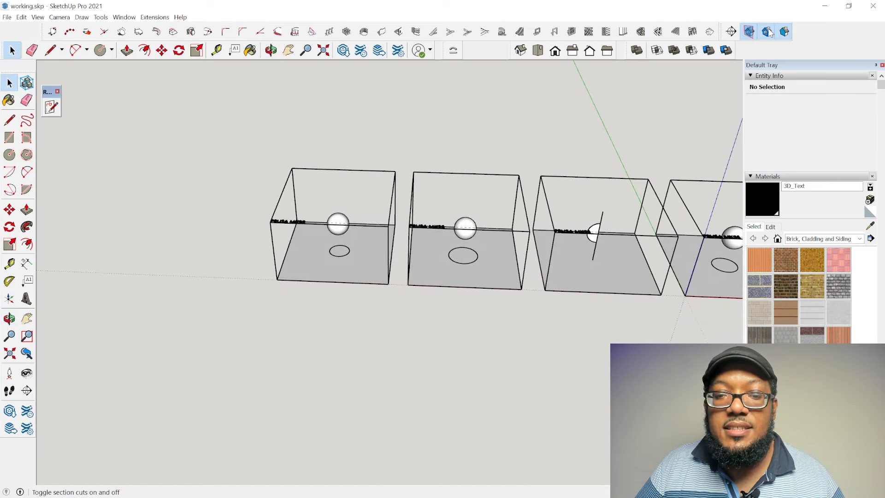
Show section cuts with section planes hidden to inspect the shell walls in cross-section
left_click(748, 32)
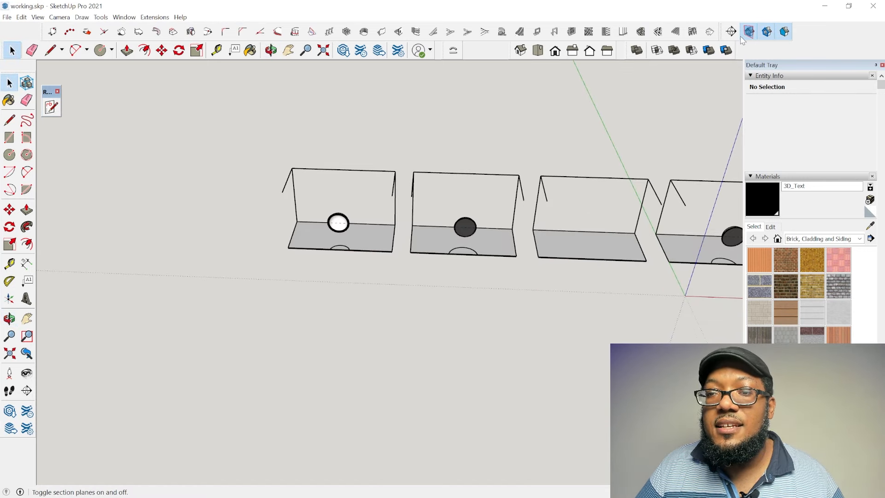
left_click(730, 31)
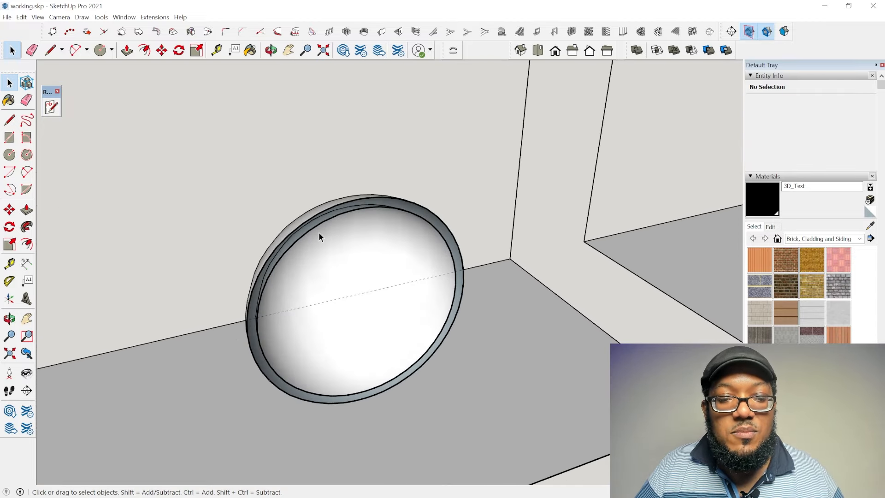
scroll("down", 3)
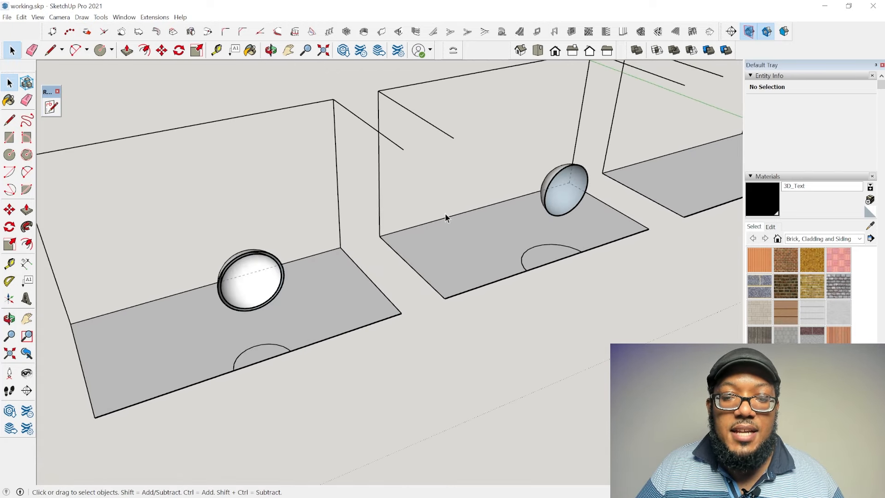
mouse_move(171, 270)
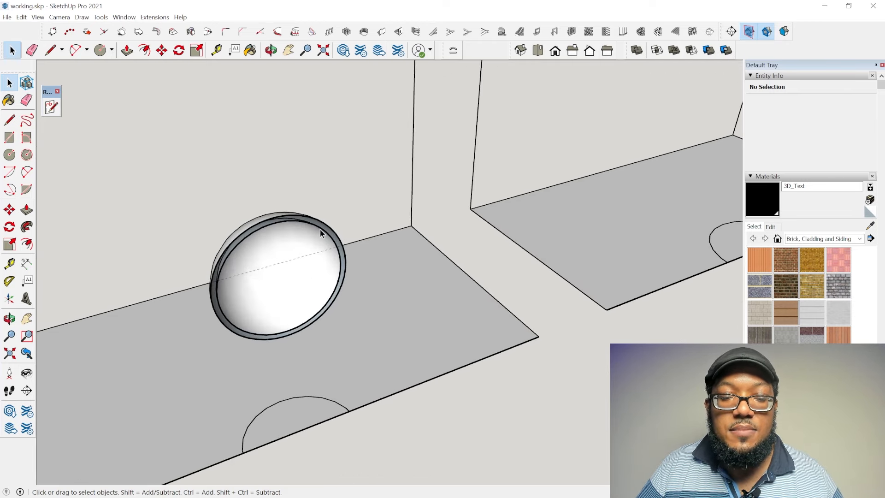
mouse_move(231, 313)
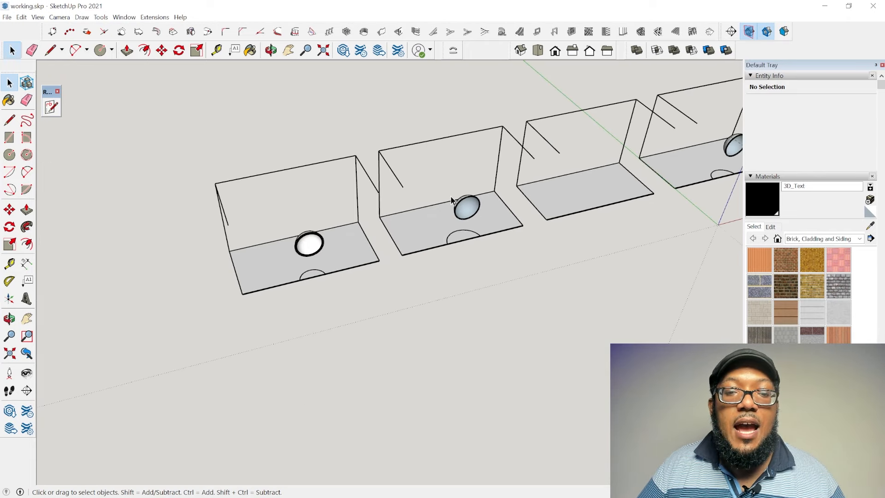
Show the spheres whole again and select the sphere in the next box
left_click(766, 31)
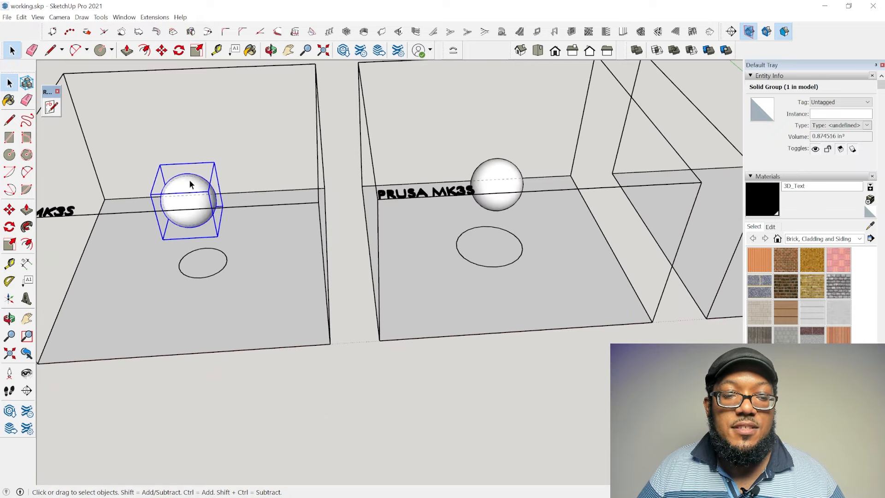
left_click(496, 185)
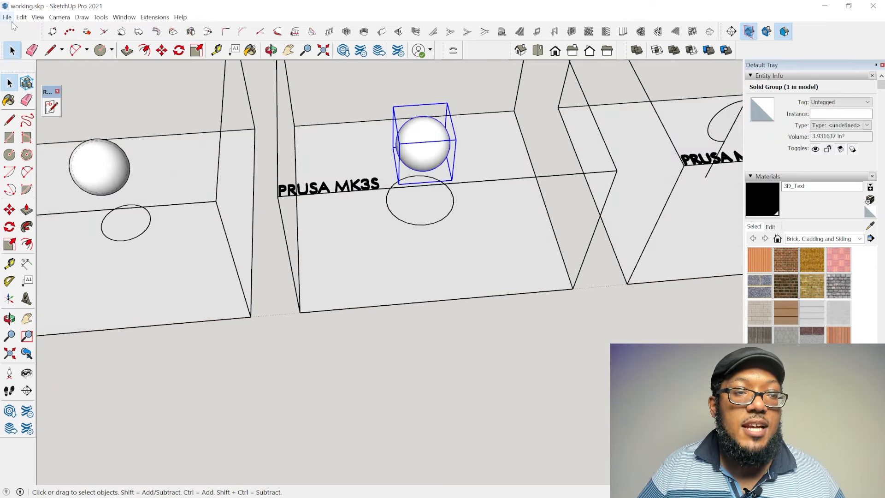
Export the selected sphere as a millimetre STL named class_sphere_0shell, selection only
left_click(8, 17)
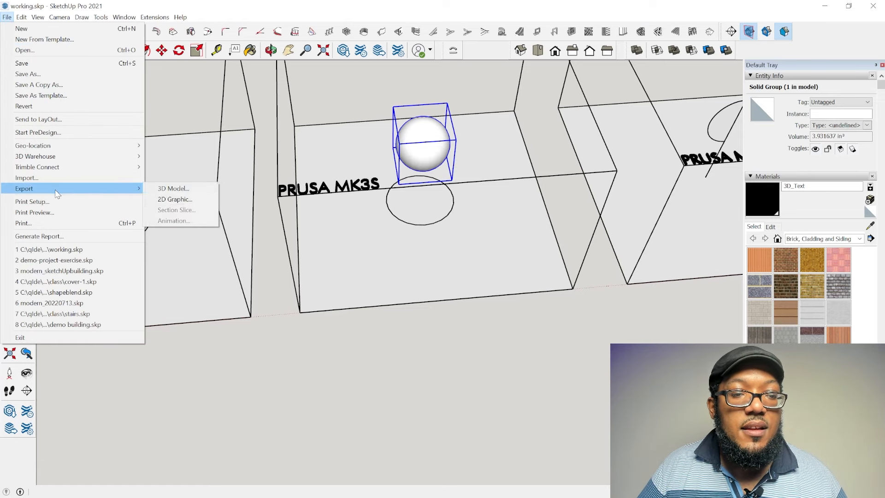
left_click(172, 188)
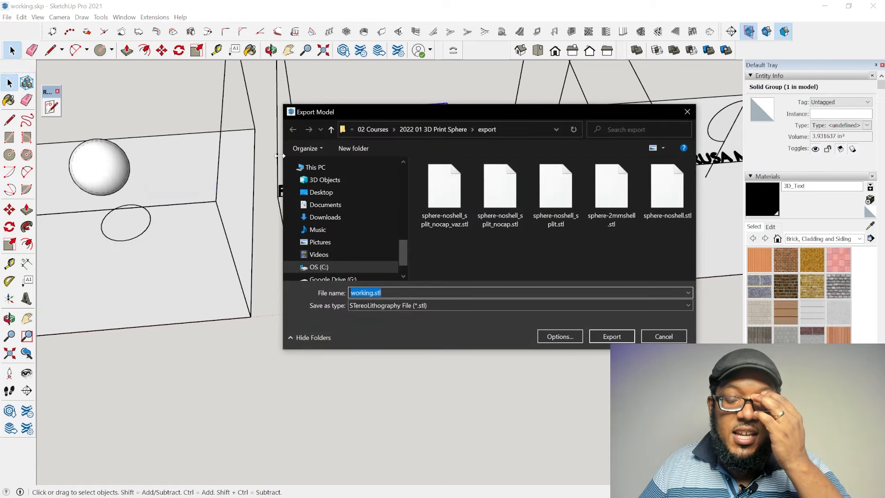
type("class_sphere")
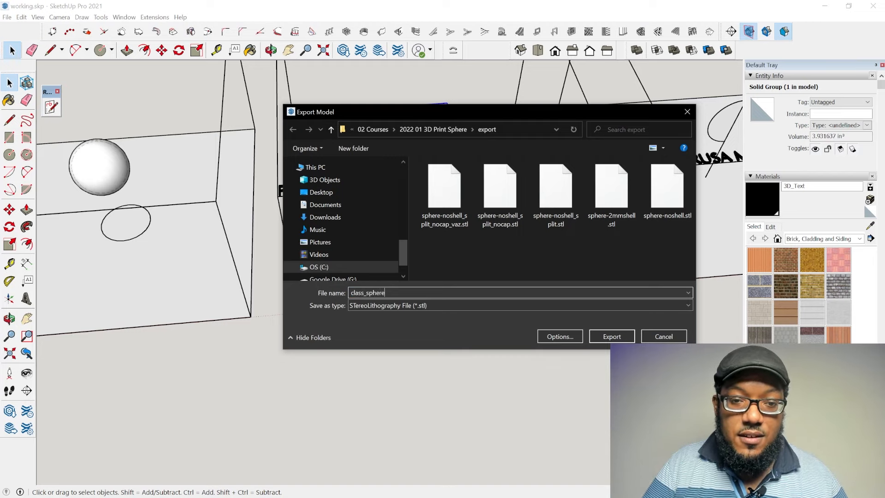
type("_0shell")
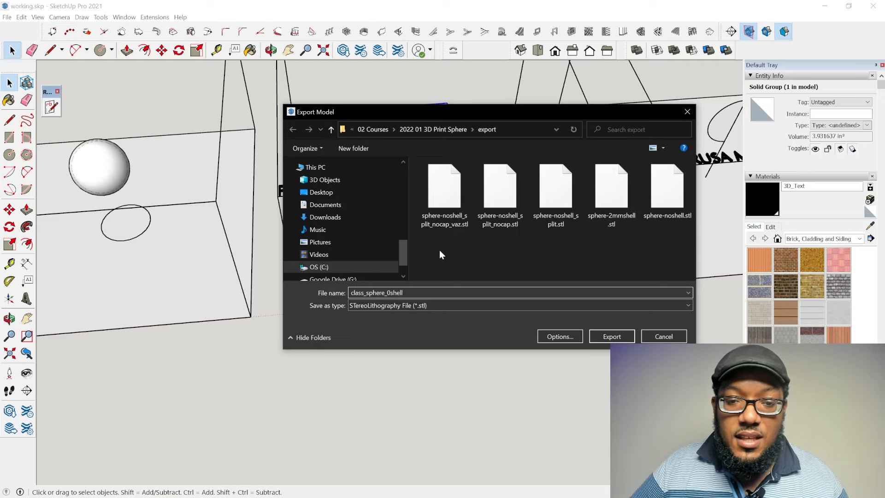
left_click(558, 336)
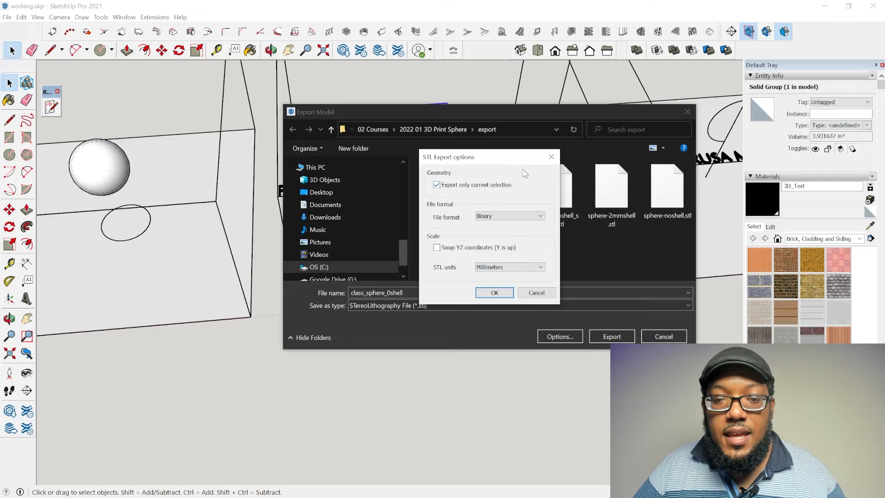
mouse_move(477, 263)
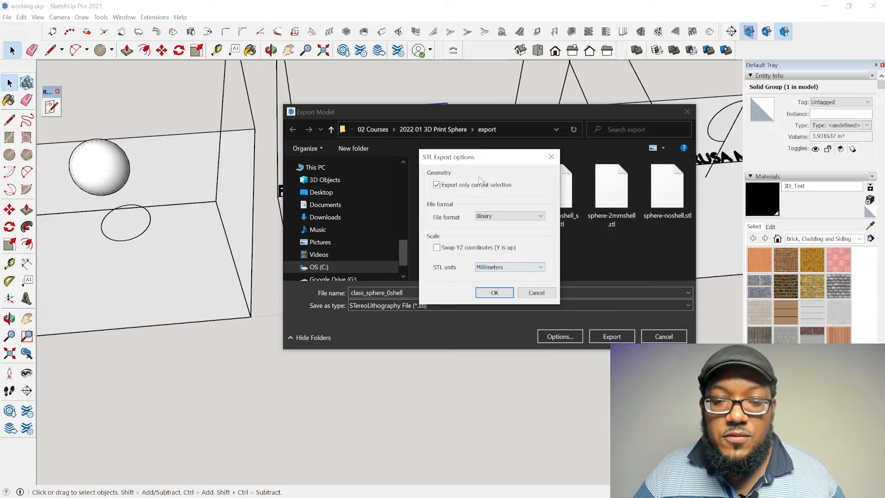
left_click(494, 292)
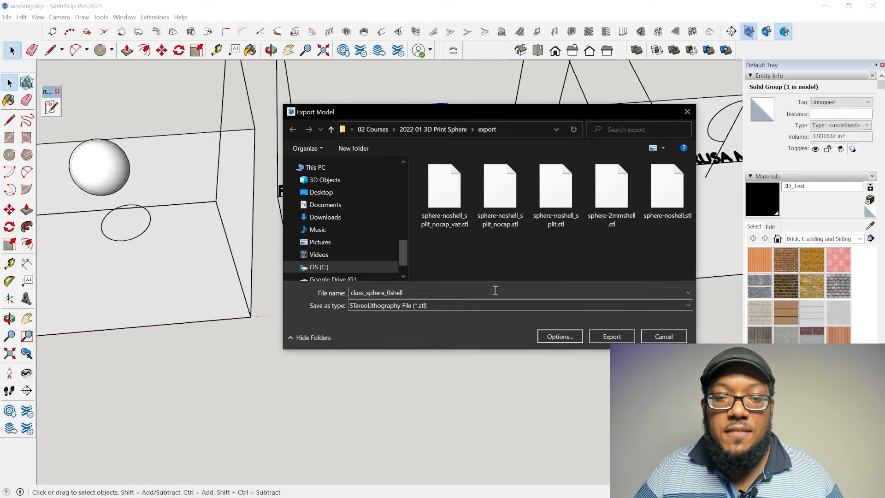
mouse_move(570, 333)
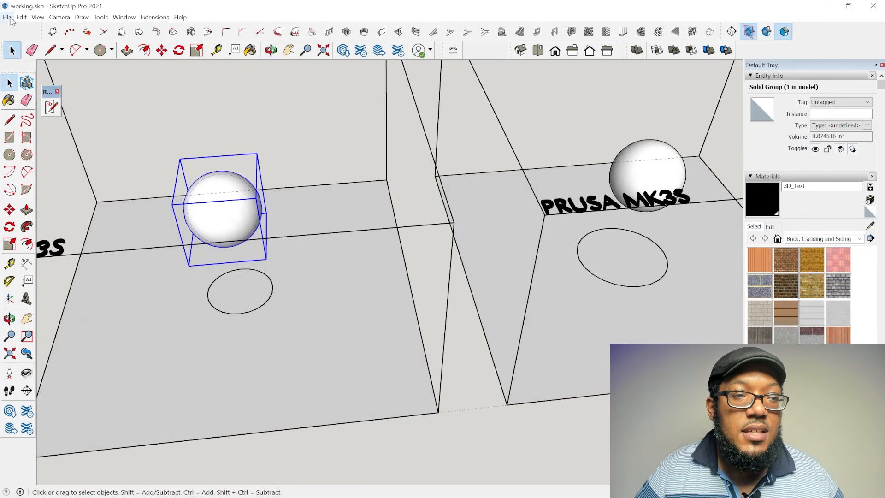
Start the 3D Model export again for the other sphere
left_click(7, 16)
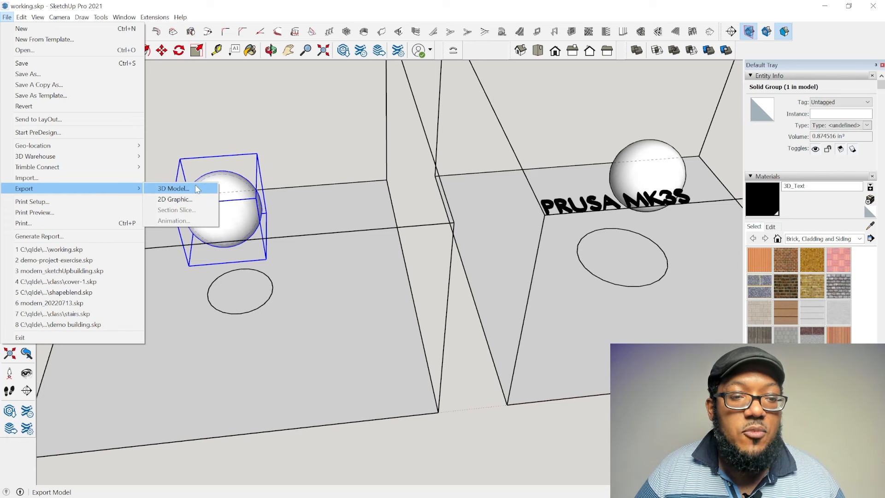
left_click(171, 188)
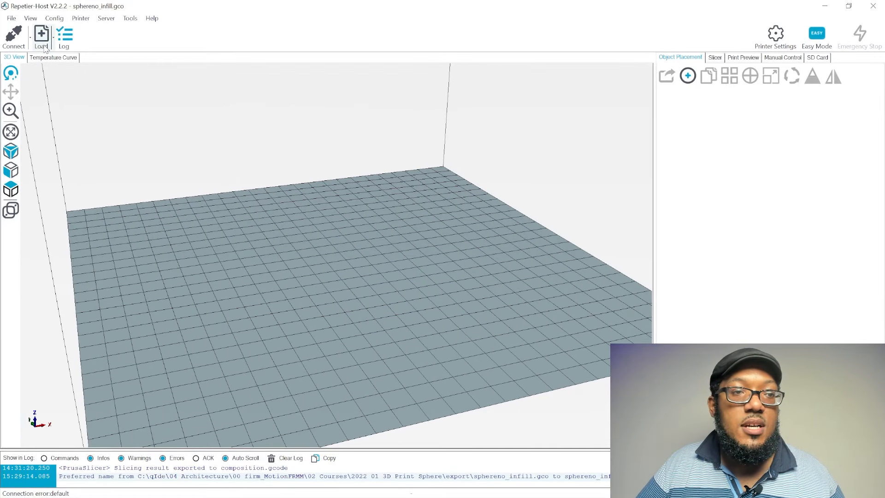
Load class_sphere_0shell.stl and class_sphere_2mmshell.stl onto the build plate side by side
left_click(39, 37)
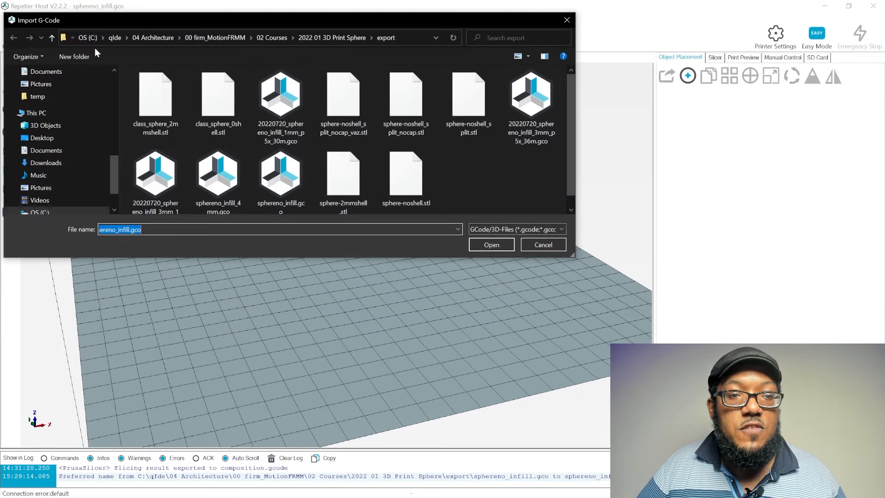
left_click(218, 101)
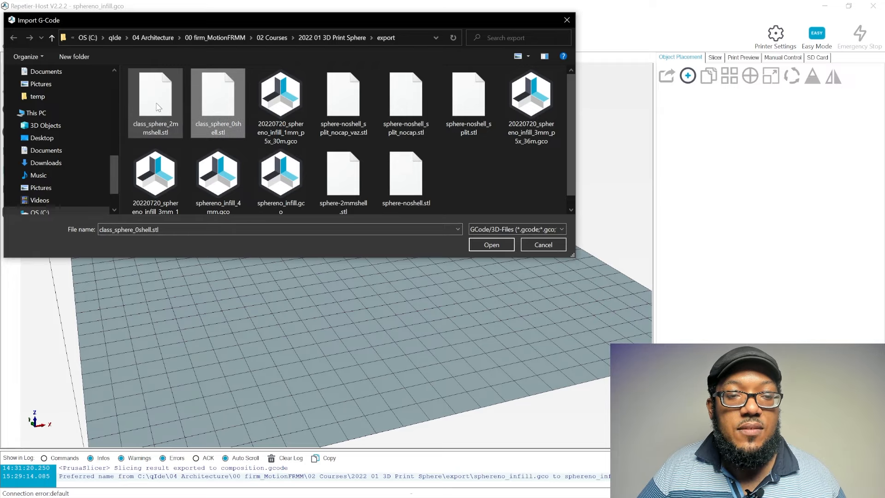
left_click(218, 96)
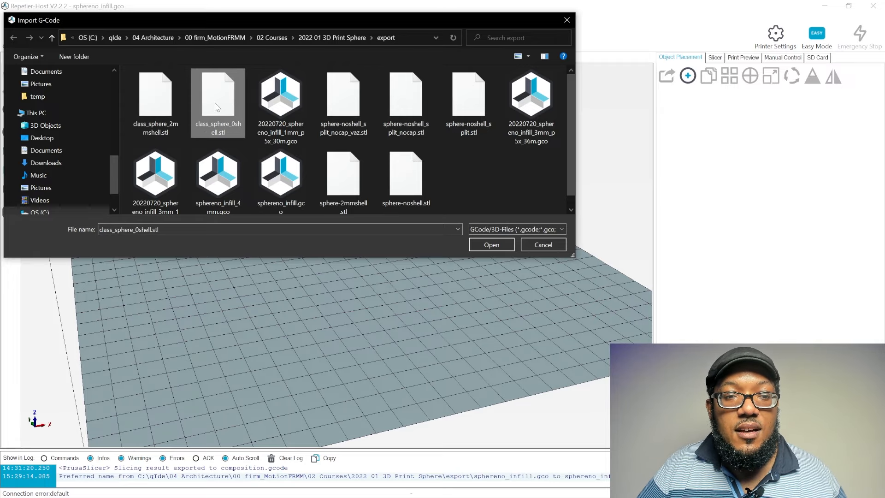
left_click(490, 244)
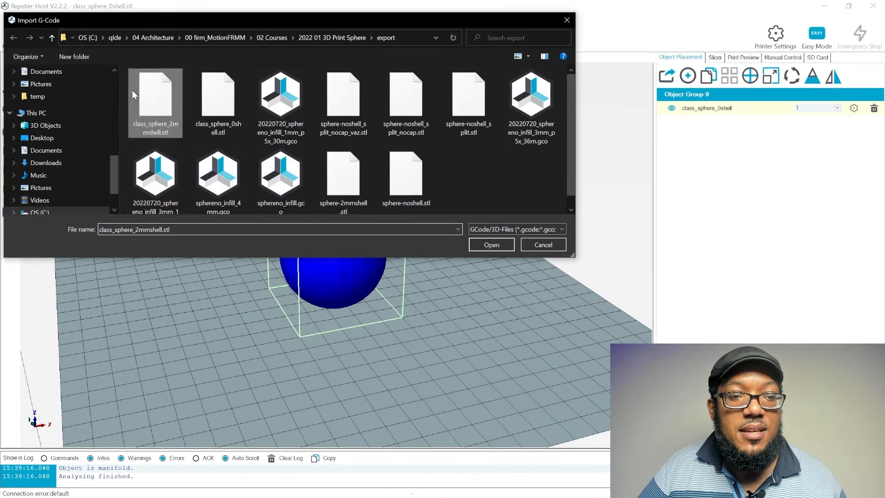
left_click(490, 244)
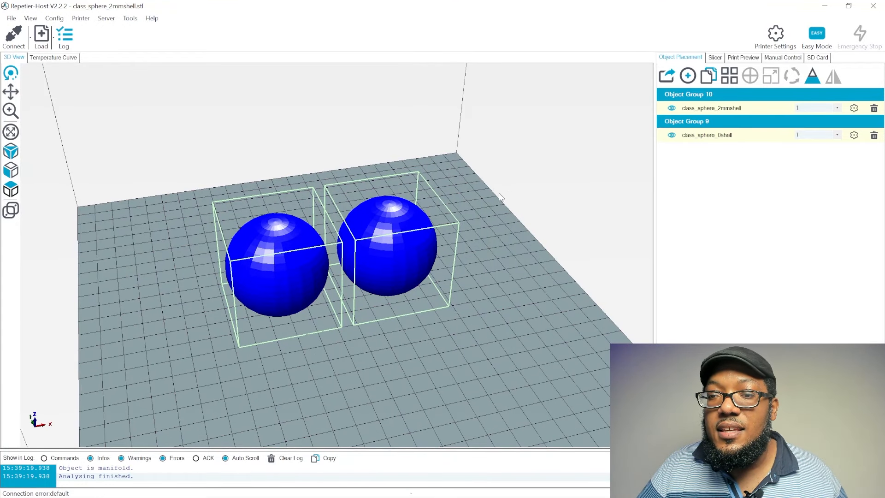
mouse_move(410, 223)
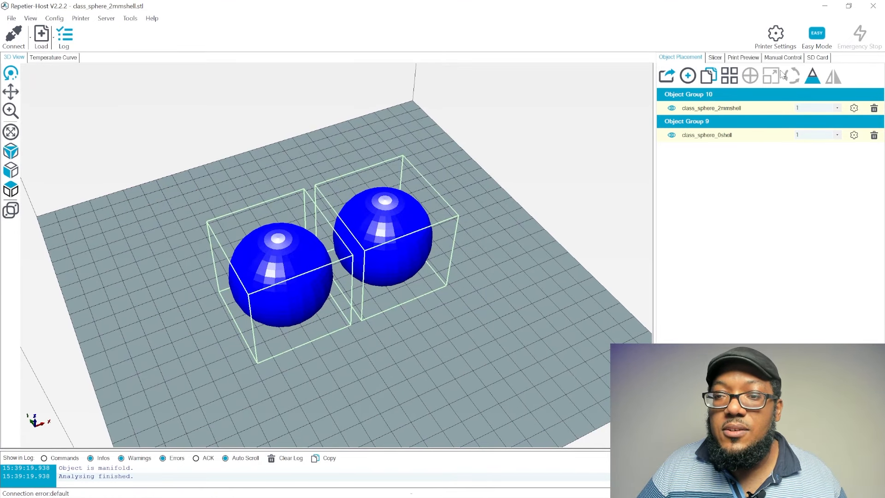
mouse_move(811, 77)
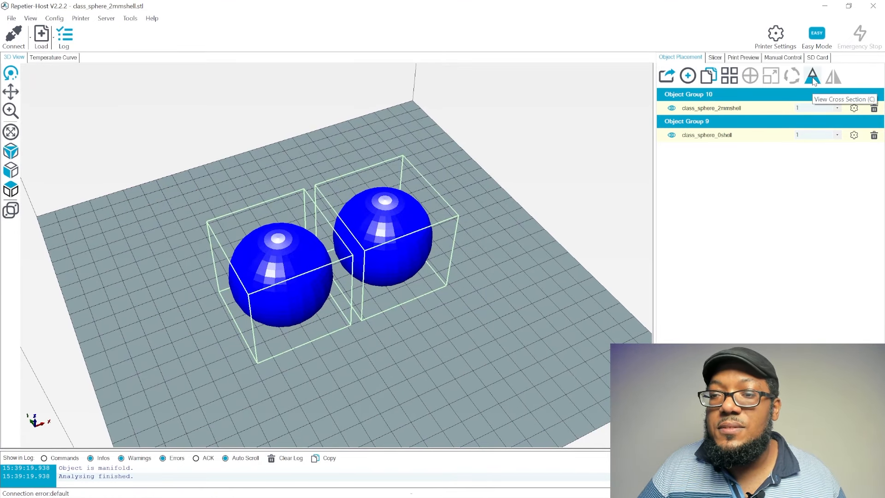
Enable the cross-section view and slide its position until both spheres' interiors are exposed
left_click(811, 74)
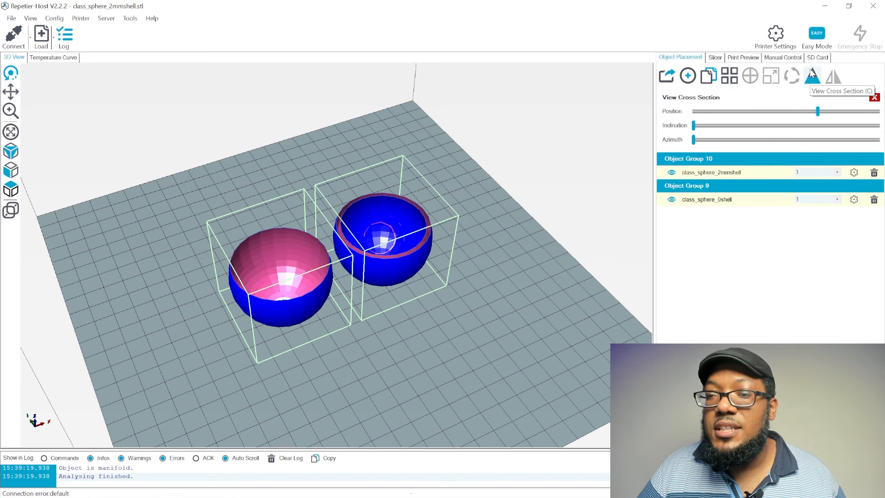
left_click_drag(816, 112, 762, 111)
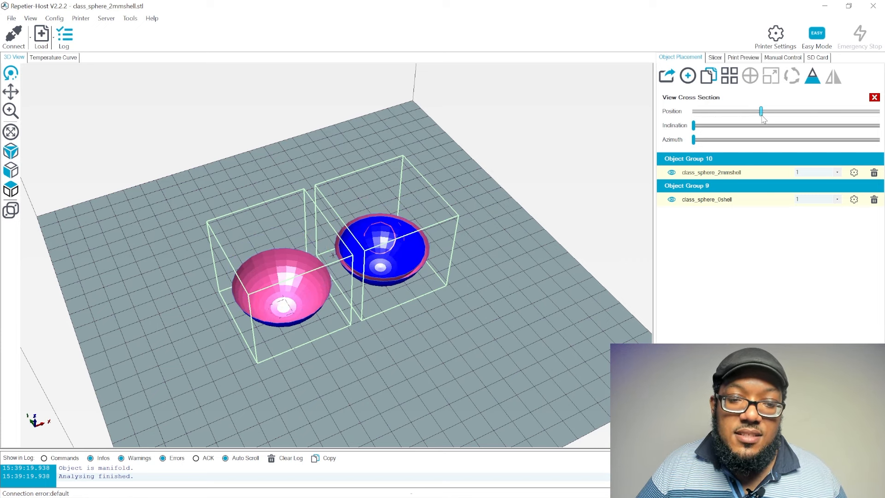
left_click_drag(762, 112, 820, 111)
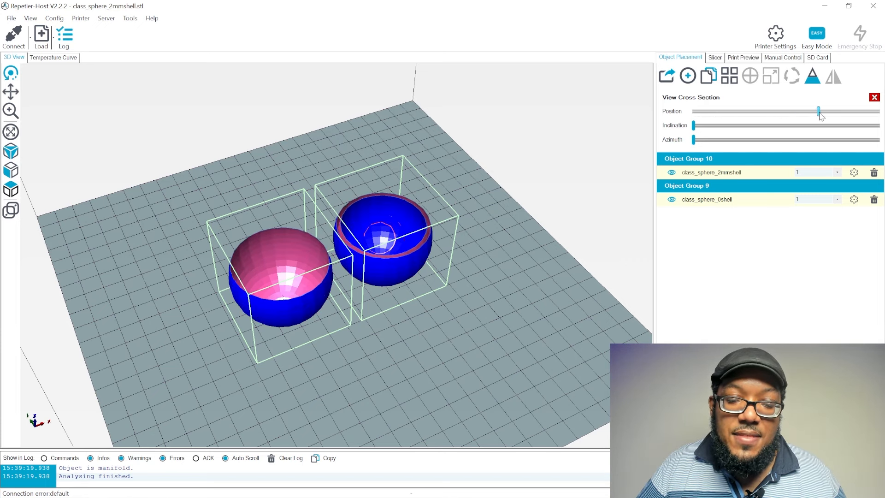
left_click_drag(819, 111, 792, 112)
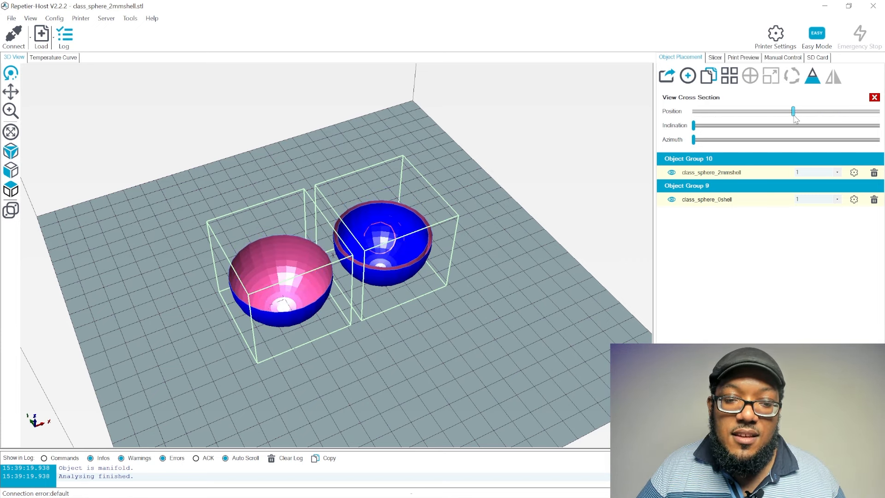
left_click_drag(793, 111, 826, 112)
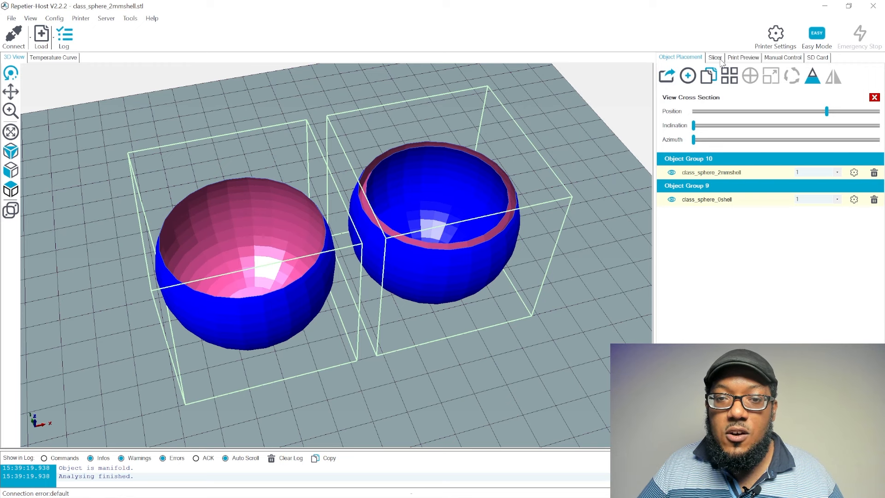
left_click(714, 57)
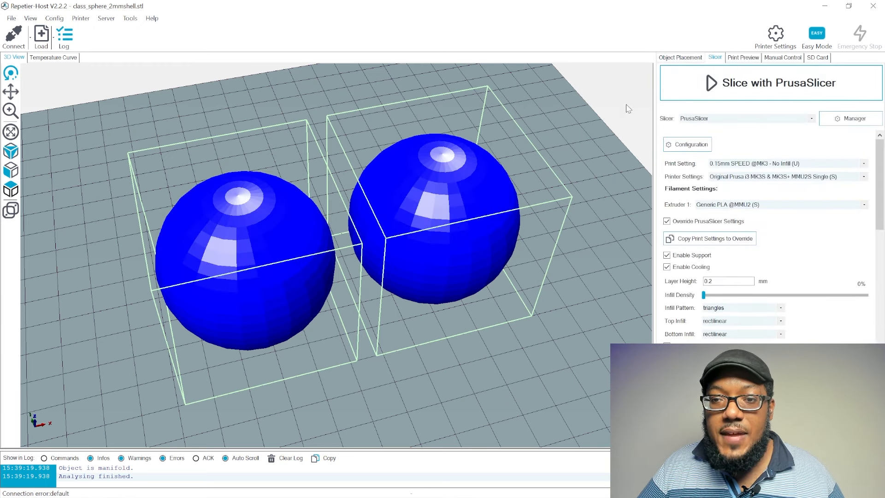
mouse_move(388, 213)
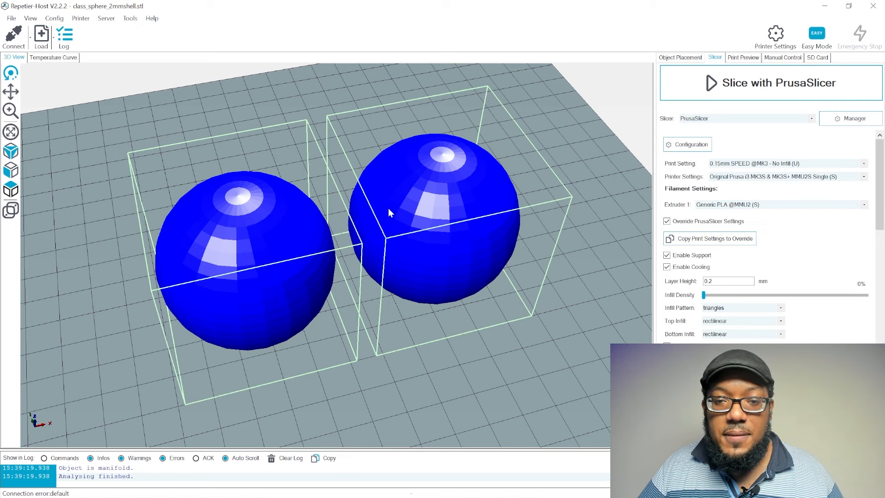
mouse_move(705, 171)
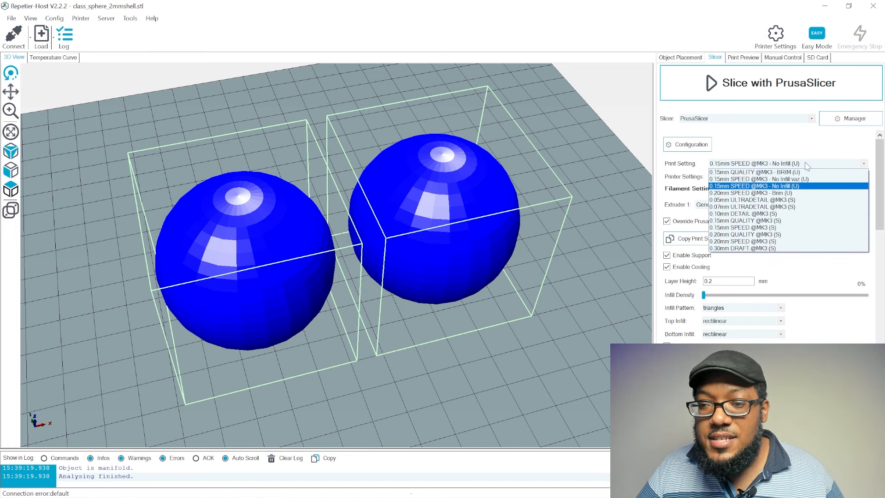
left_click(742, 227)
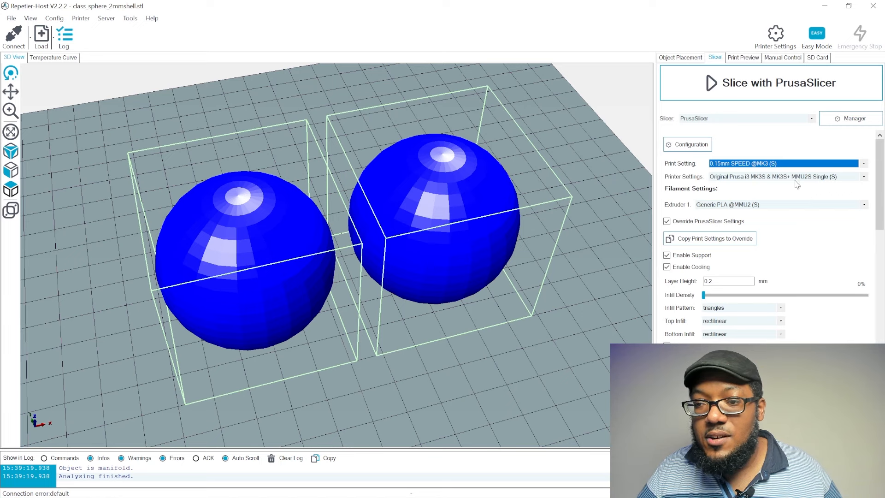
mouse_move(808, 181)
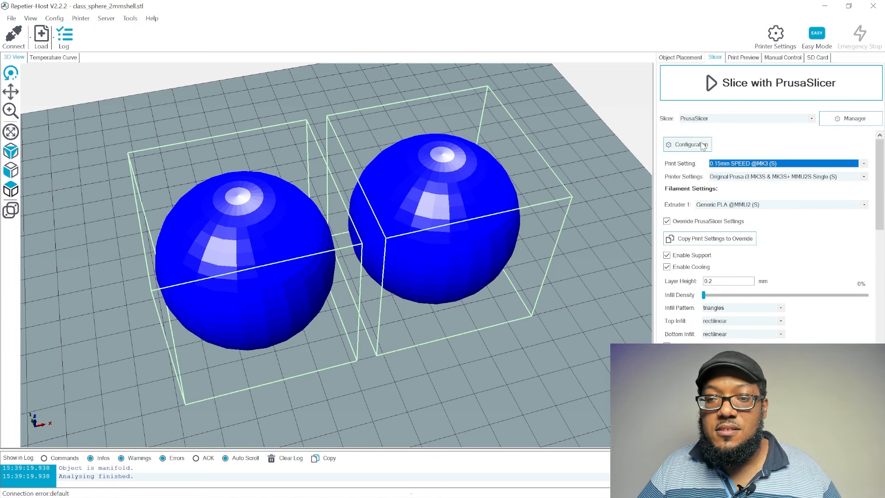
mouse_move(768, 152)
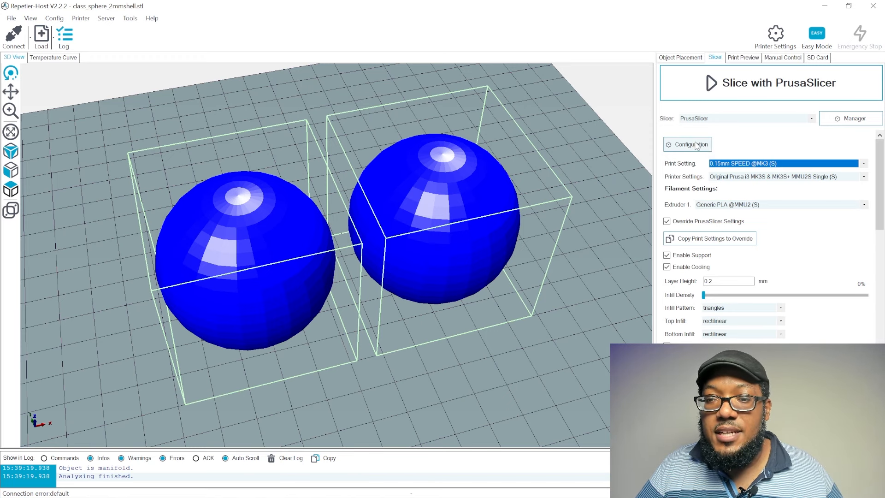
left_click(687, 145)
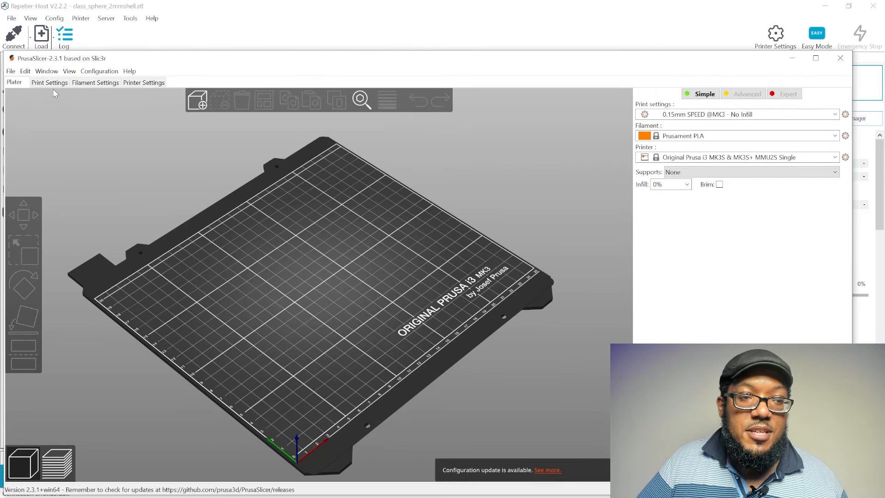
left_click(50, 82)
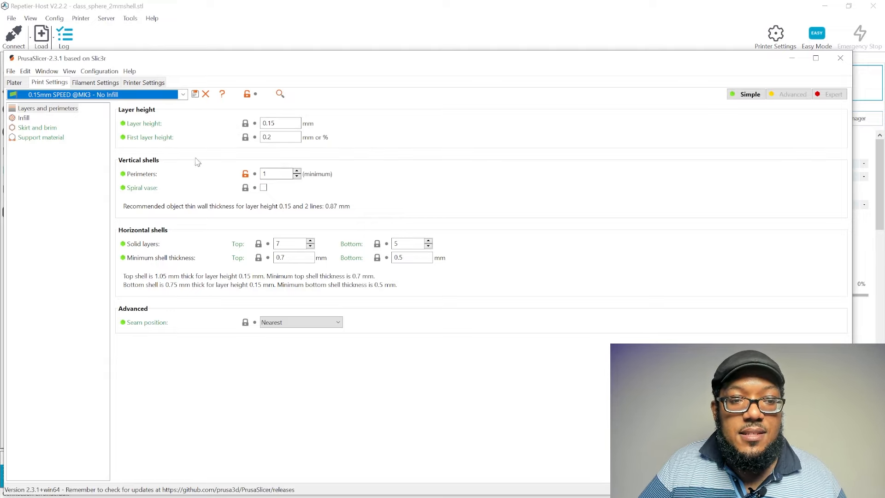
mouse_move(270, 188)
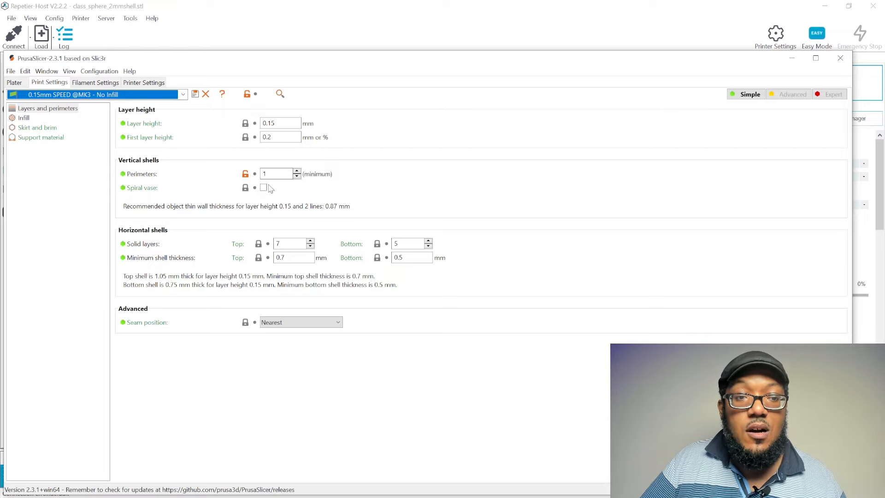
mouse_move(277, 173)
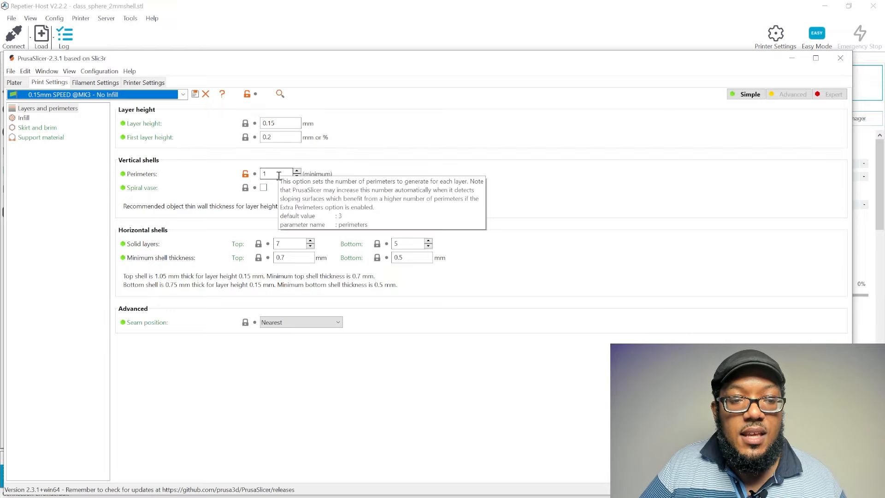
left_click(24, 117)
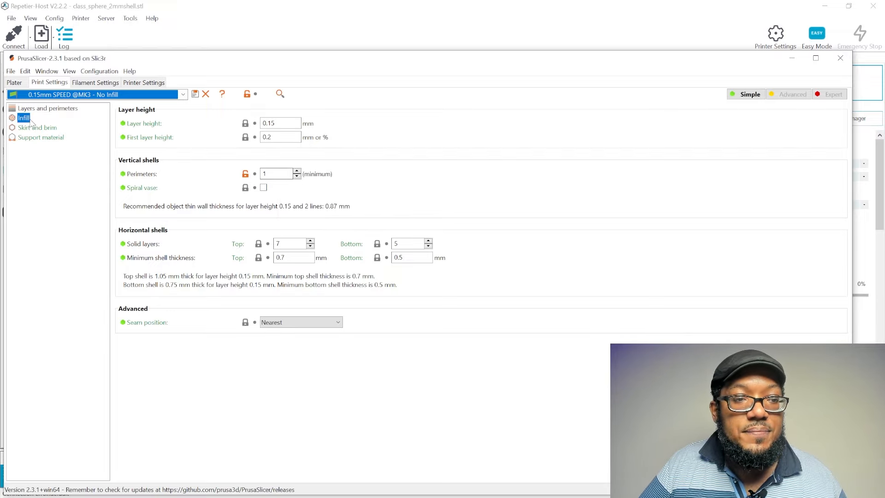
left_click(24, 117)
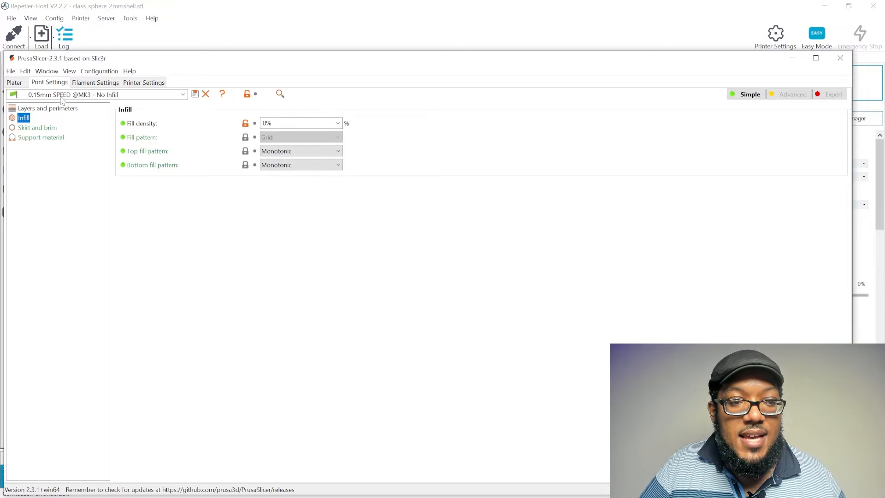
left_click(49, 108)
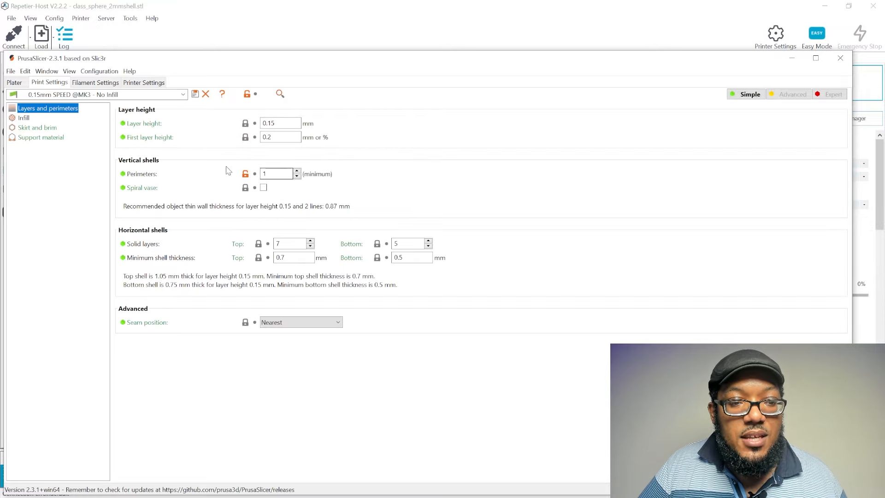
left_click(276, 173)
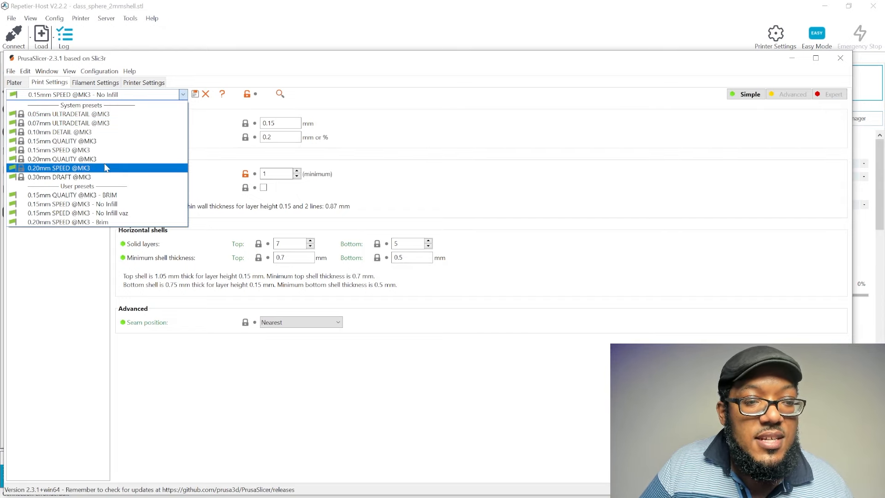
mouse_move(59, 131)
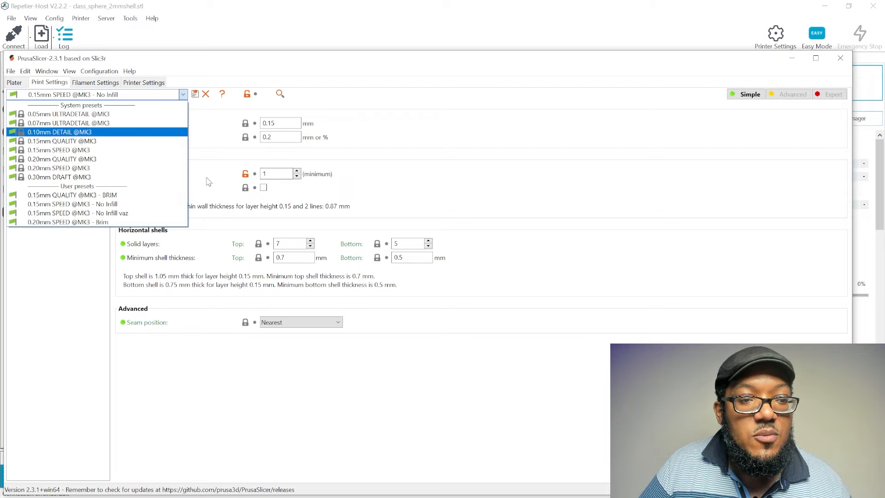
mouse_move(62, 158)
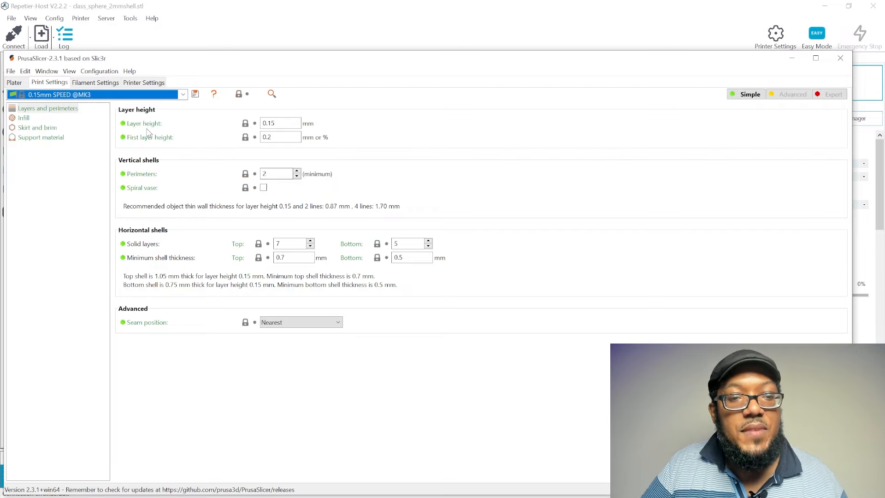
mouse_move(276, 173)
type("1")
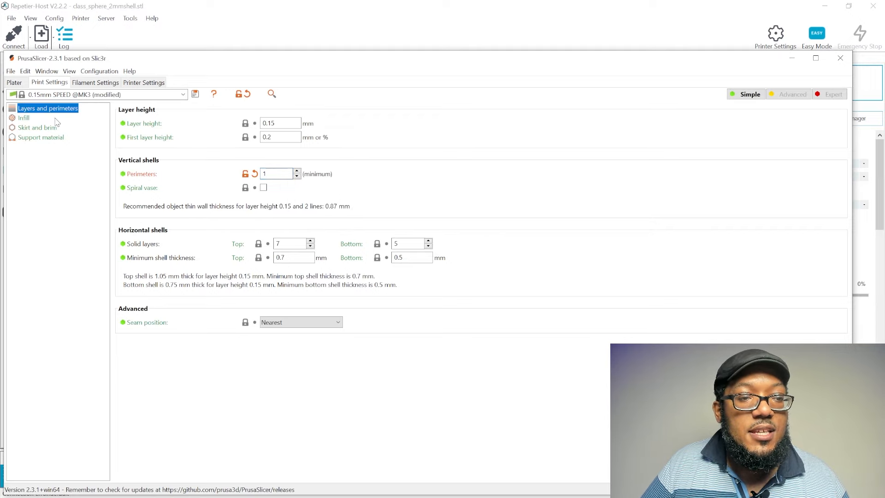
left_click(24, 117)
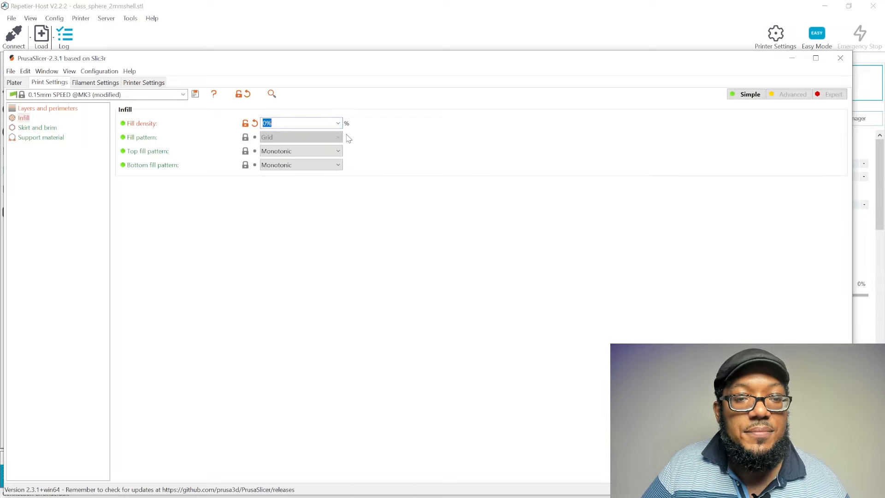
left_click(194, 94)
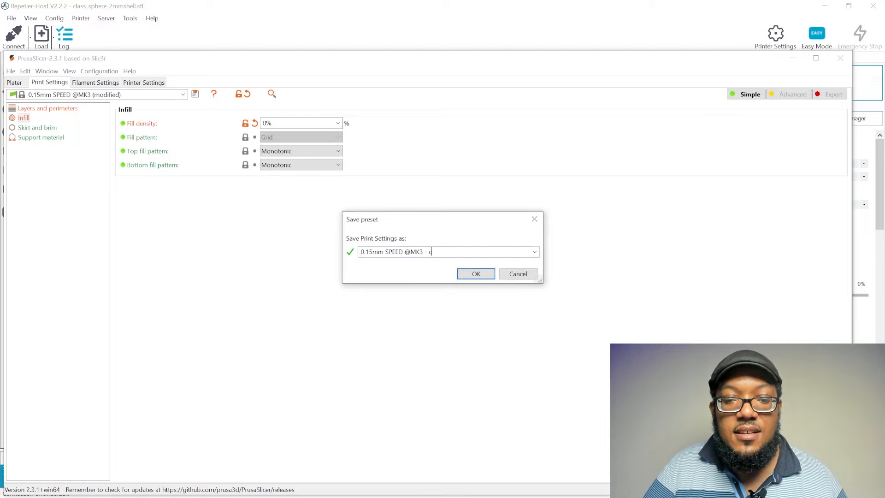
type("lass")
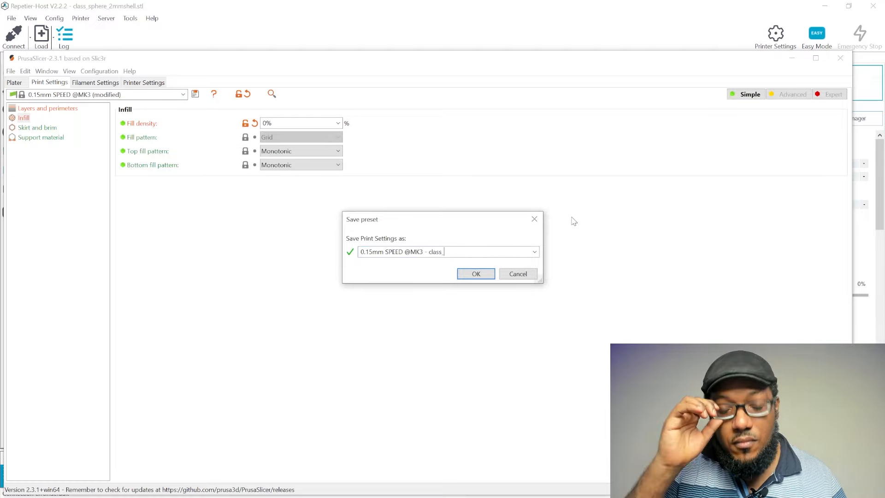
type("1mmnoinfill")
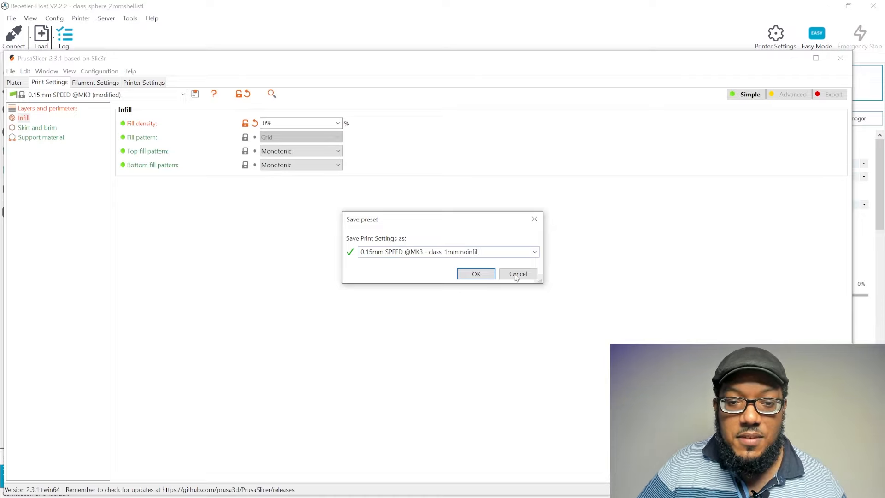
left_click(476, 274)
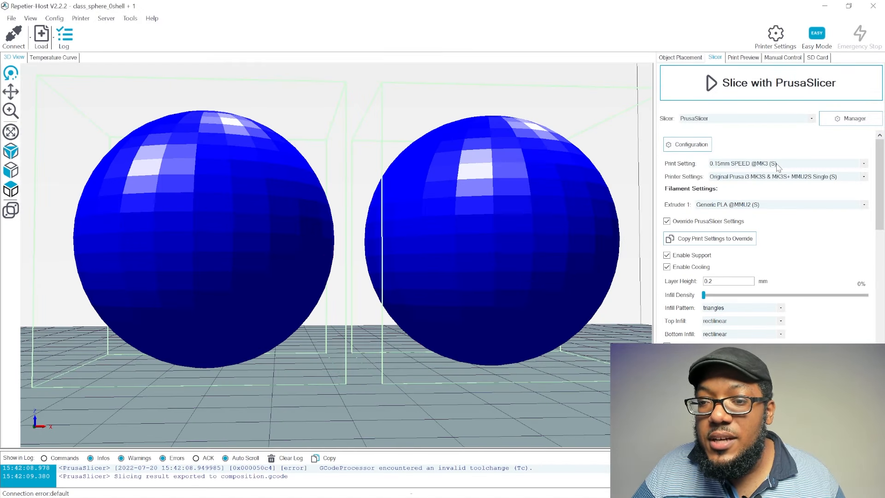
left_click(790, 163)
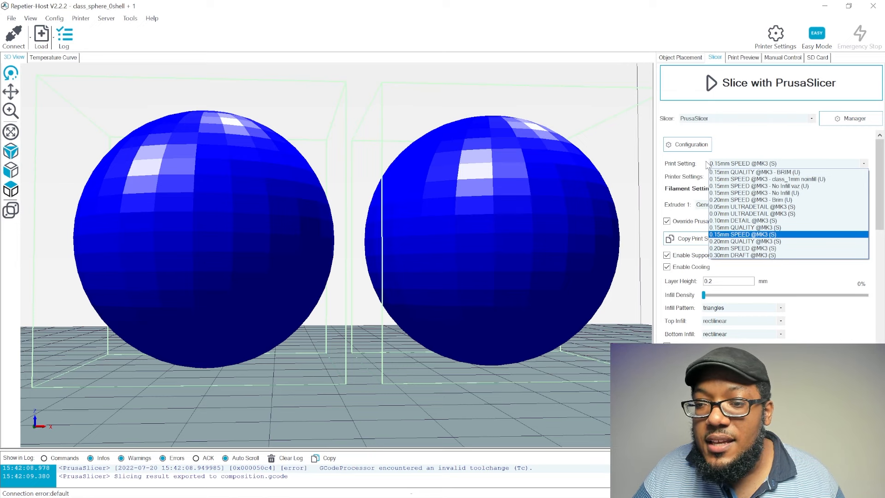
mouse_move(745, 178)
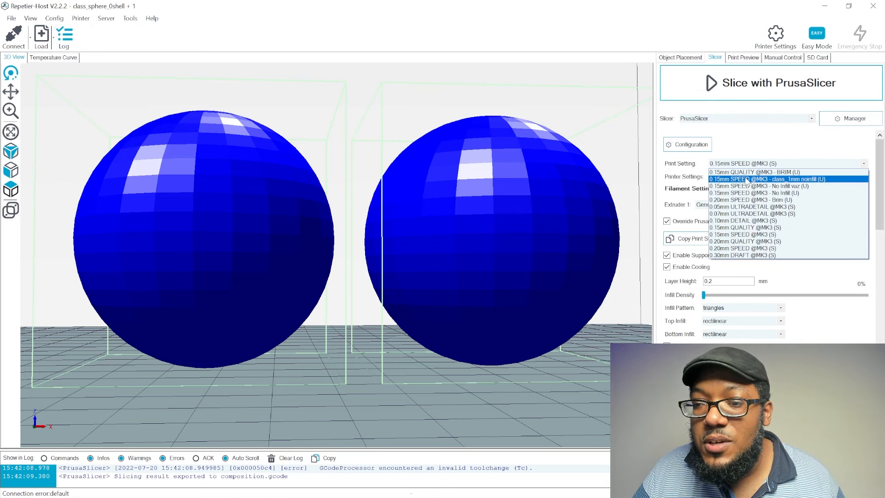
left_click(754, 178)
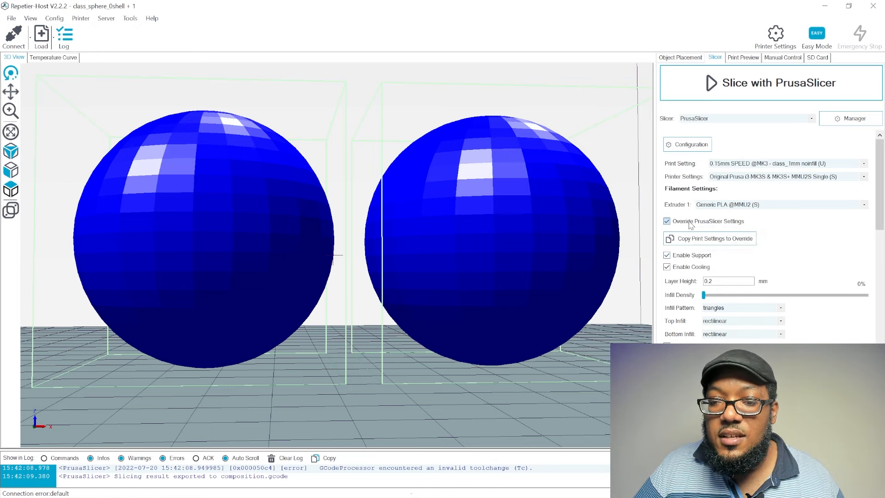
left_click(665, 220)
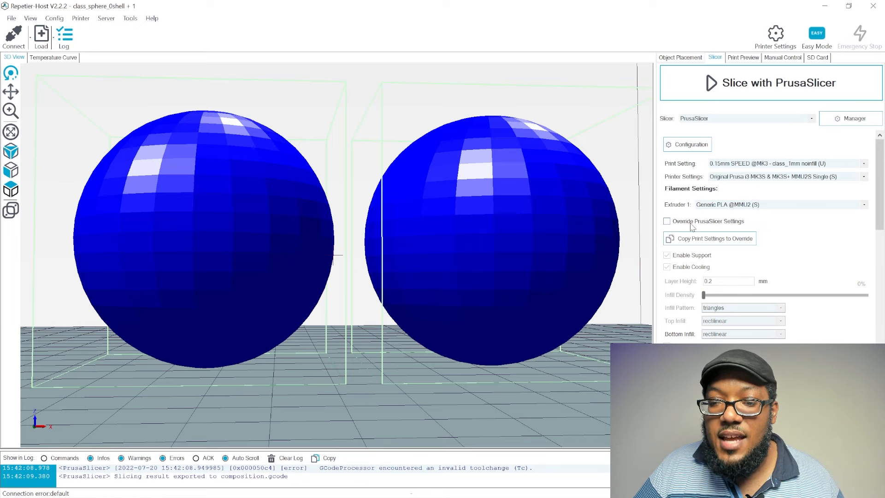
left_click(666, 221)
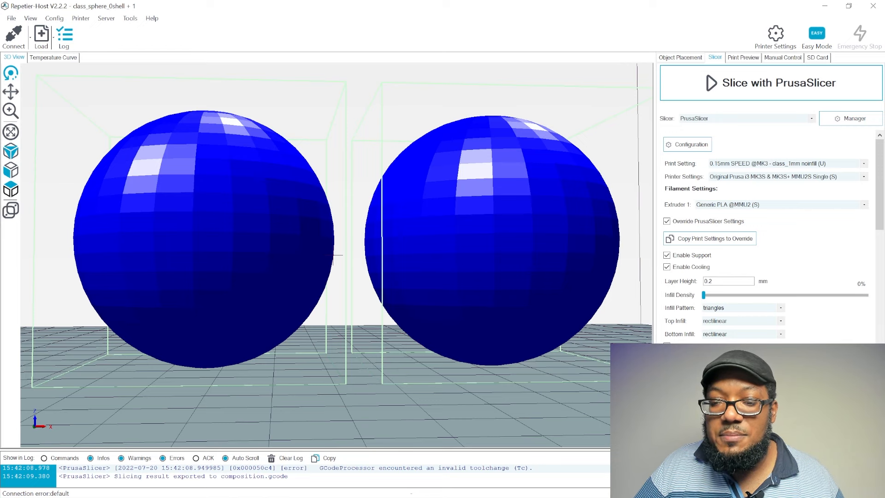
mouse_move(534, 280)
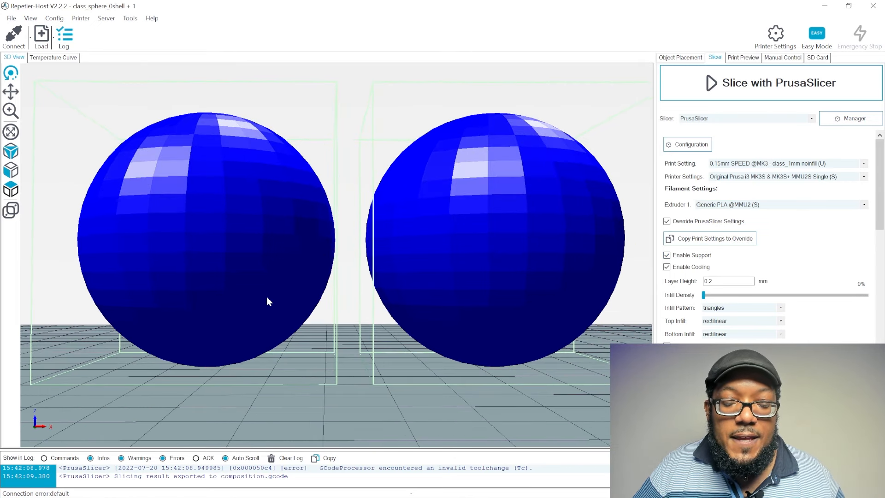
mouse_move(235, 364)
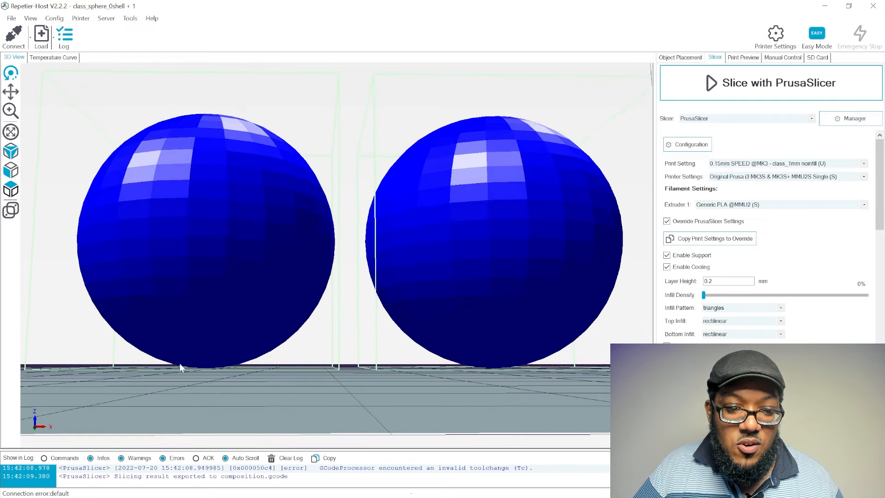
mouse_move(258, 355)
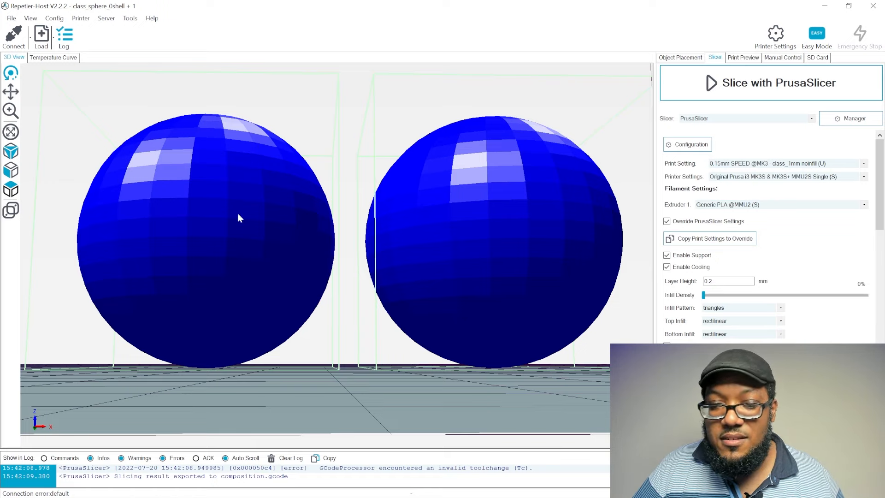
mouse_move(269, 110)
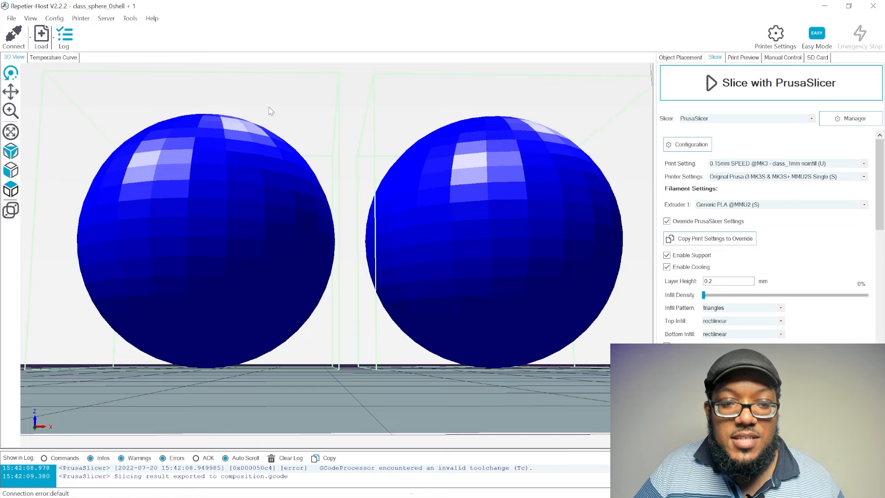
mouse_move(690, 258)
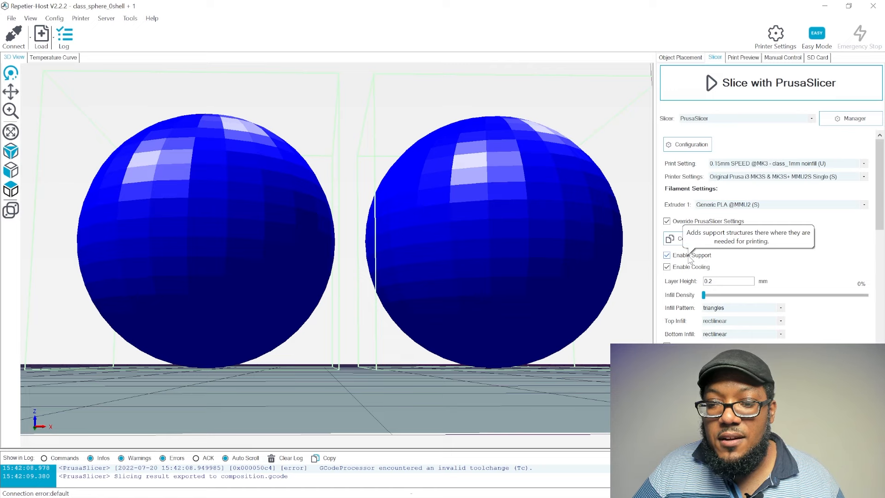
mouse_move(692, 270)
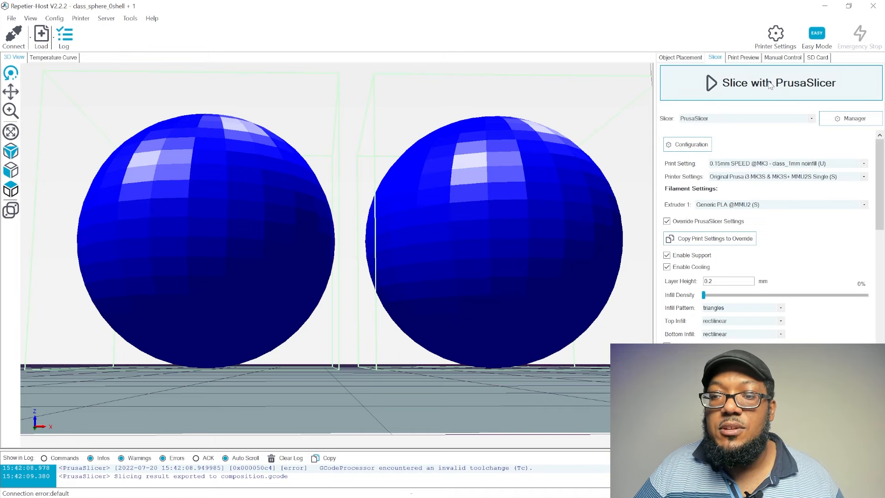
Slice both spheres with PrusaSlicer and scrub the Last Layer slider through the shells
left_click(770, 83)
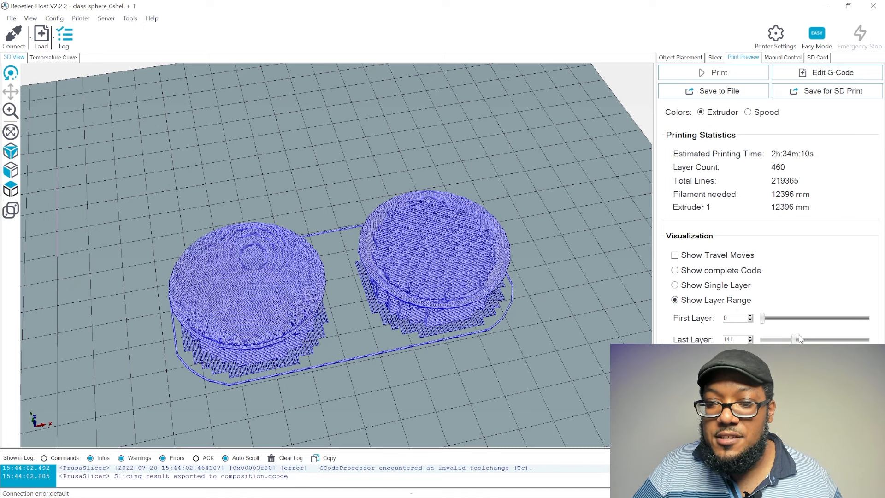
left_click_drag(800, 338, 768, 338)
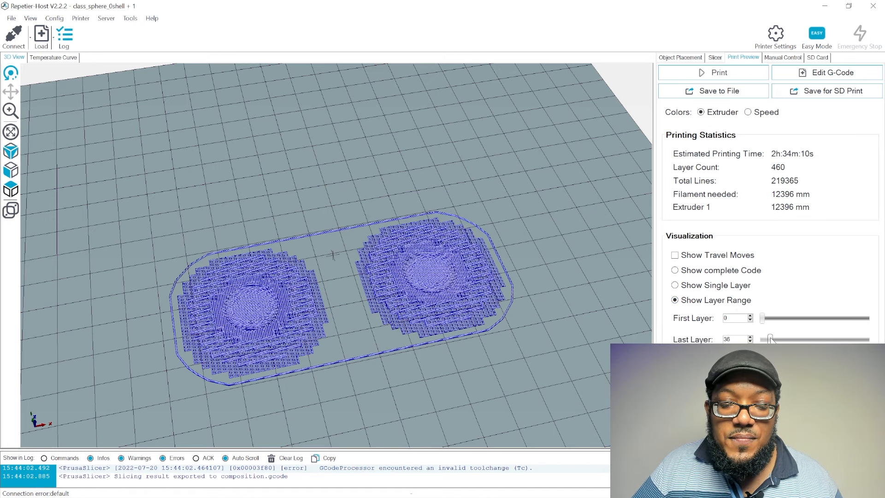
left_click_drag(769, 338, 809, 338)
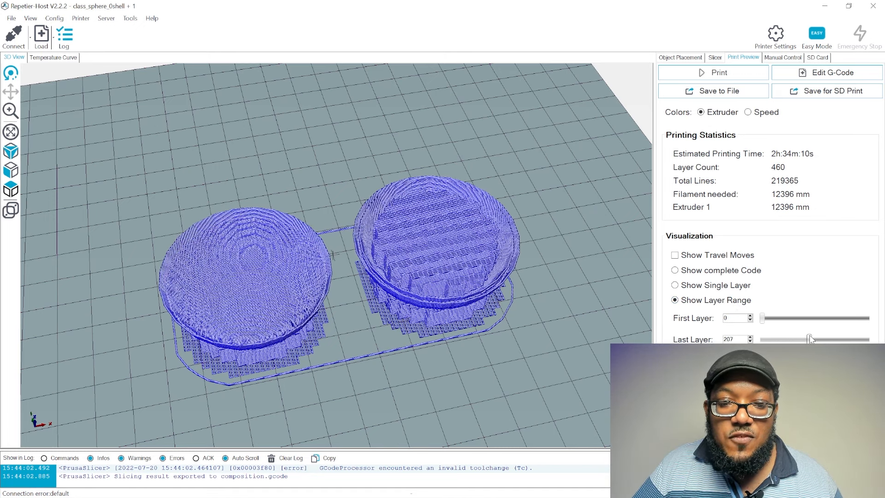
left_click_drag(809, 338, 838, 337)
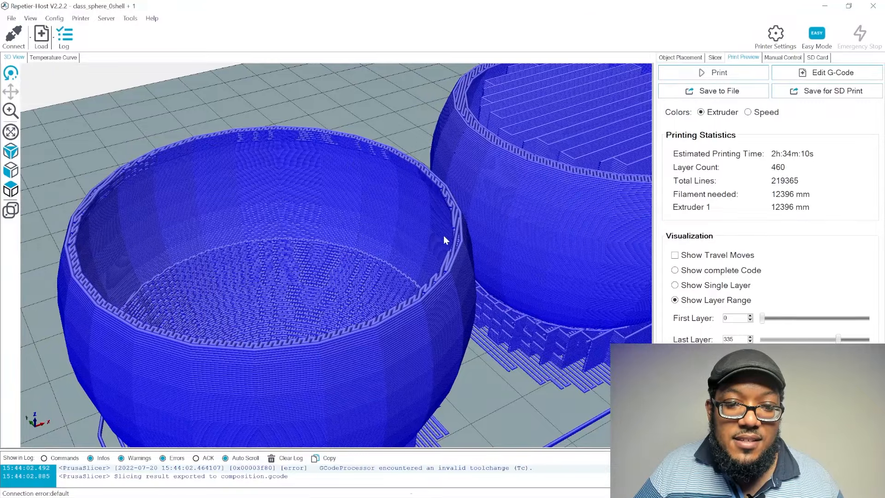
mouse_move(104, 250)
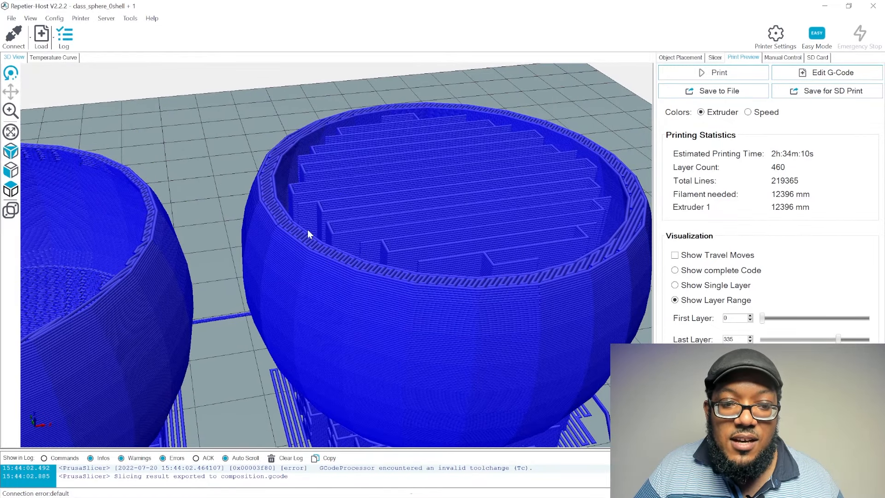
mouse_move(285, 190)
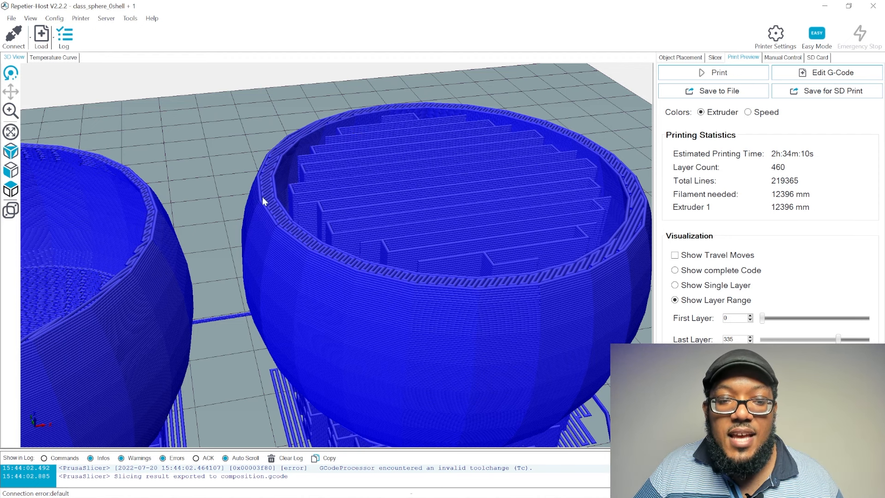
mouse_move(584, 133)
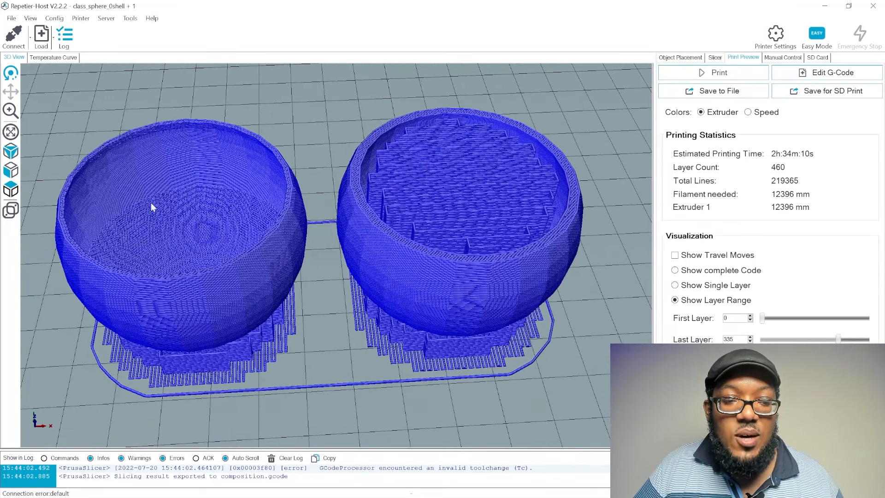
mouse_move(250, 149)
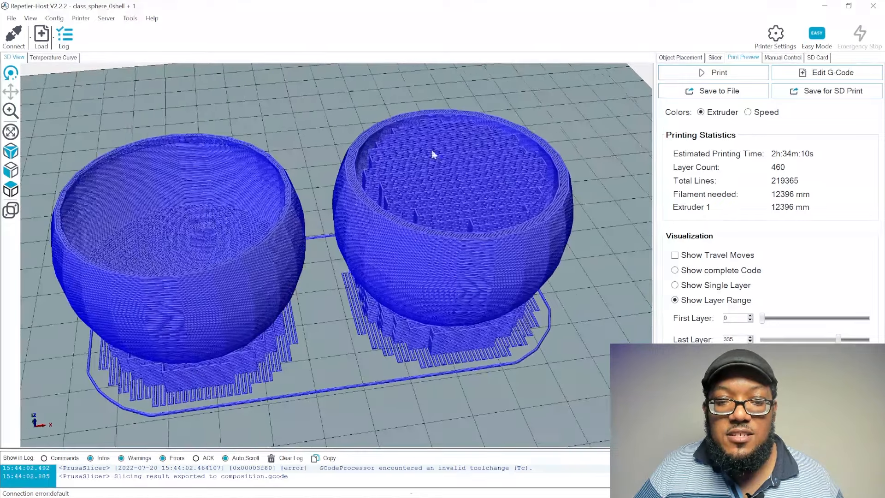
Orbit the preview and step the top visible layer down to about 230, then 143
left_click_drag(431, 155, 322, 278)
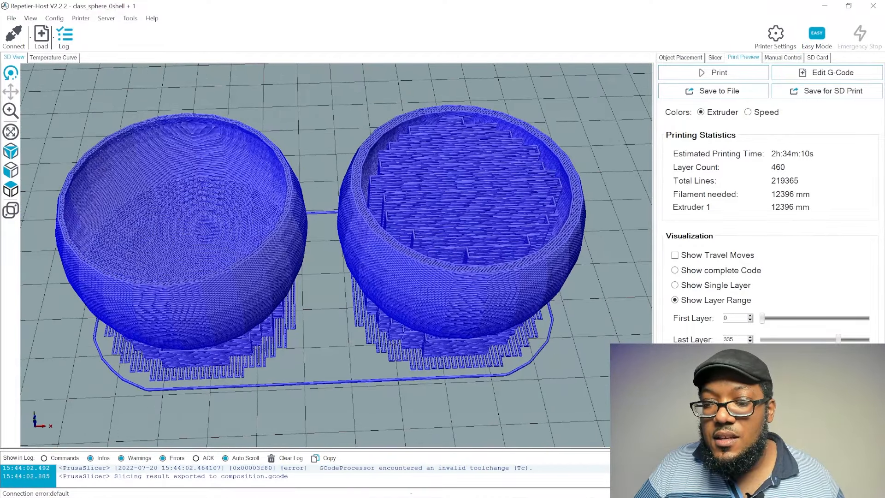
left_click_drag(838, 339, 866, 338)
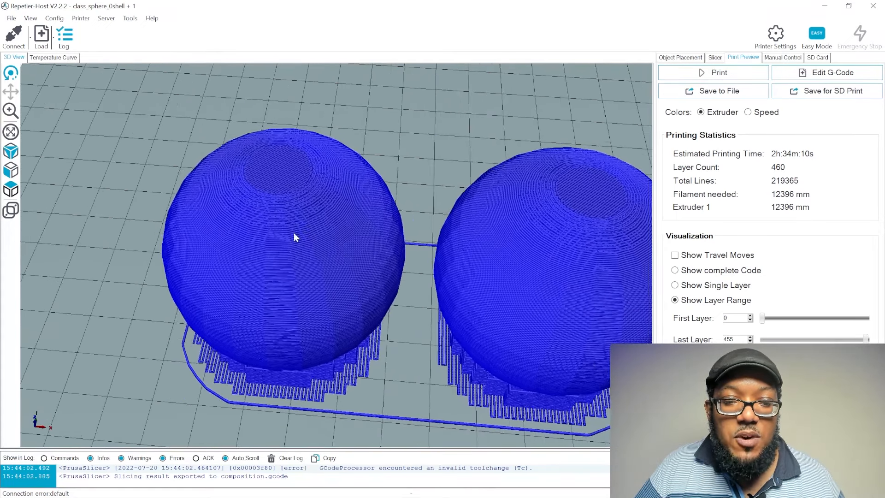
left_click_drag(864, 338, 844, 338)
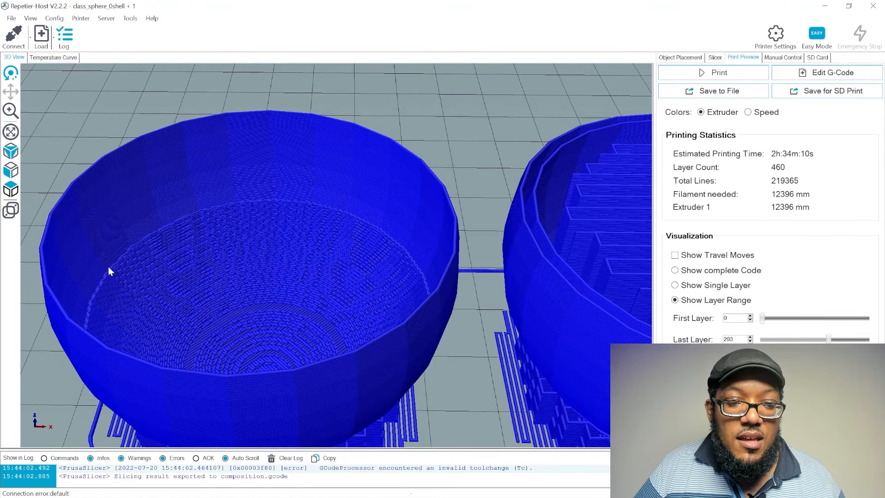
mouse_move(99, 303)
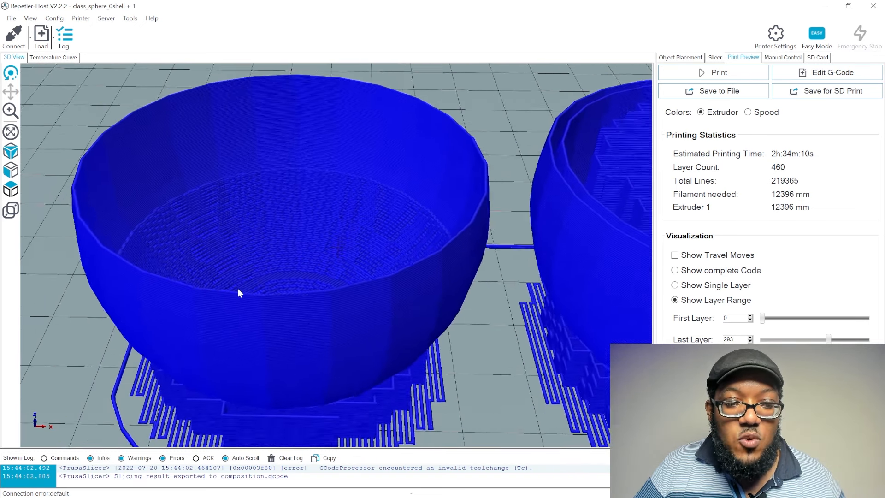
left_click_drag(827, 338, 816, 338)
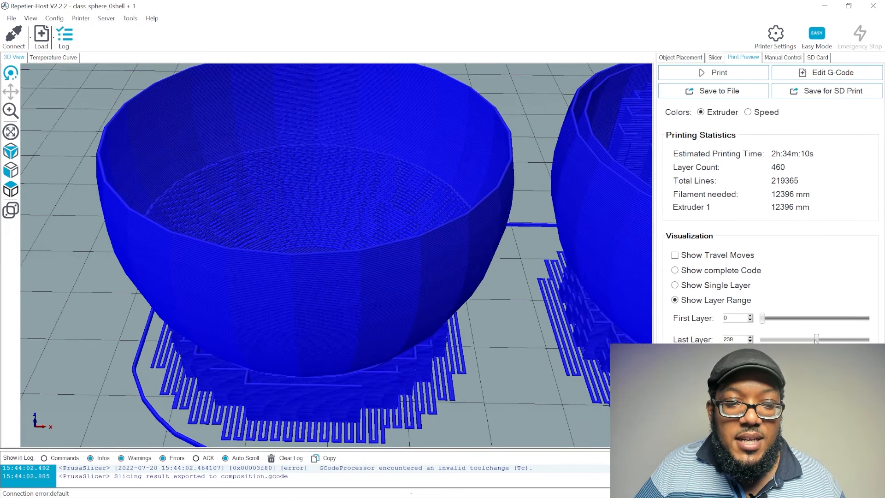
left_click_drag(815, 338, 796, 338)
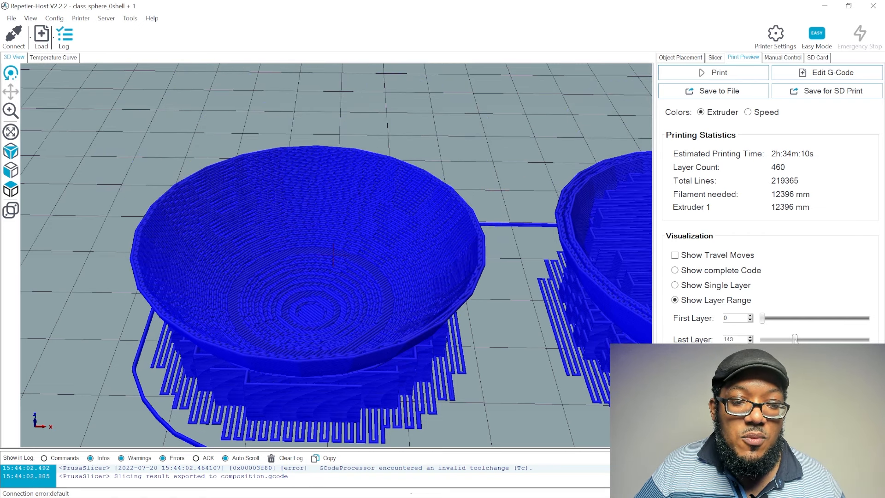
Raise the layer range back through 358 to all 460 layers, then return to the Slicer tab
left_click_drag(794, 338, 790, 338)
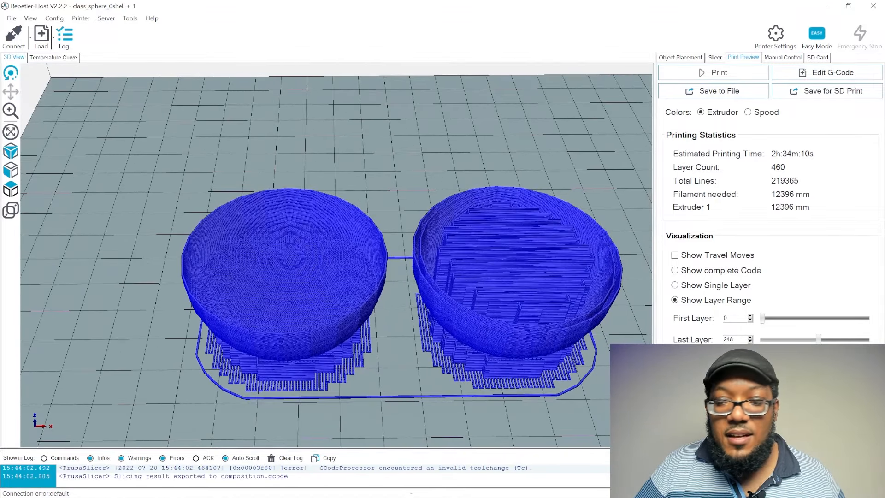
left_click_drag(818, 339, 844, 338)
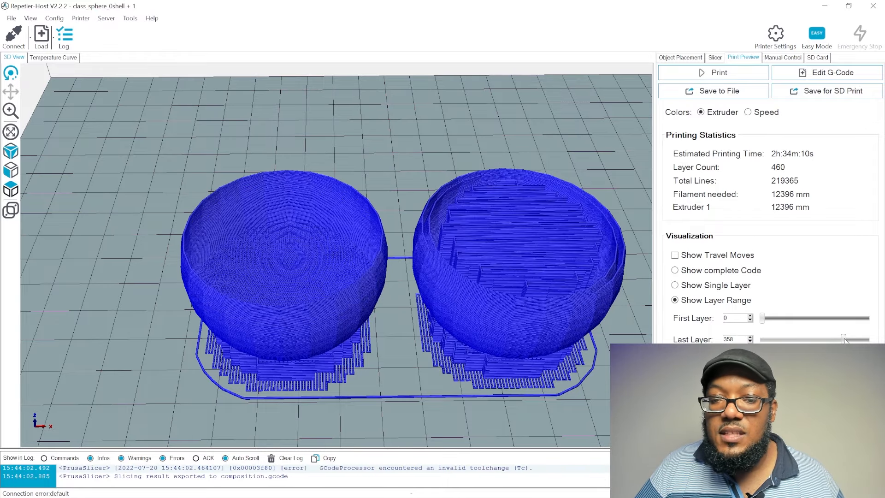
left_click_drag(843, 338, 880, 338)
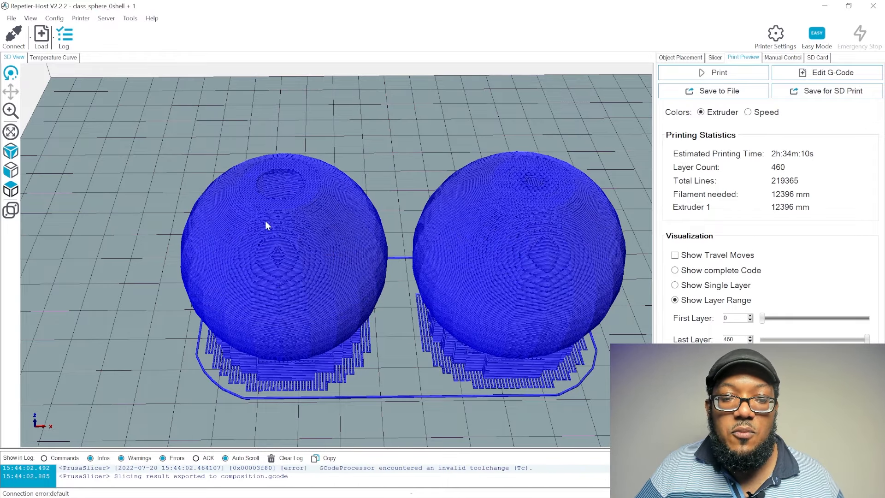
left_click(713, 57)
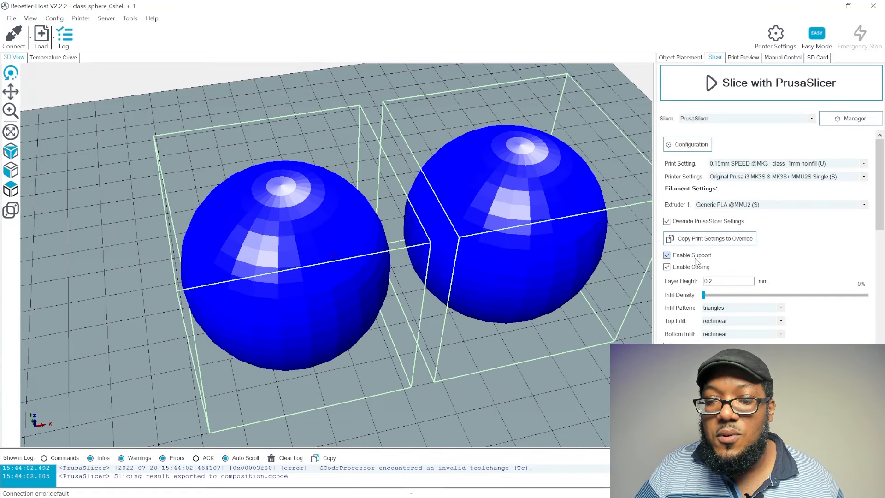
Re-slice the spheres without support and cut the preview down to about layer 50
left_click(768, 83)
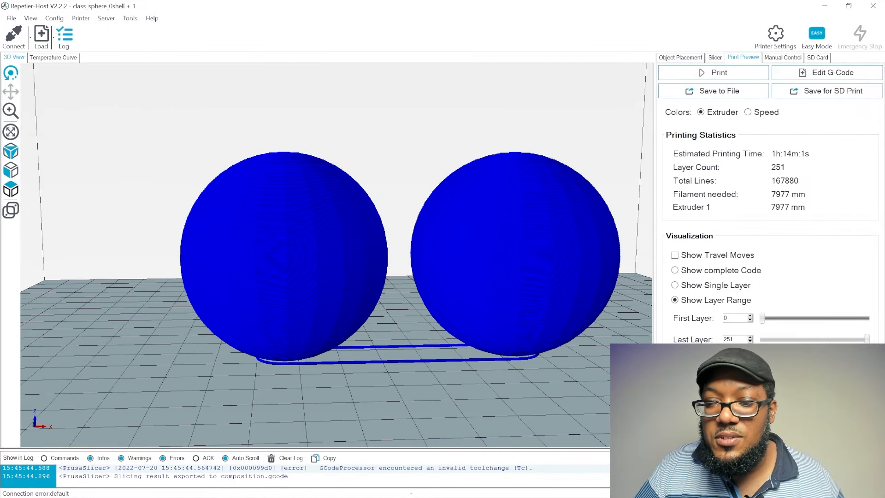
left_click_drag(864, 338, 783, 338)
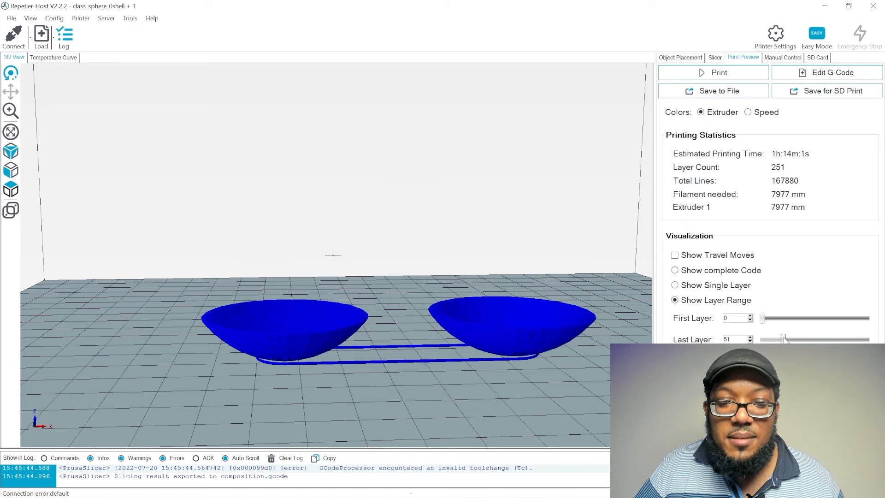
left_click_drag(783, 339, 770, 339)
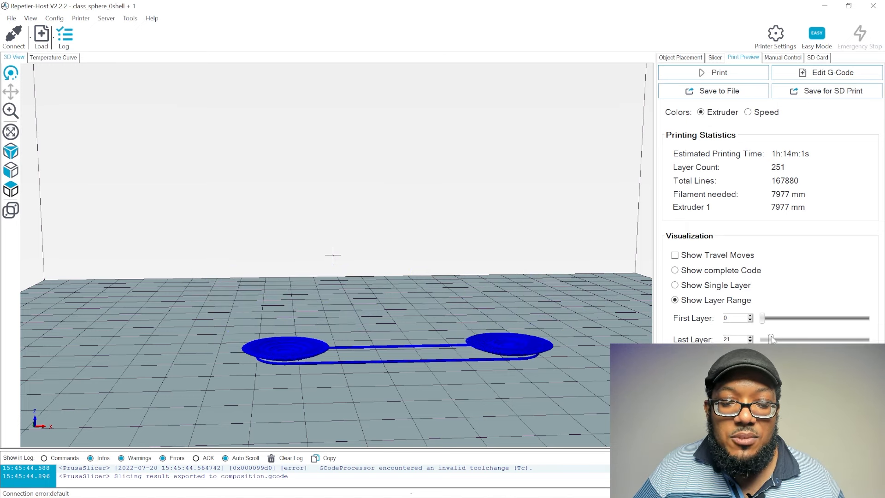
left_click_drag(769, 338, 786, 338)
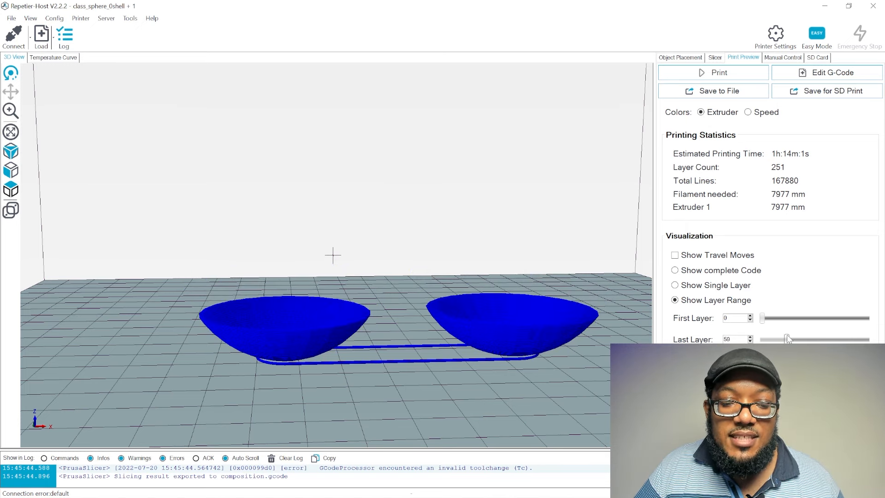
Look down into the cut-open 251-layer shells, then go back to the slicer settings
left_click_drag(786, 339, 811, 339)
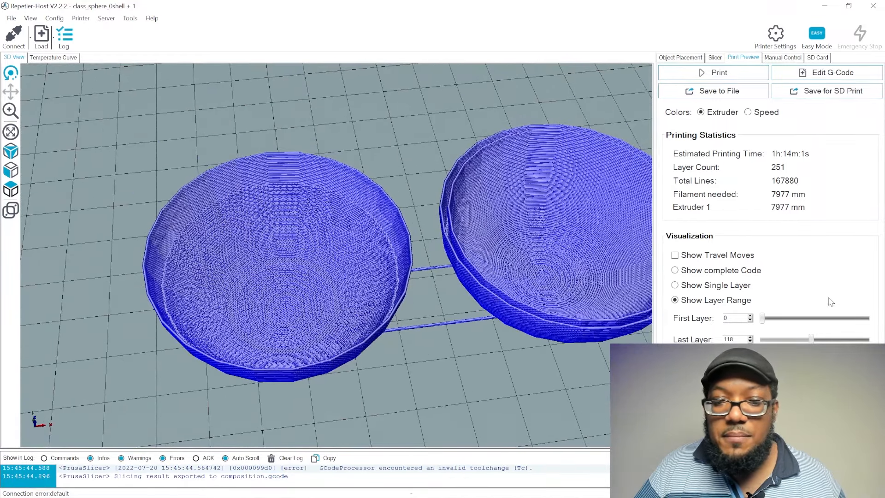
left_click_drag(811, 338, 851, 338)
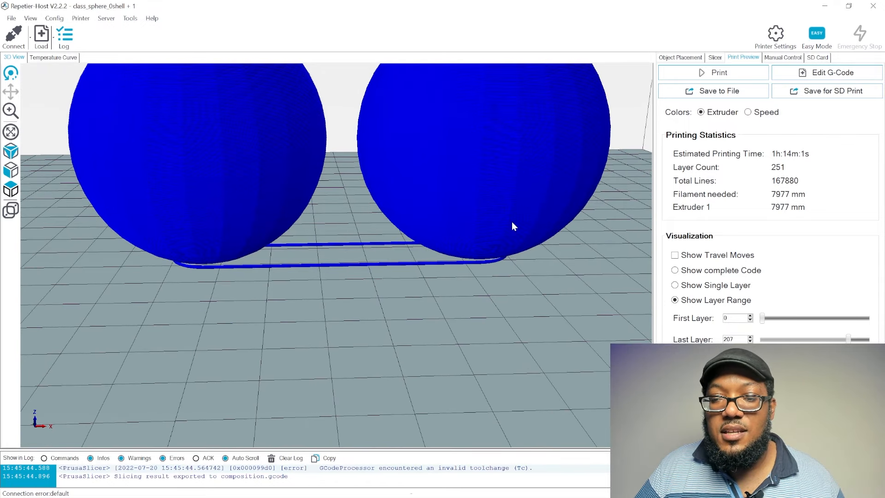
mouse_move(736, 72)
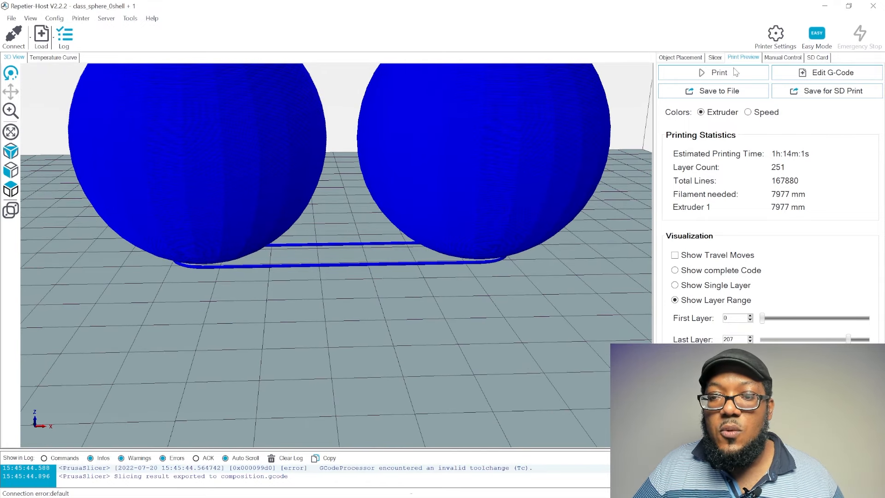
left_click(713, 57)
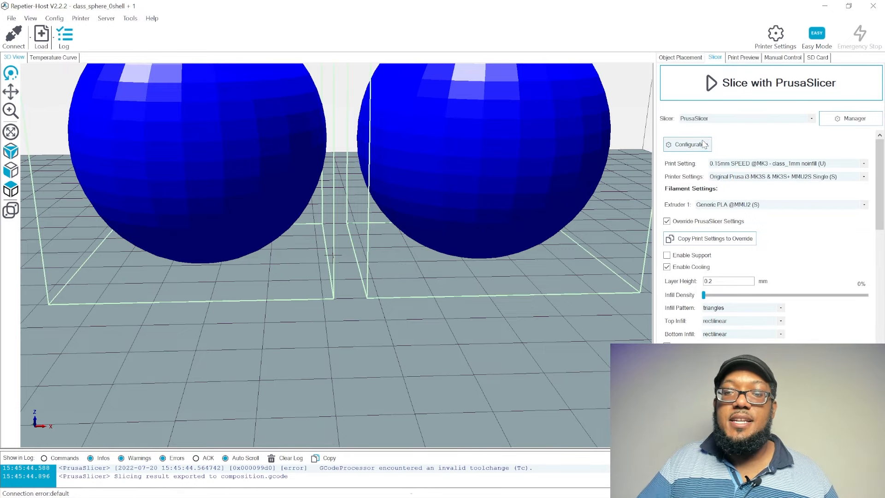
left_click(768, 83)
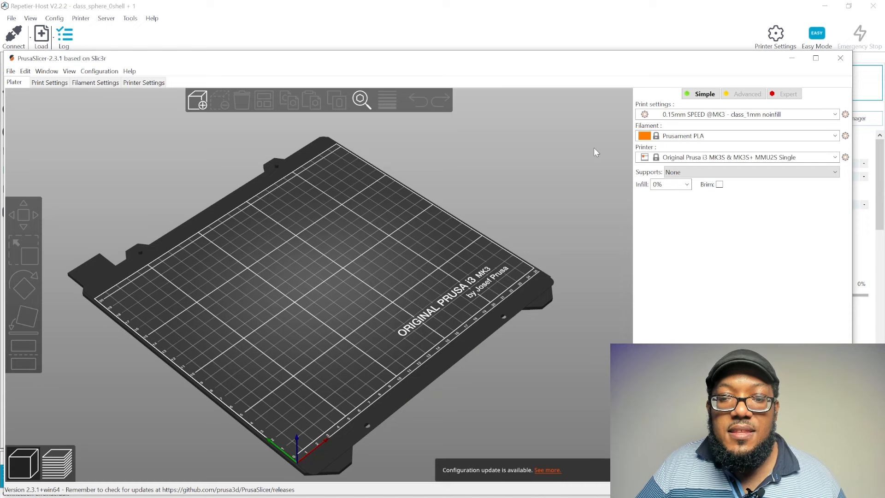
left_click(49, 82)
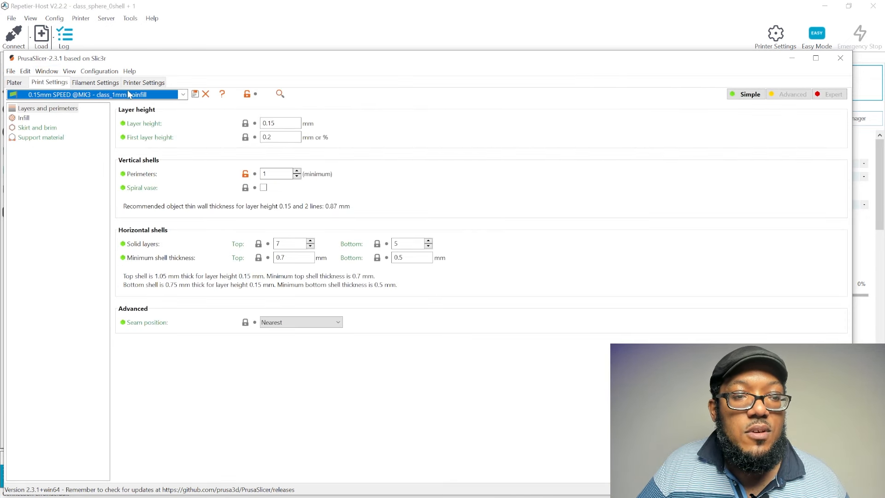
mouse_move(160, 94)
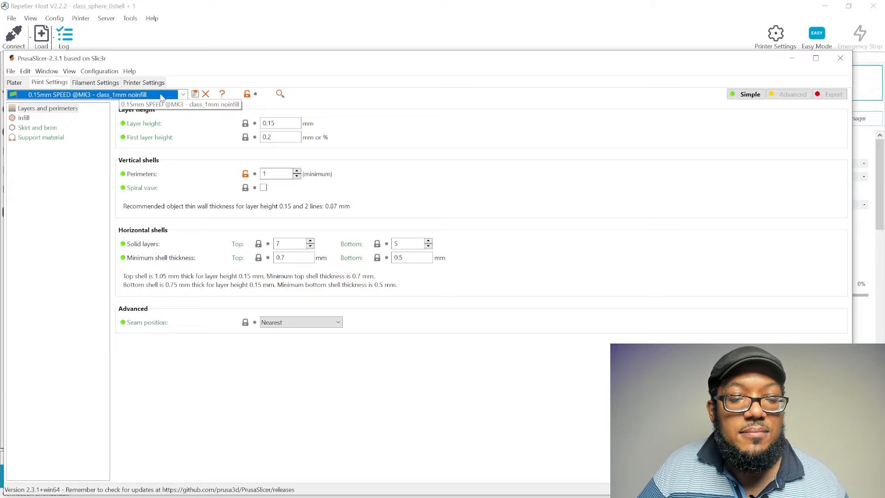
mouse_move(277, 173)
type("3")
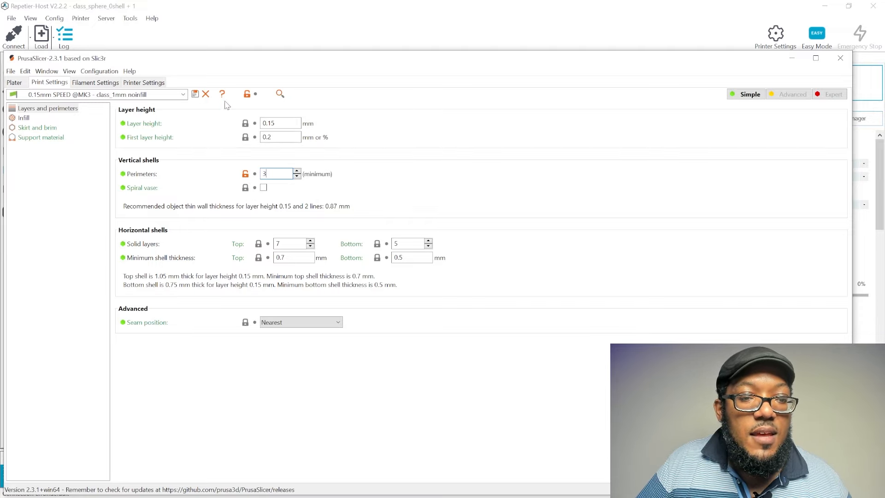
left_click(195, 94)
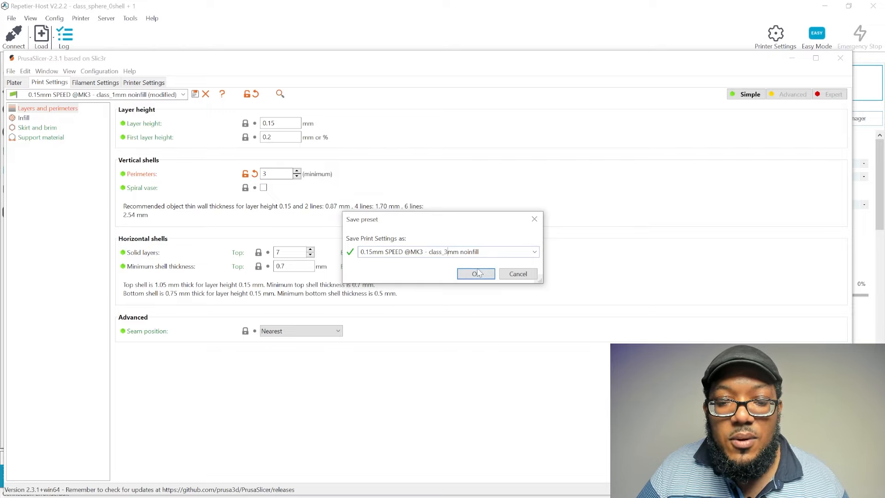
left_click(475, 273)
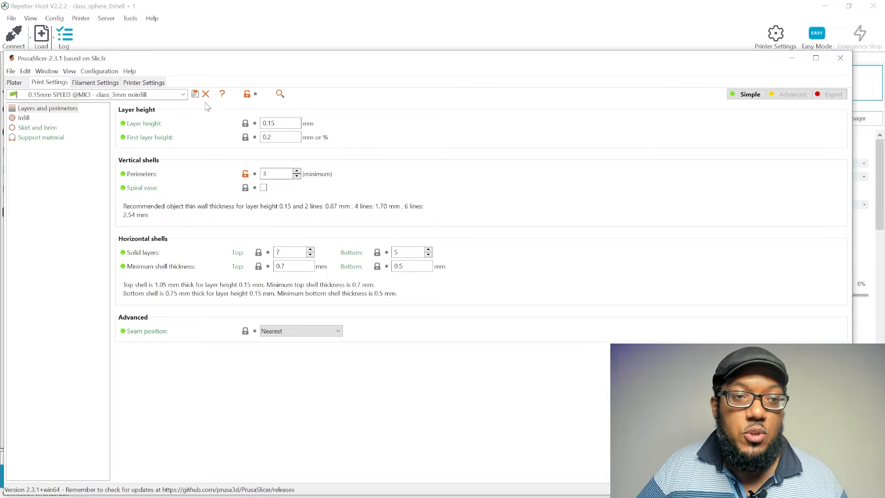
Confirm the preset save once more and close the PrusaSlicer configuration window
left_click(195, 94)
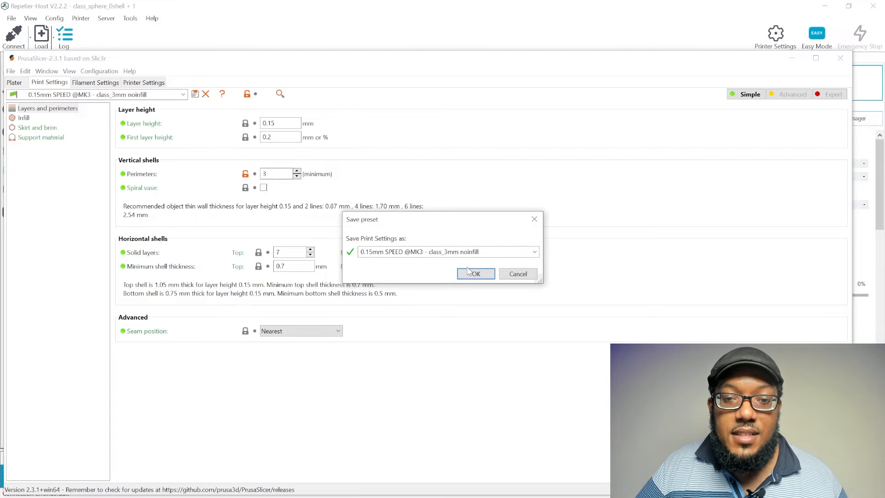
left_click(473, 273)
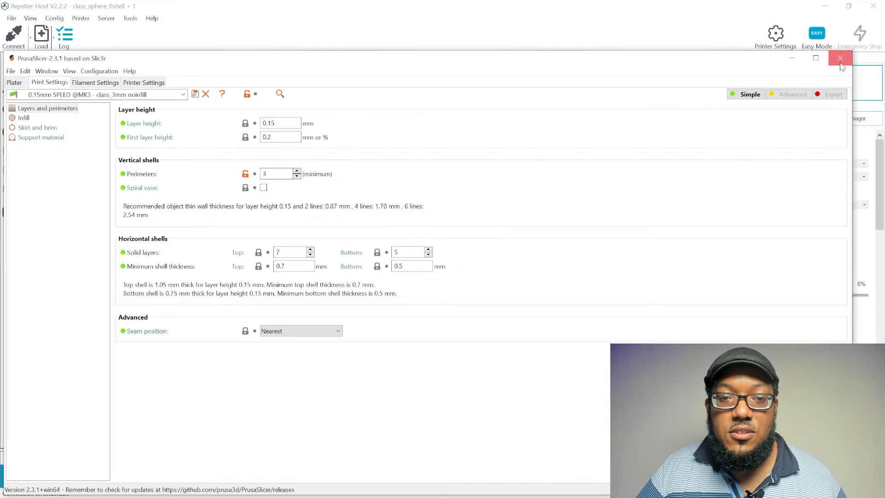
left_click(840, 58)
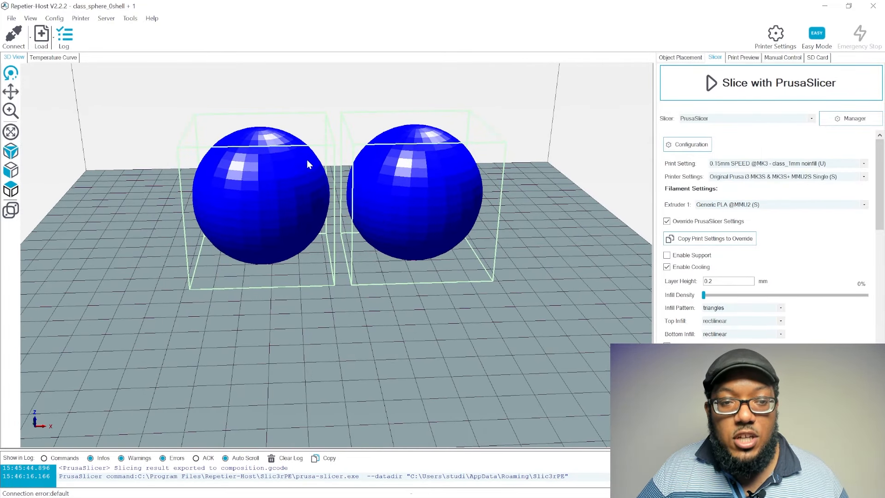
mouse_move(427, 237)
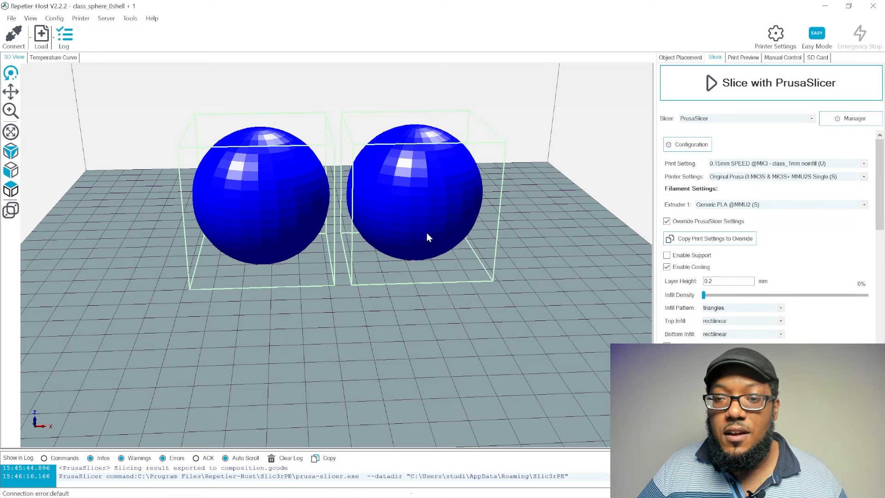
mouse_move(333, 179)
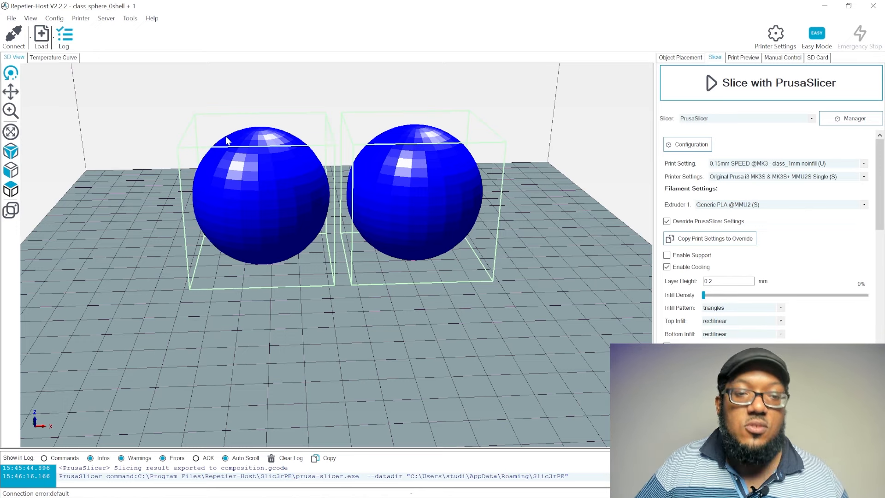
Choose the class_3mm noinfill print setting and slice both spheres (251 layers, 1h46m57s)
left_click_drag(226, 141, 426, 228)
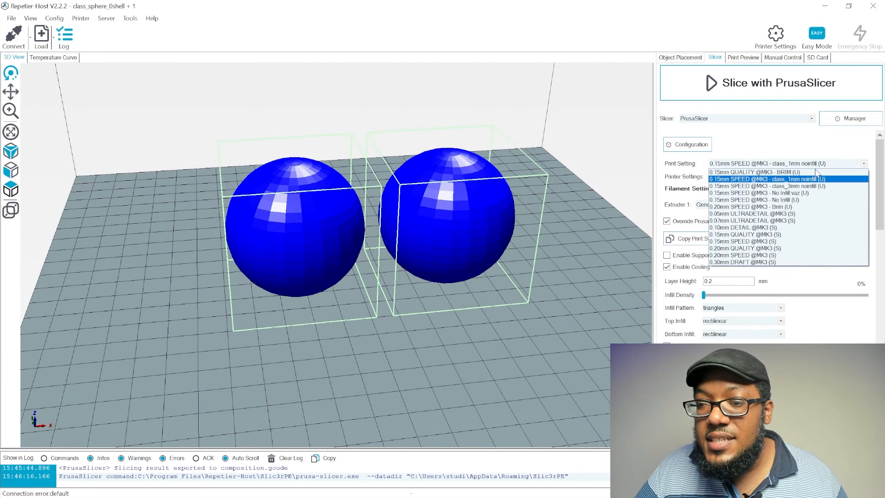
left_click(768, 185)
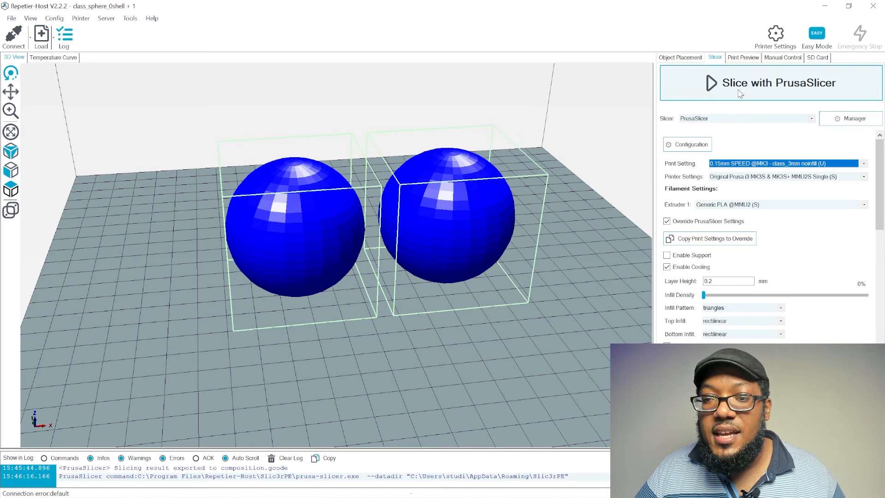
left_click(769, 82)
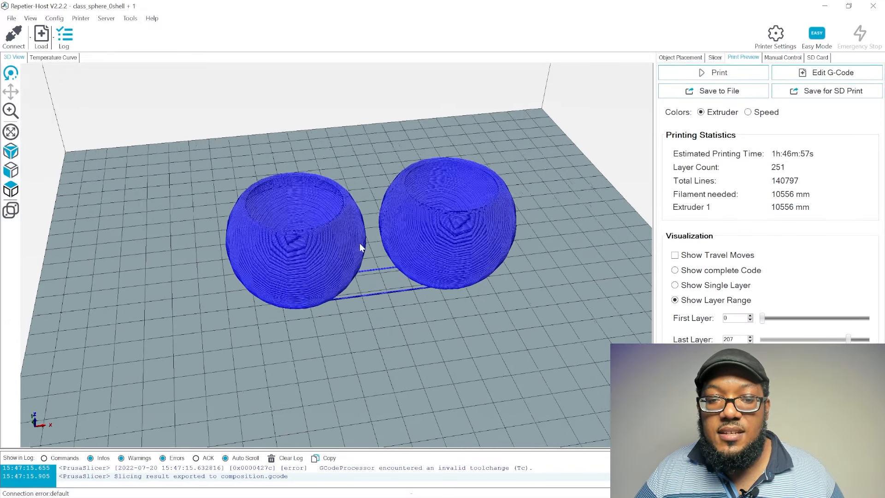
Zoom into the 3 mm shells, inspect inner layers by layer range, then return to Object Placement
left_click_drag(362, 247, 477, 242)
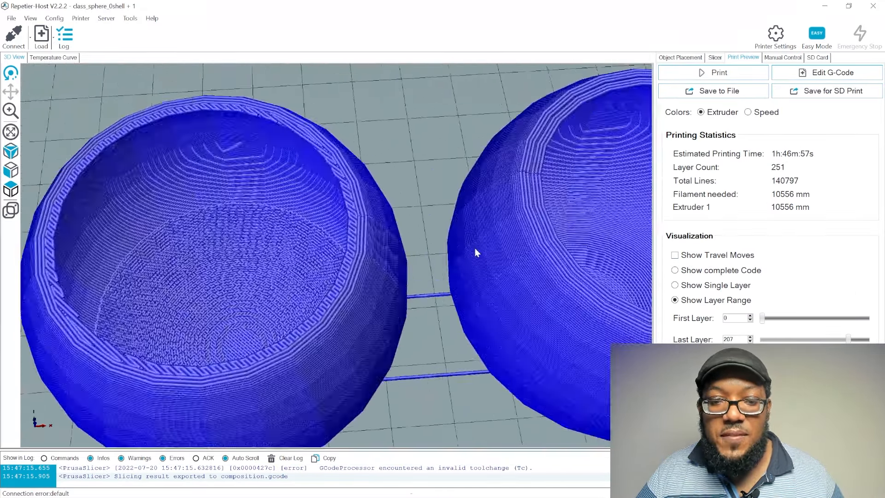
left_click_drag(845, 338, 828, 338)
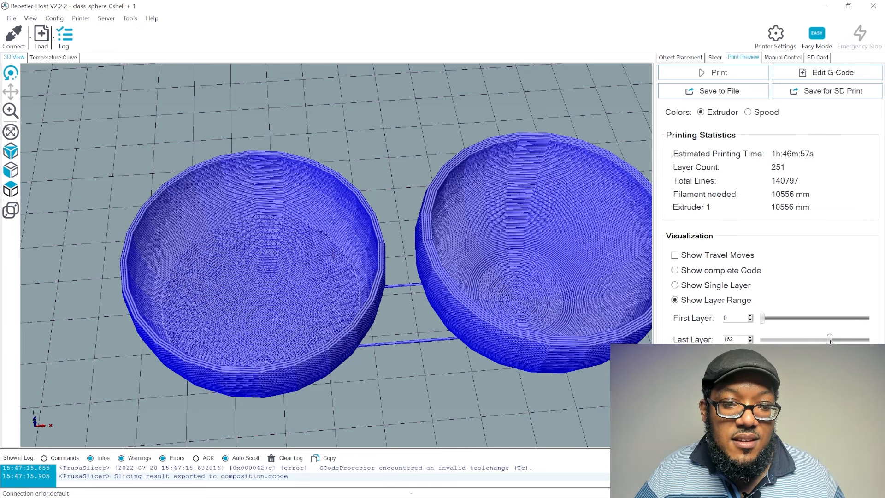
left_click_drag(828, 338, 846, 338)
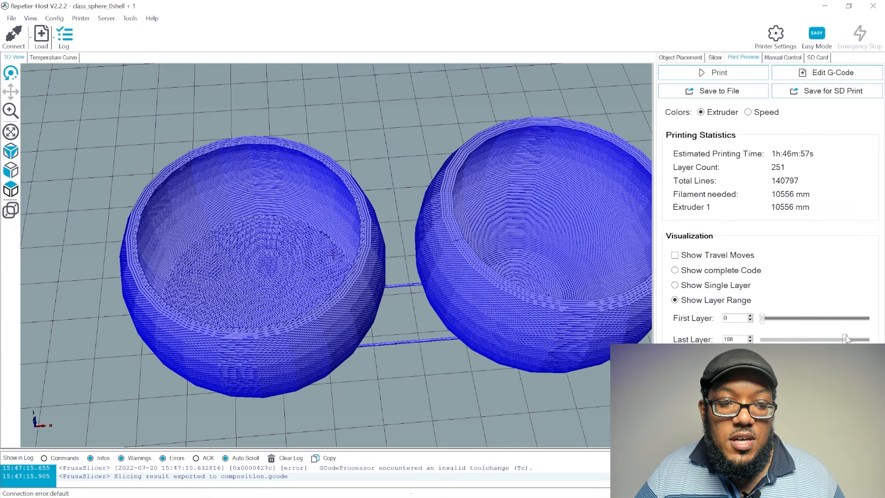
left_click_drag(845, 339, 857, 339)
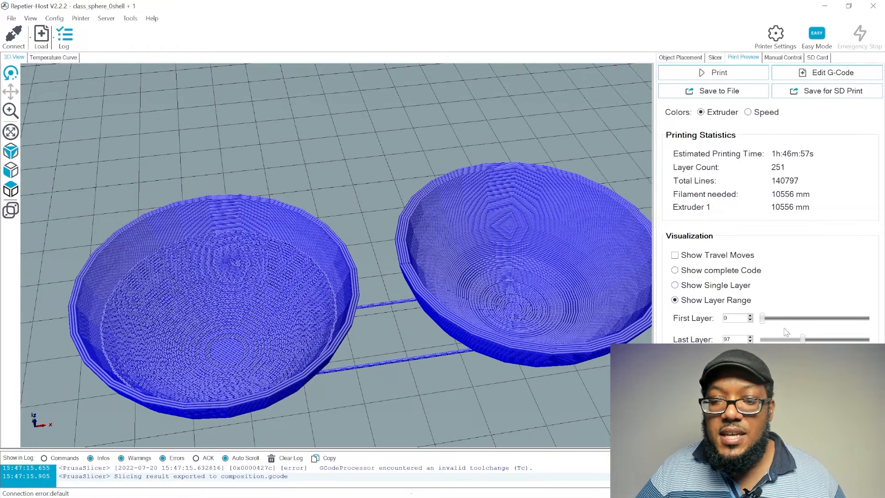
left_click(679, 58)
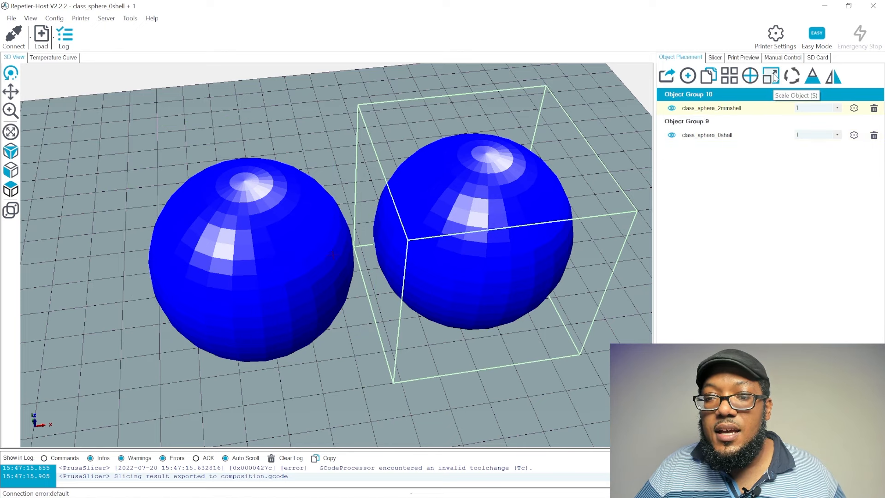
Scale both spheres by 0.5 to 25 mm and re-slice them (126 layers, 33m31s)
left_click(770, 75)
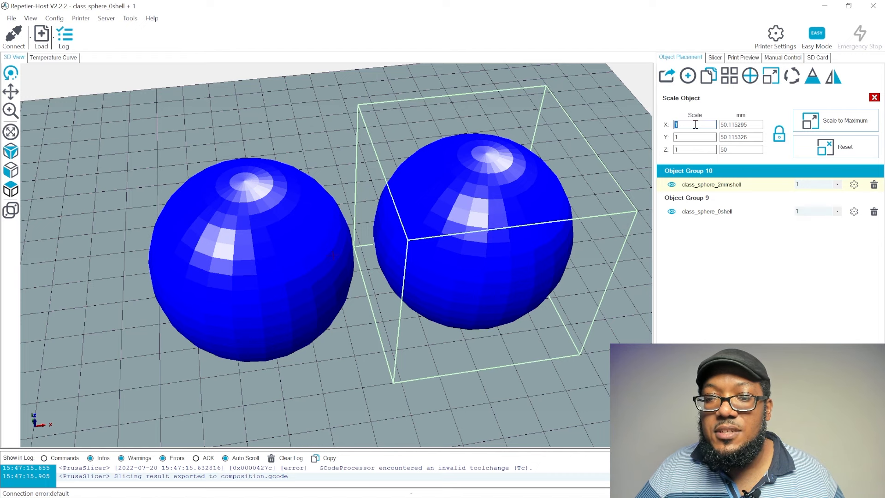
type(".5")
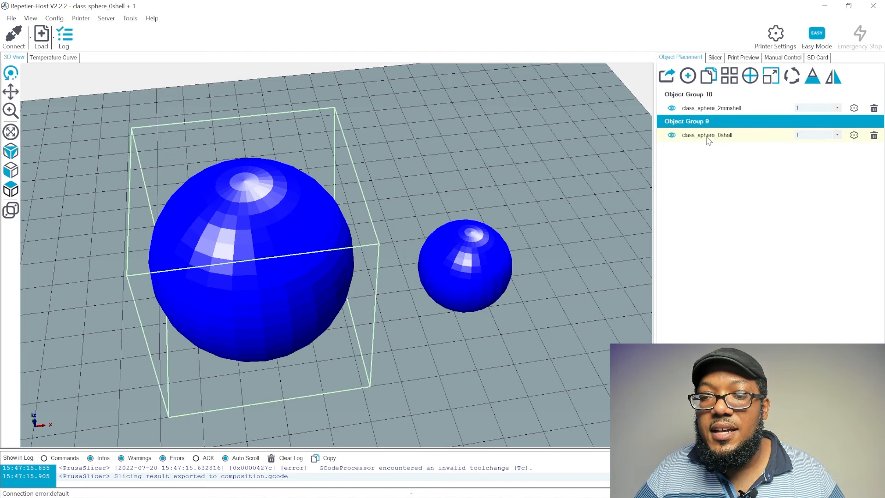
left_click(771, 76)
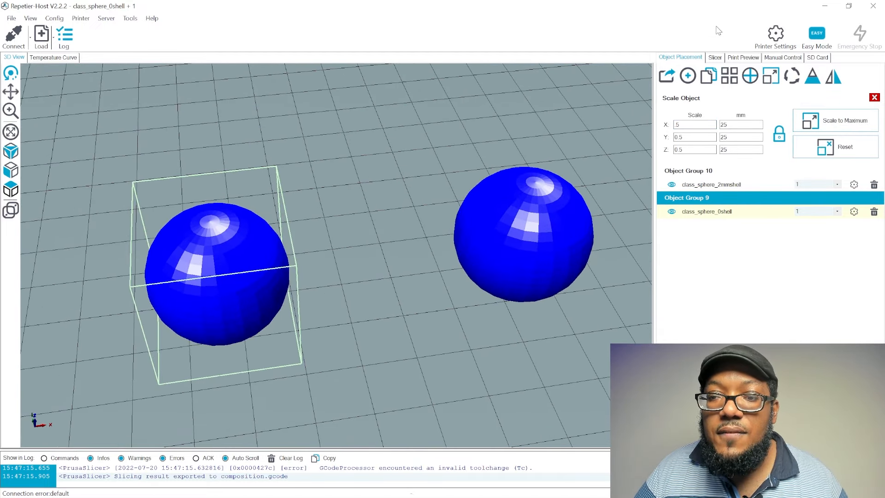
left_click(714, 57)
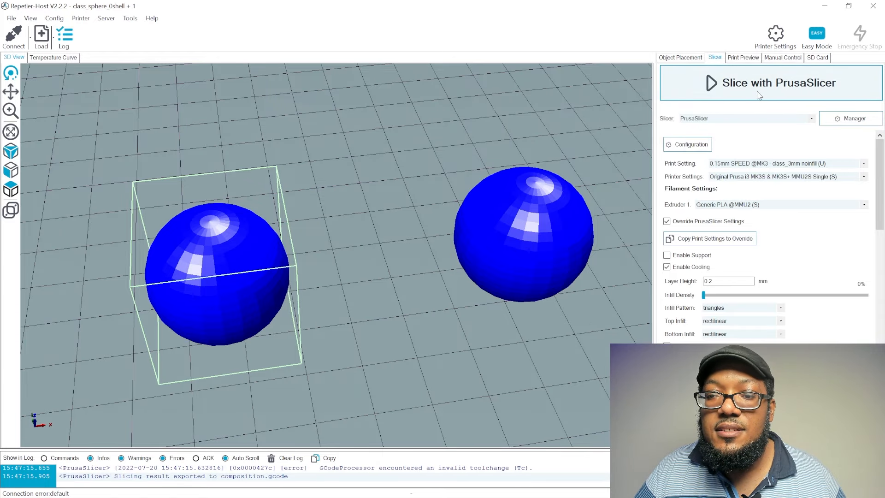
left_click(768, 82)
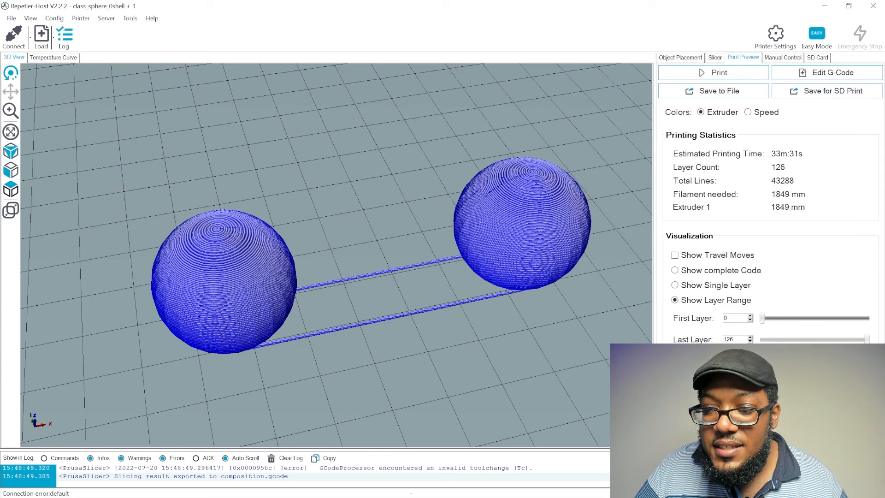
Scrub the Last Layer slider down to a middle layer and back up through the half-size shells
left_click_drag(852, 339, 838, 338)
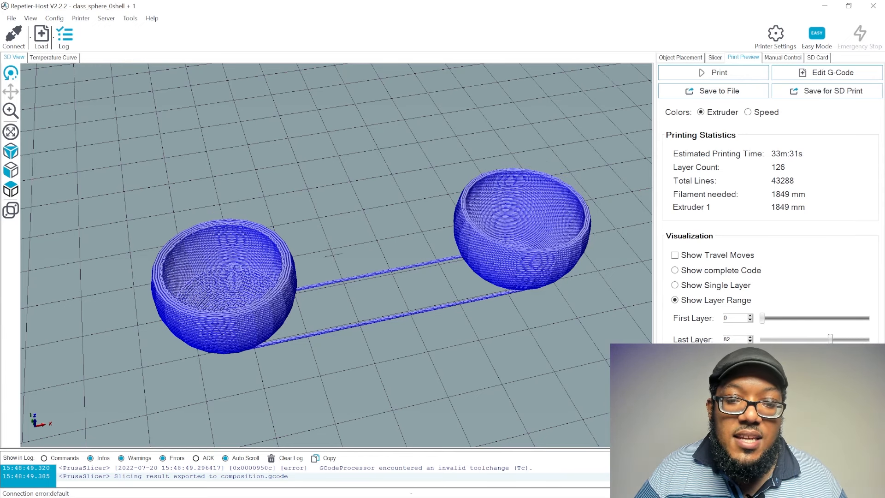
left_click_drag(830, 338, 827, 339)
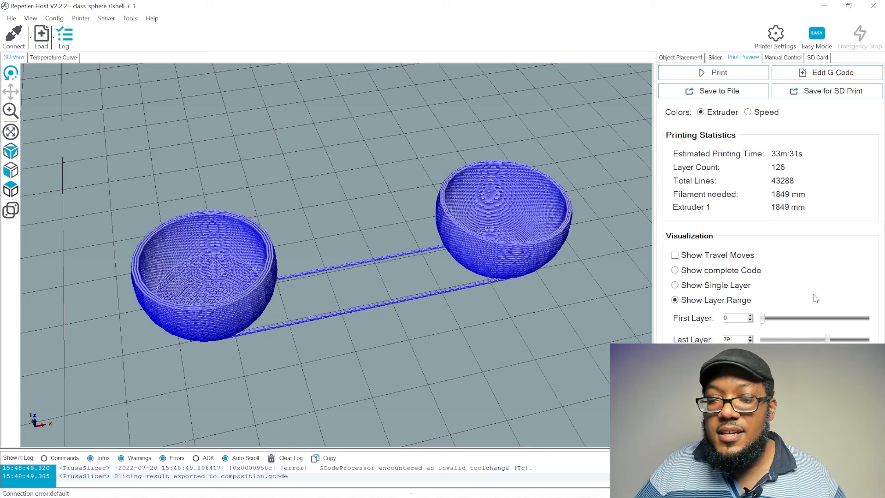
left_click_drag(827, 339, 805, 338)
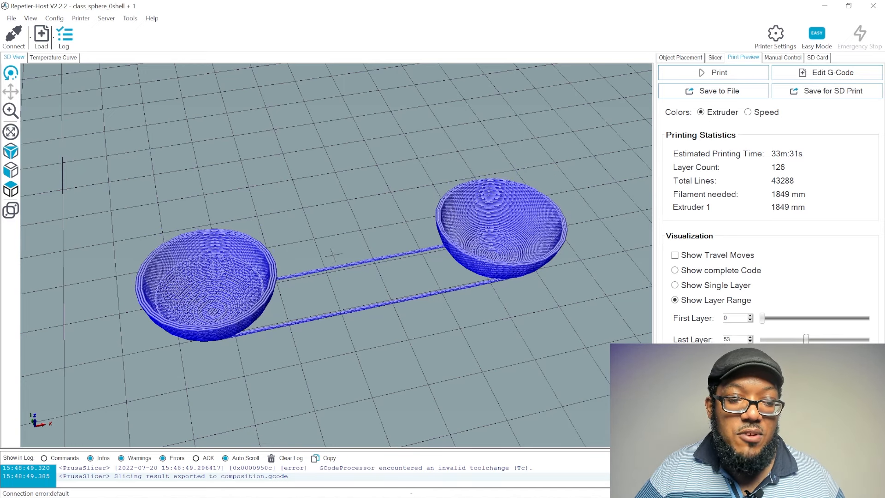
left_click_drag(805, 338, 829, 339)
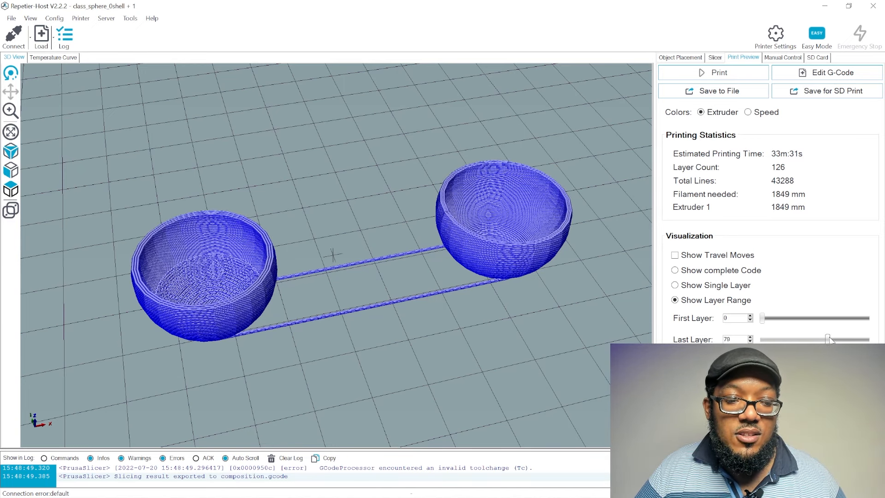
left_click_drag(826, 338, 856, 333)
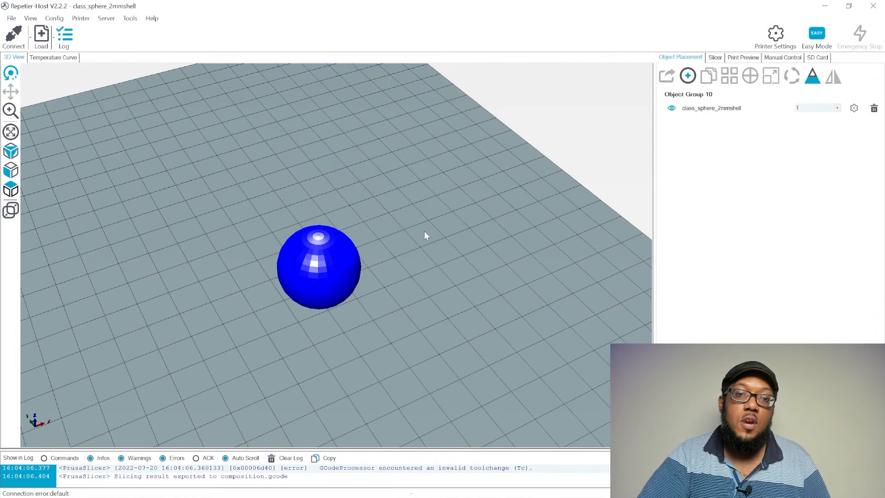
mouse_move(324, 163)
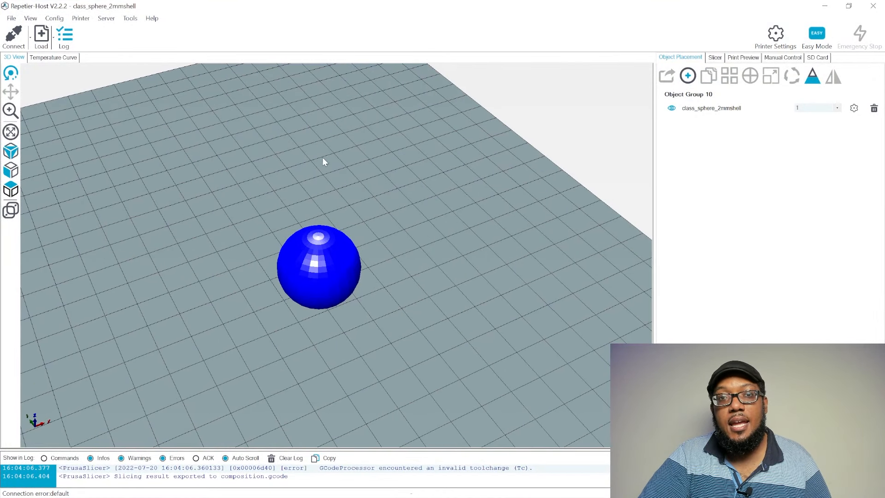
mouse_move(338, 155)
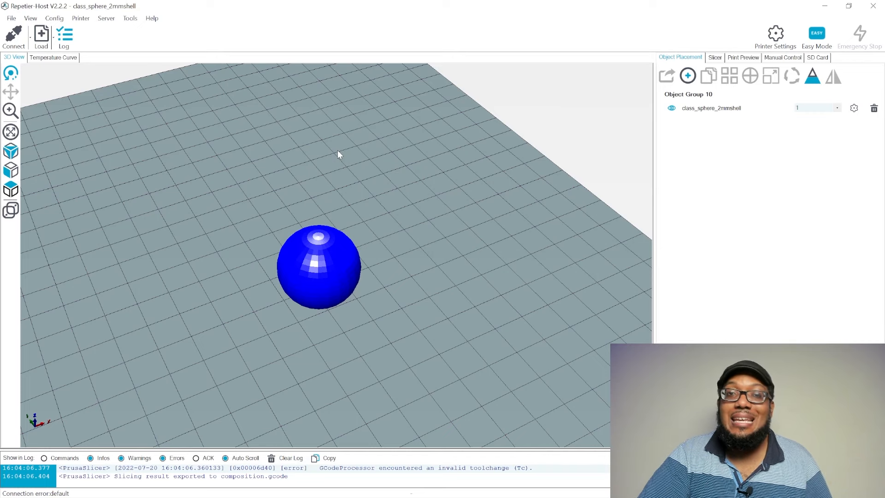
mouse_move(388, 93)
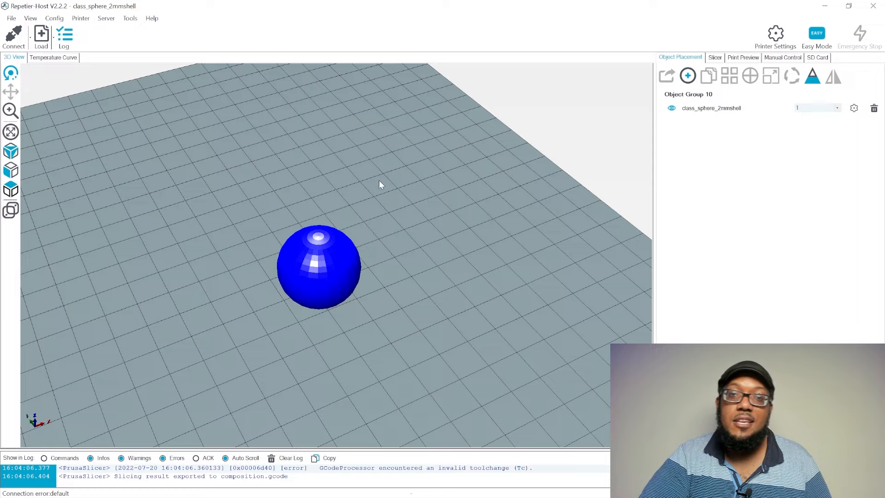
mouse_move(338, 233)
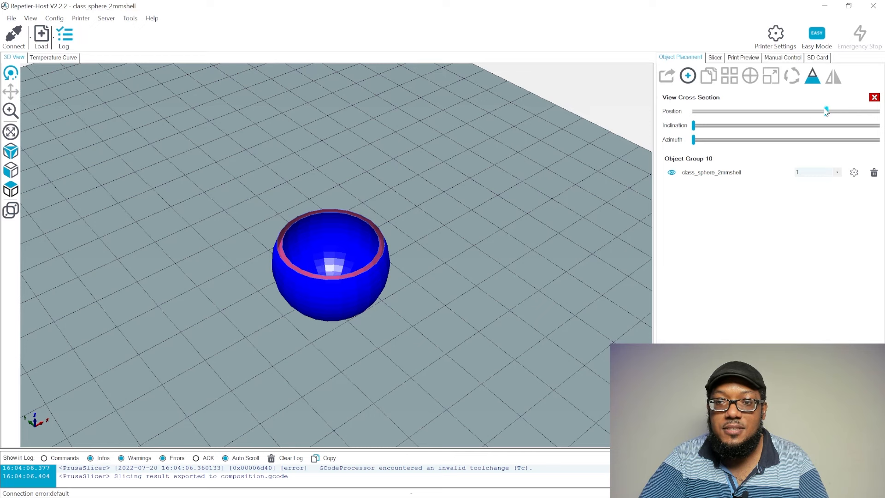
Sweep the cross-section cut down and back up through class_sphere_2mmshell, exposing its thin hollow wall
left_click_drag(824, 112, 771, 111)
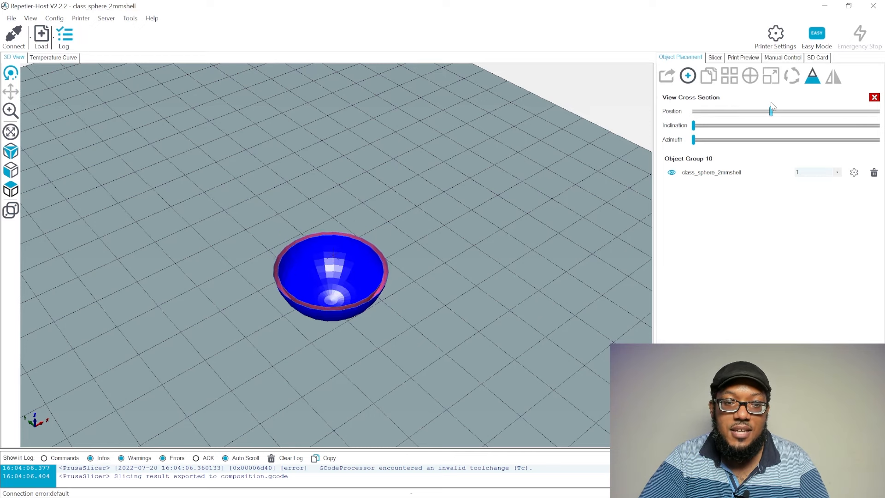
left_click_drag(770, 111, 805, 111)
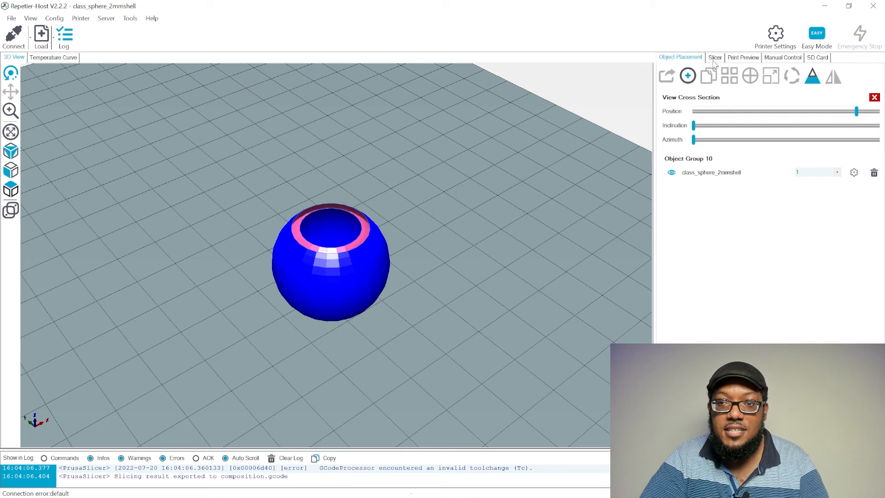
Slice class_sphere_2mmshell with PrusaSlicer (35m4s, 141 layers, 950 mm filament) and scrub through its layers
left_click(714, 57)
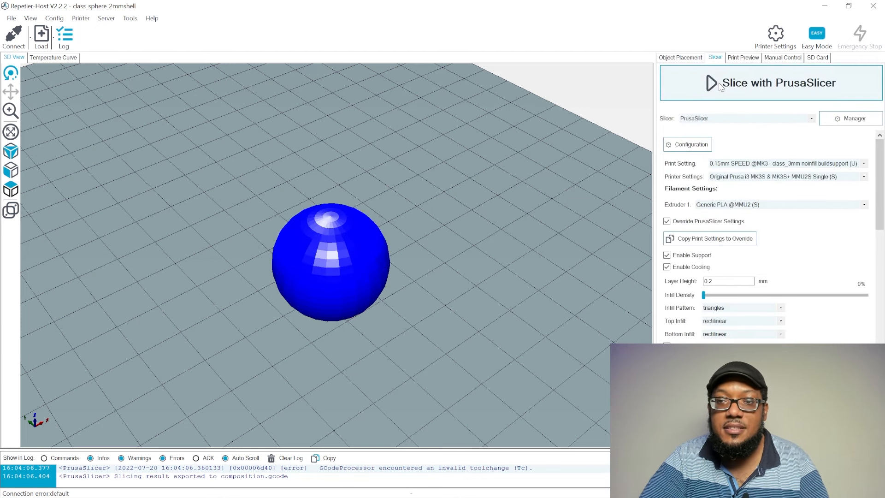
mouse_move(807, 169)
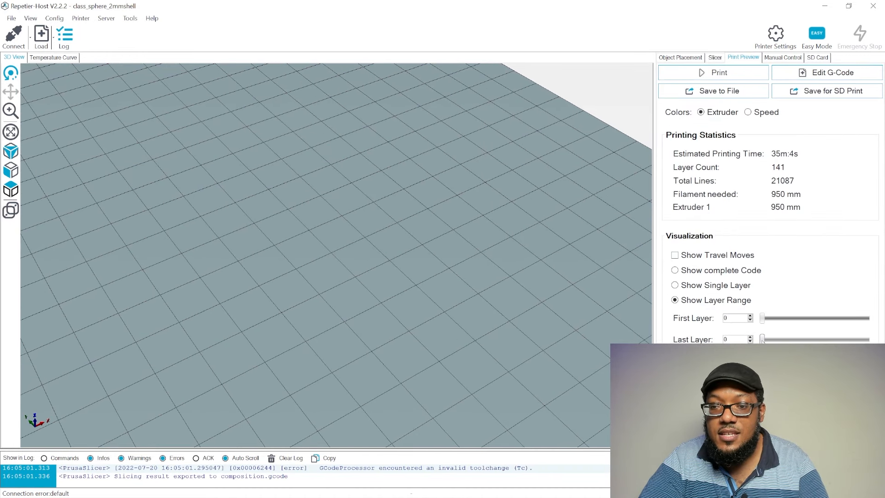
left_click_drag(762, 338, 829, 338)
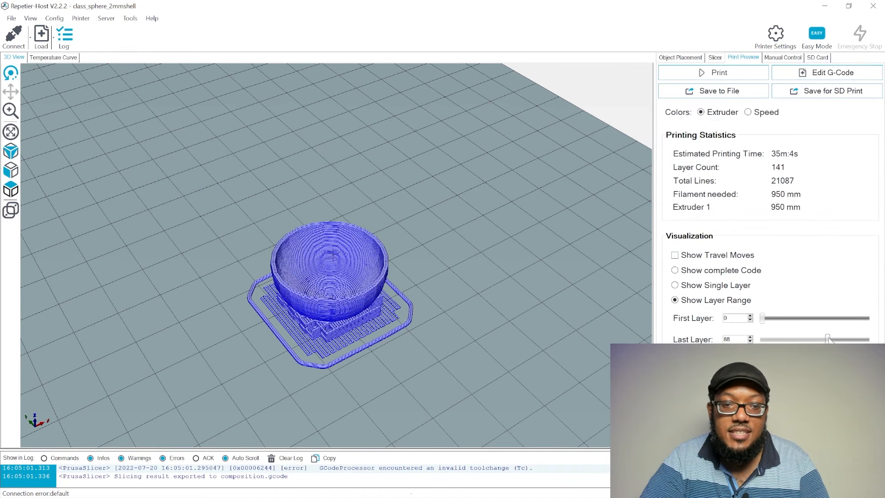
left_click_drag(826, 338, 832, 339)
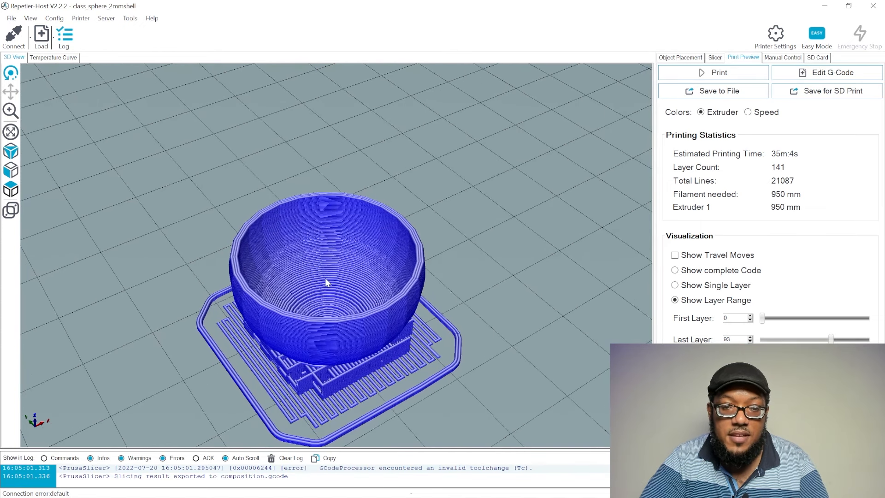
left_click(713, 57)
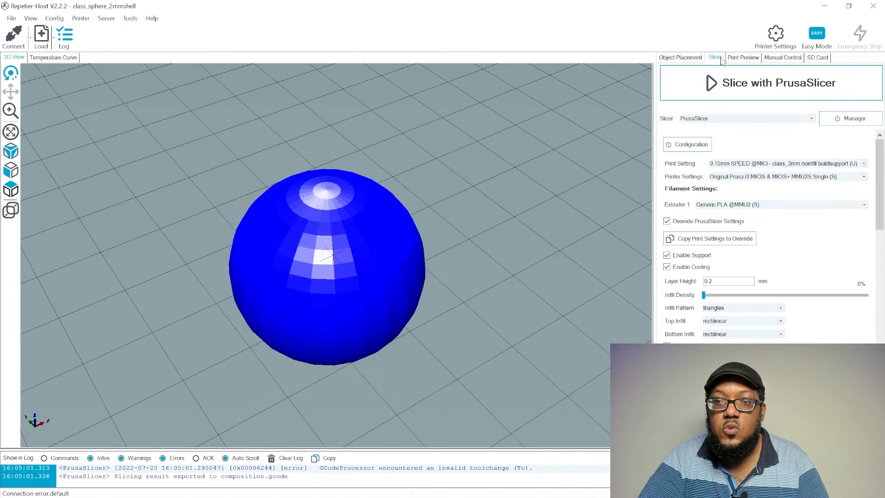
Show the class_3mm noinfill preset's Support material settings with Support on build plate only enabled
left_click(687, 144)
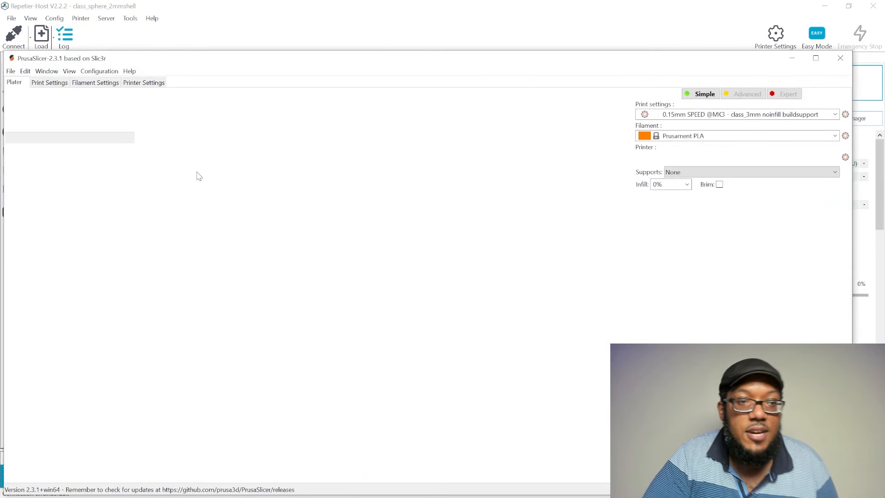
left_click(49, 82)
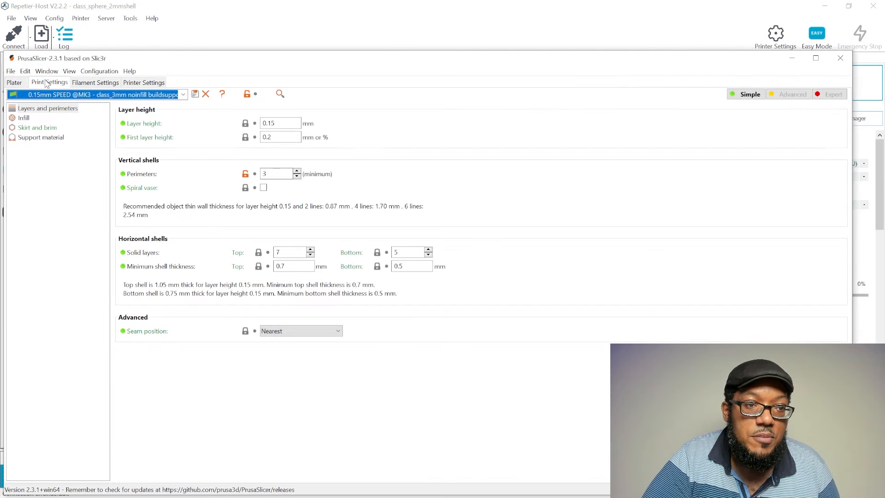
left_click(39, 137)
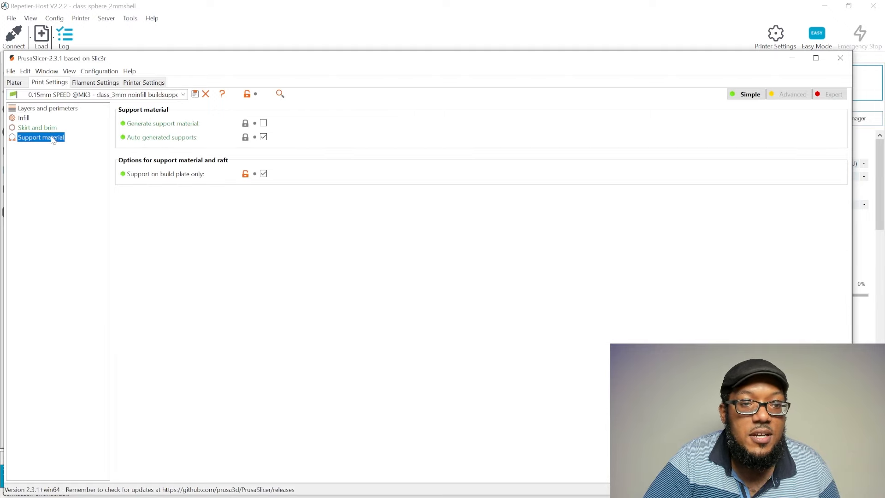
mouse_move(167, 173)
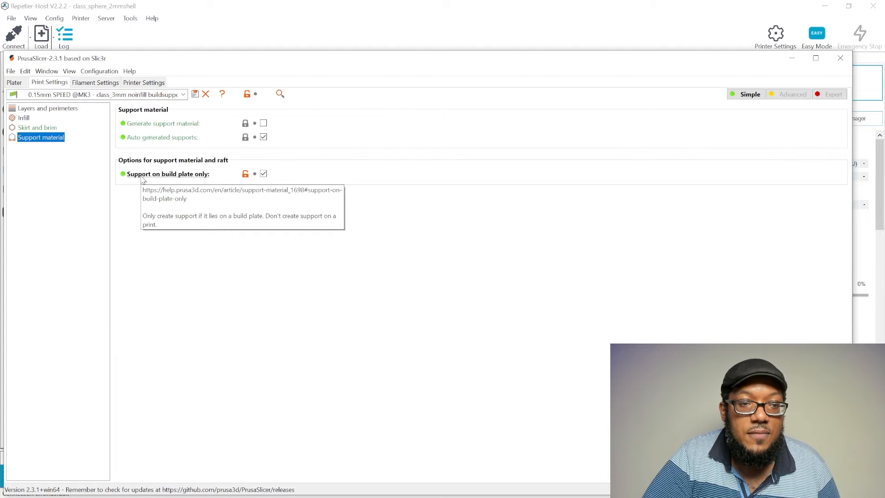
mouse_move(209, 179)
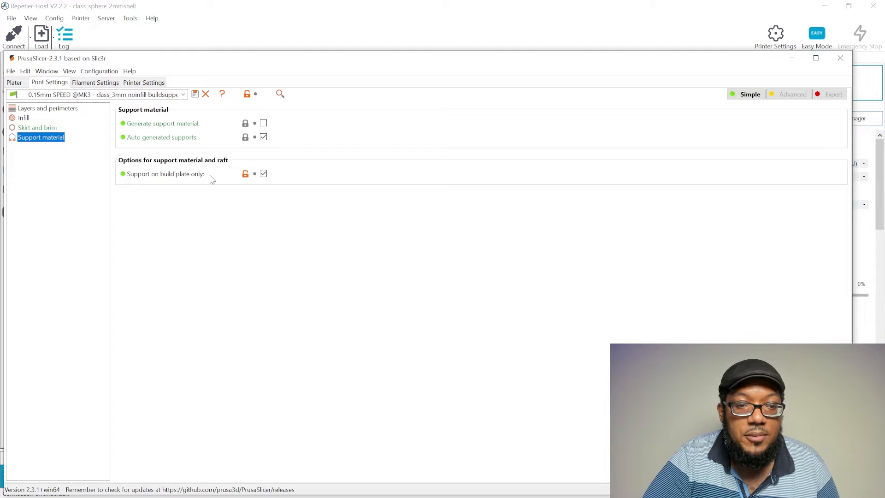
mouse_move(167, 174)
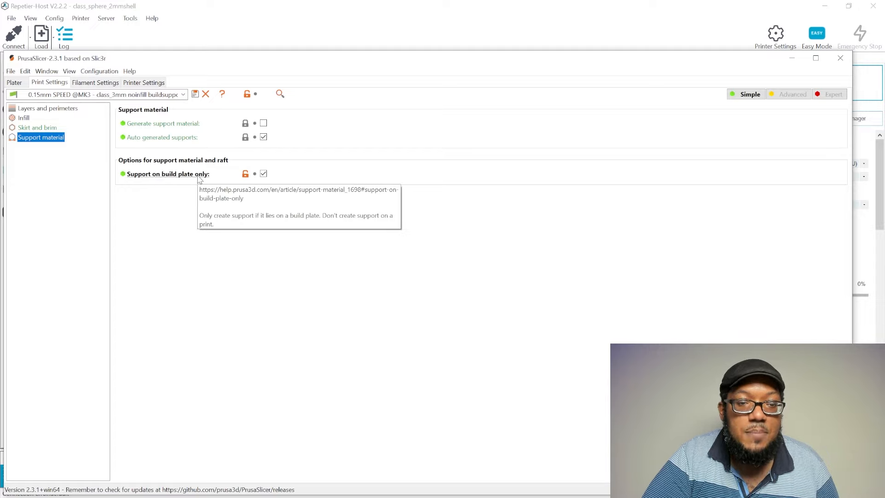
mouse_move(223, 194)
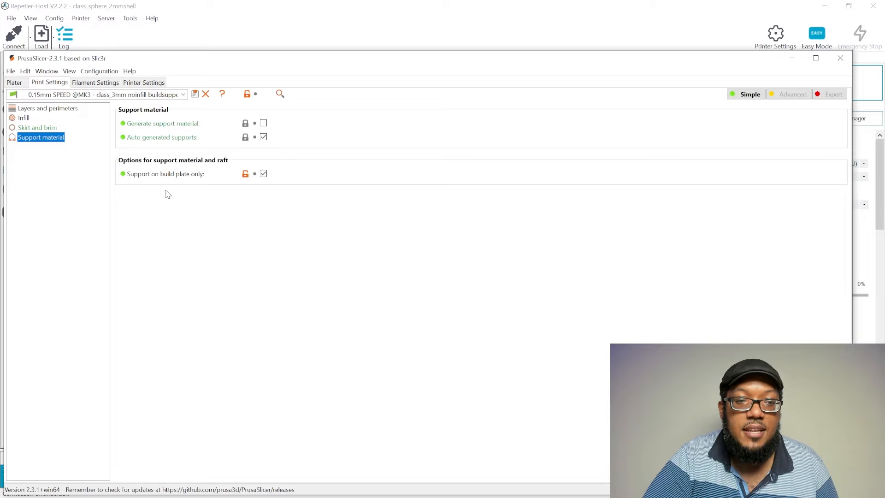
mouse_move(681, 132)
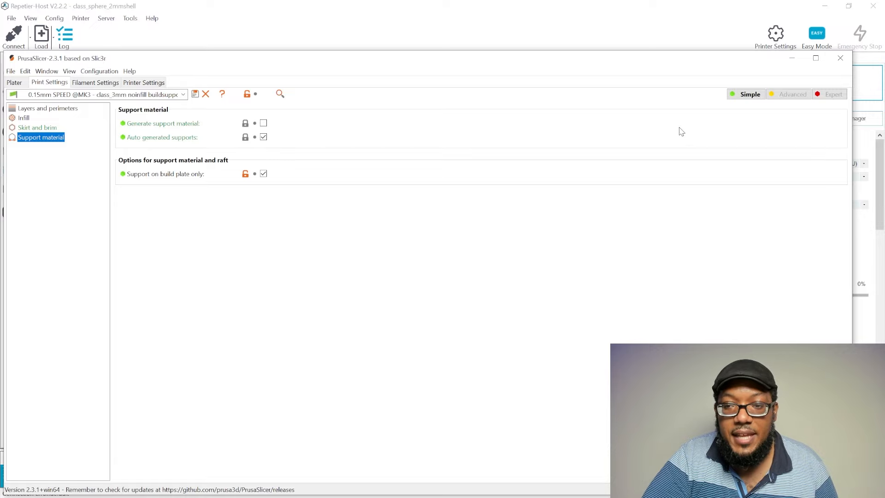
Leave the PrusaSlicer window and scrub the preview's Last Layer down and back up to 111 of 141
left_click(841, 58)
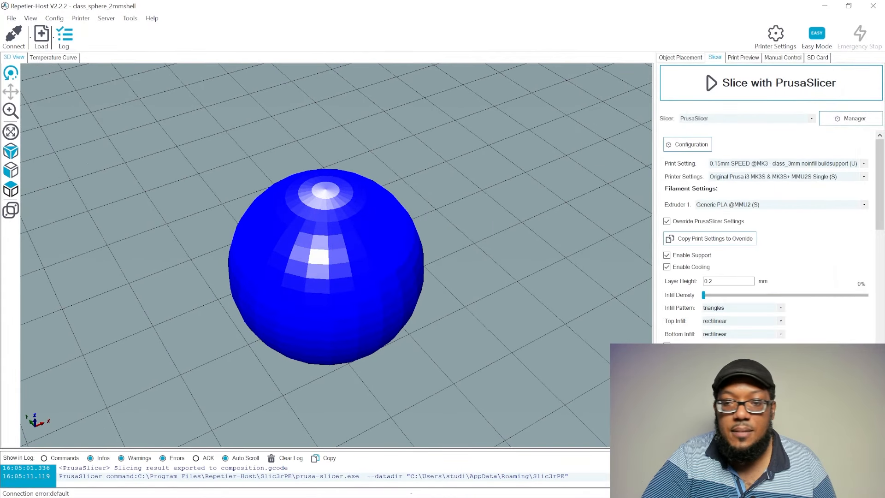
left_click(743, 57)
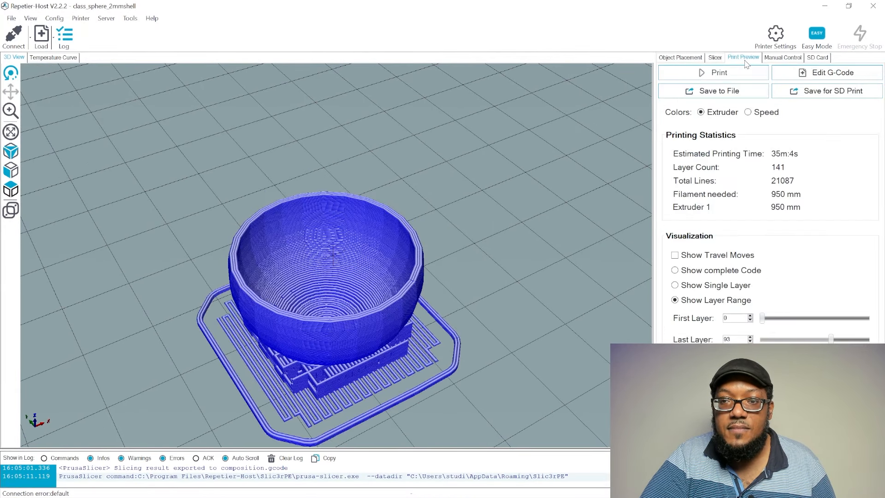
left_click_drag(829, 338, 851, 338)
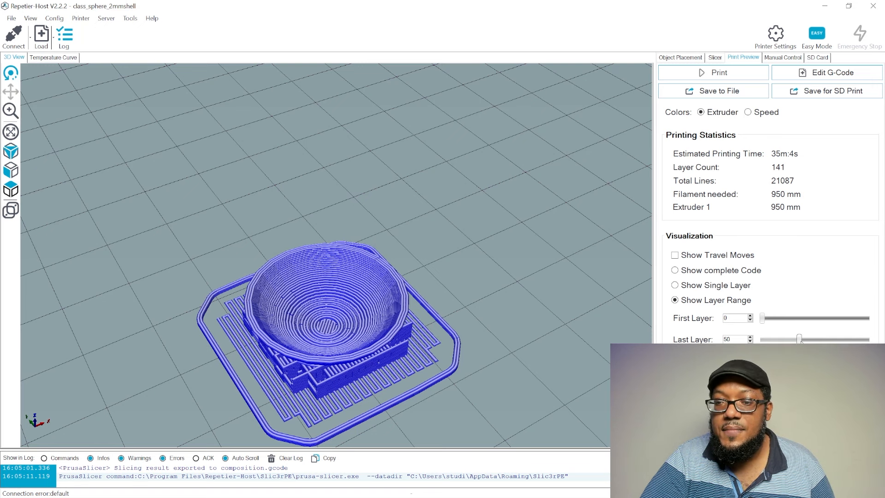
left_click_drag(798, 338, 843, 338)
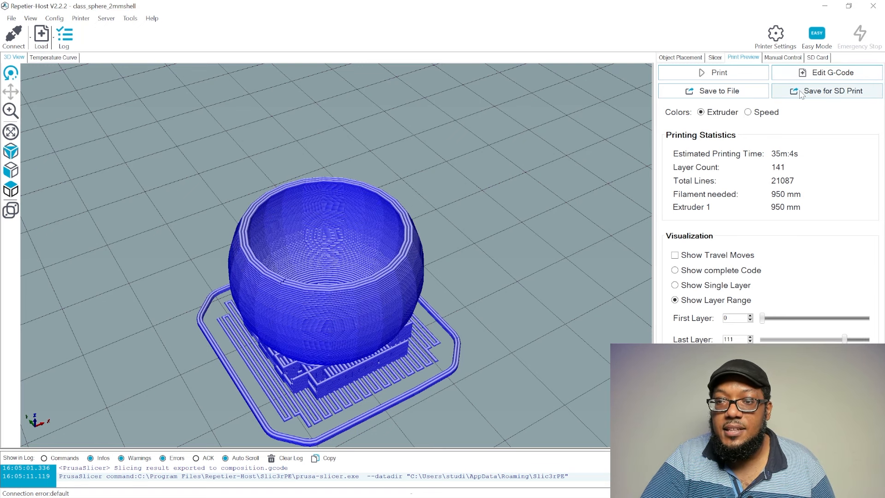